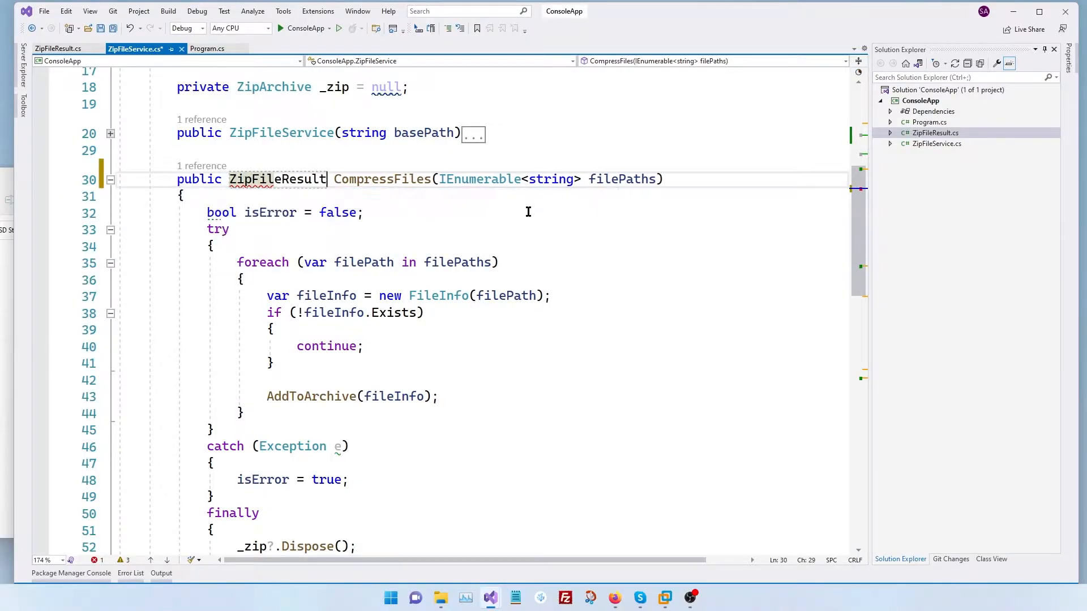
Finish the ToString override listing ZipFiles = _archives in the ZipFileResult class.
type("Z")
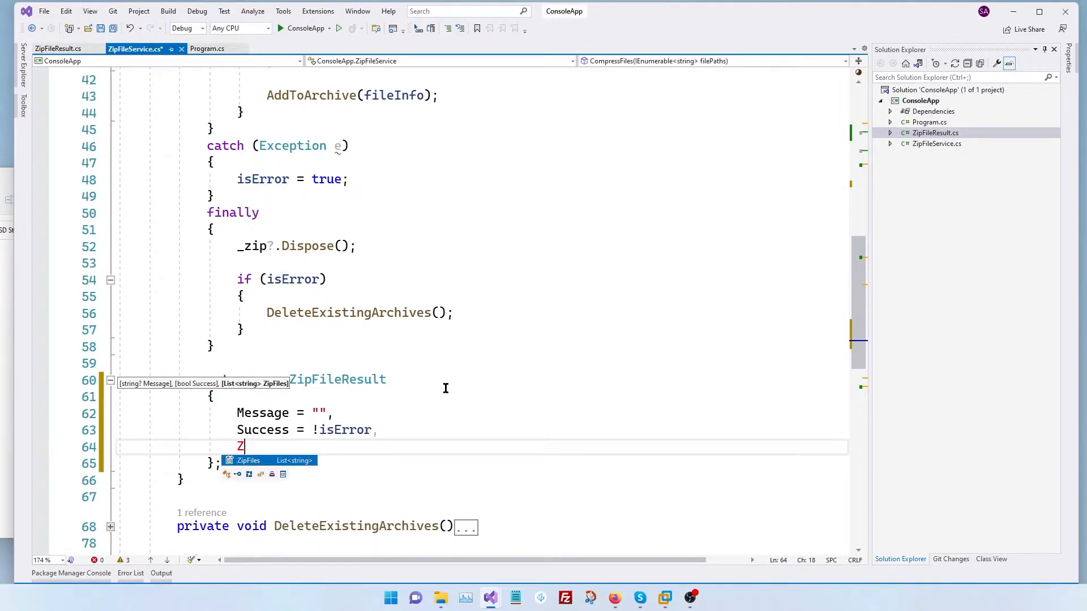
type("ipFiles = _archives")
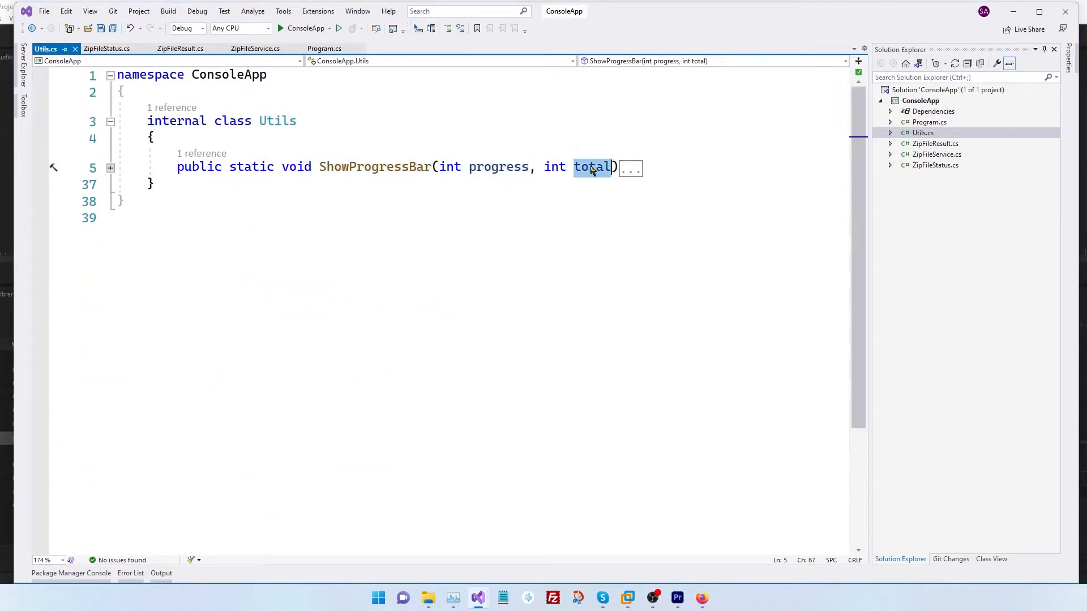
left_click(280, 28)
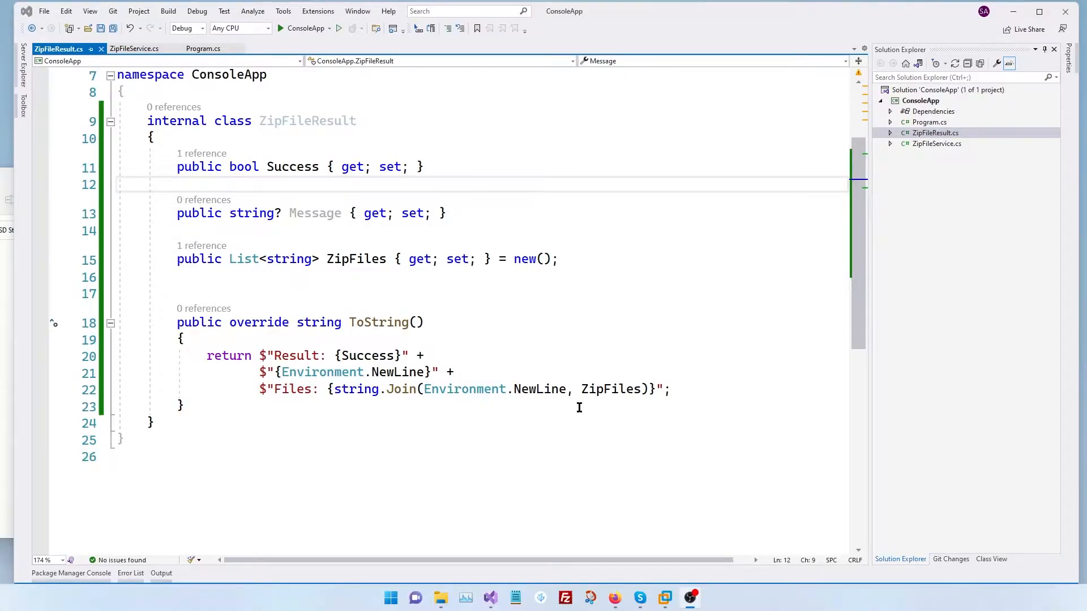
mouse_move(429, 138)
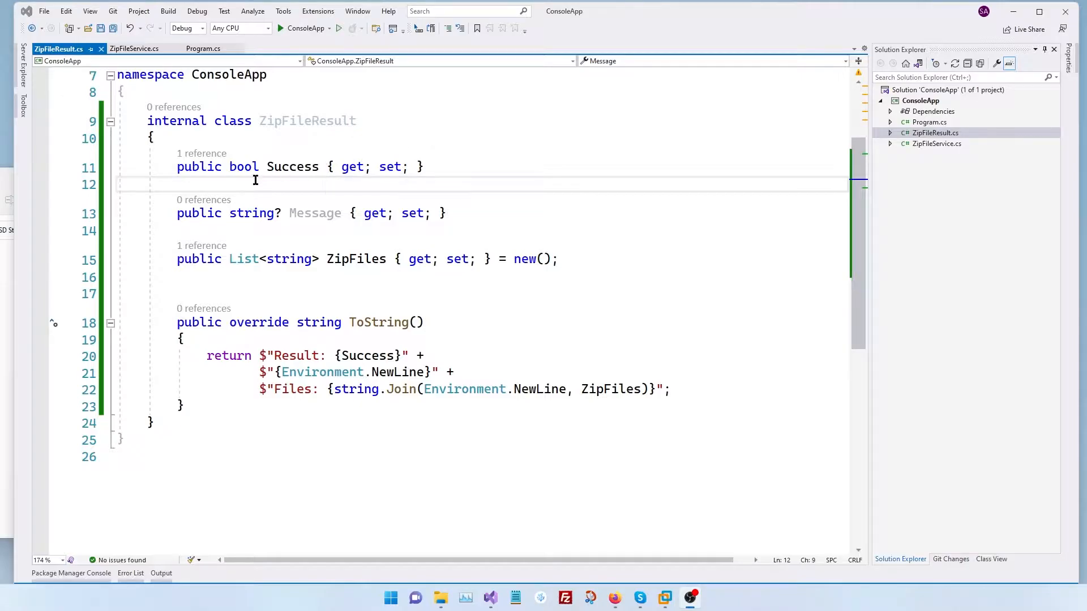
double_click(292, 167)
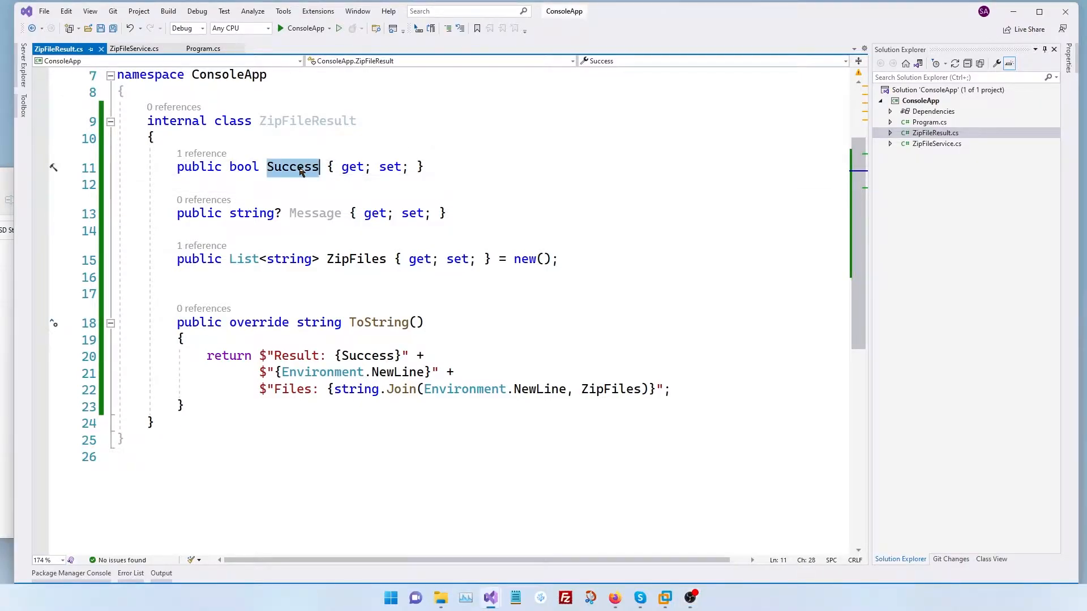
mouse_move(292, 166)
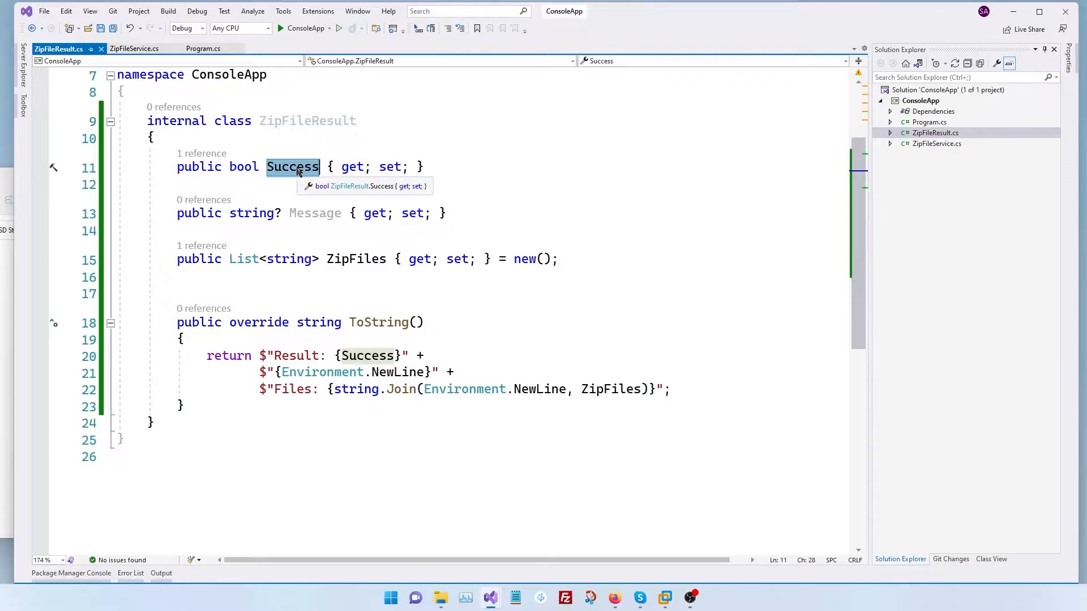
mouse_move(291, 174)
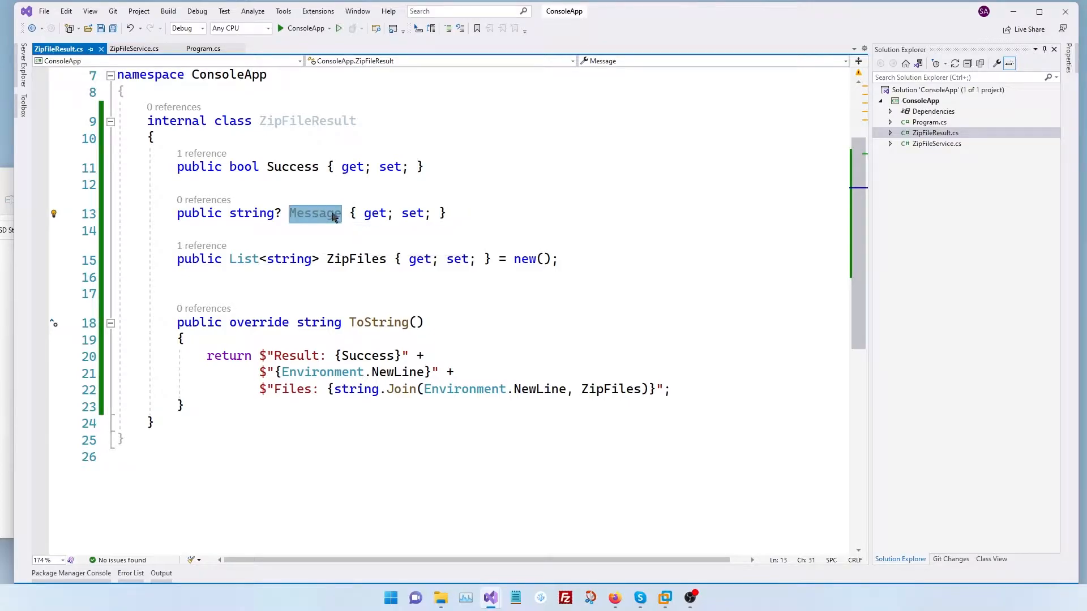
mouse_move(357, 258)
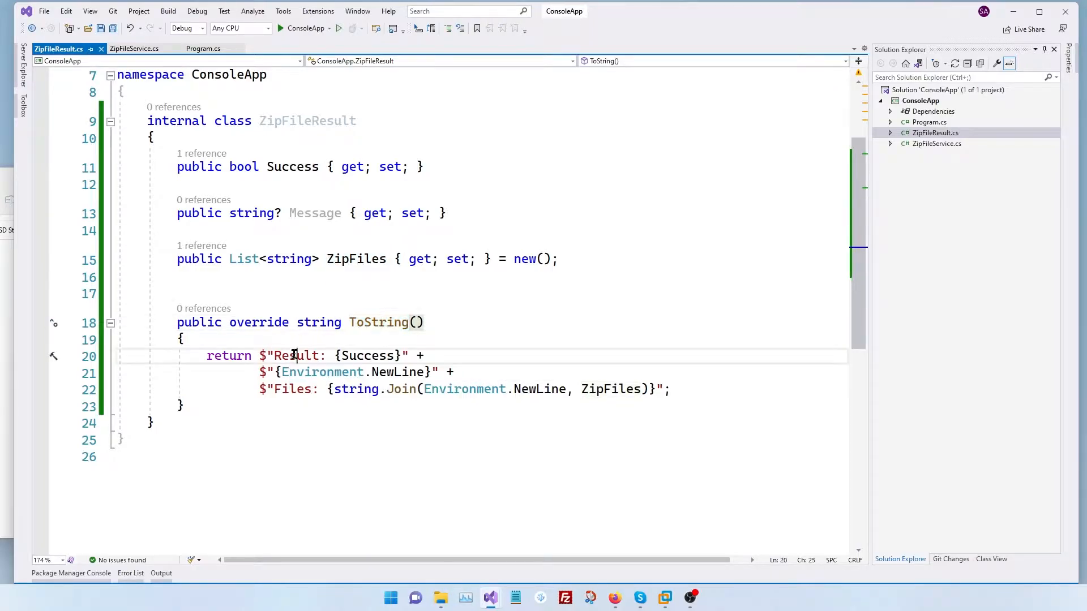
double_click(291, 388)
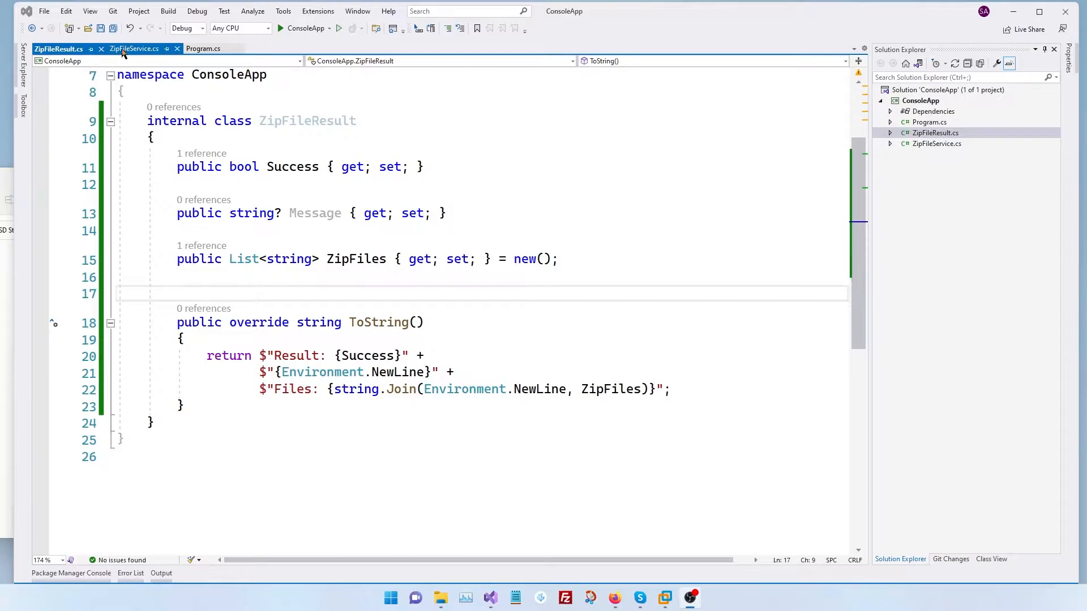
Change CompressFiles in ZipFileService to return ZipFileResult instead of the archive list.
left_click(134, 49)
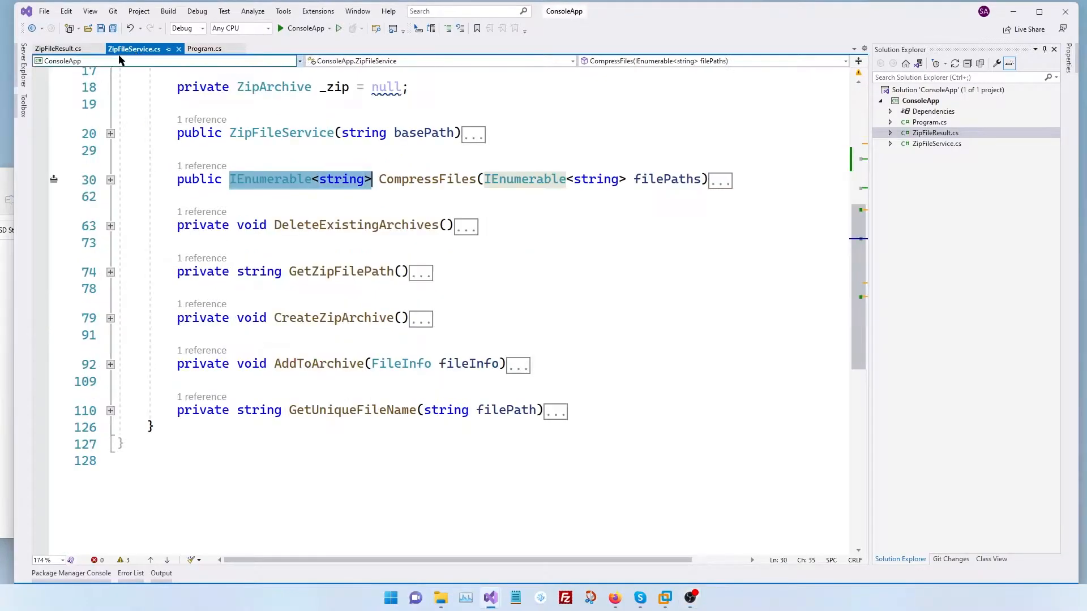
mouse_move(424, 179)
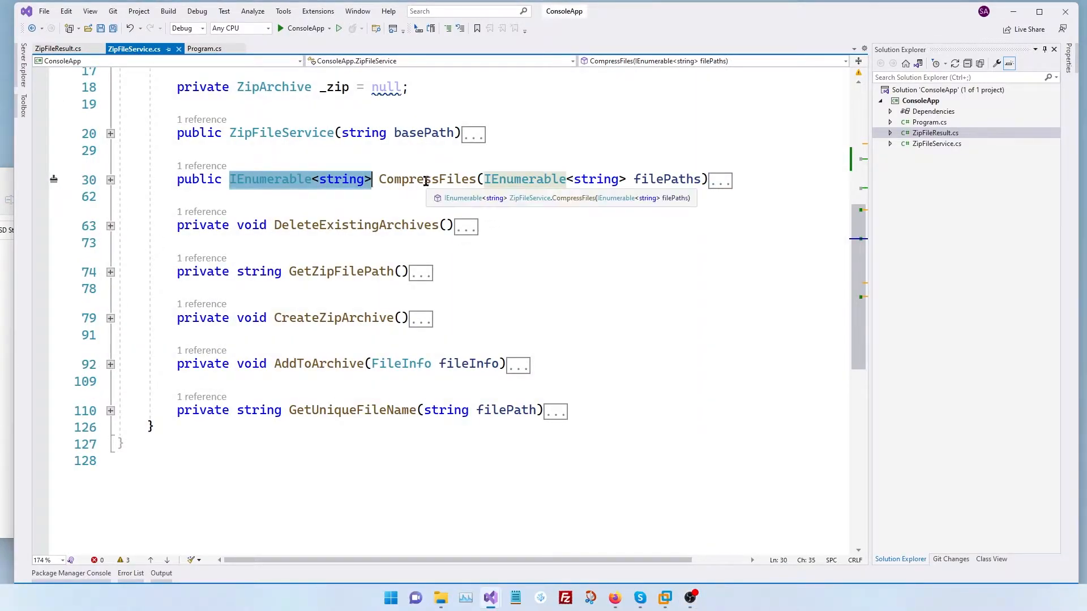
left_click(425, 179)
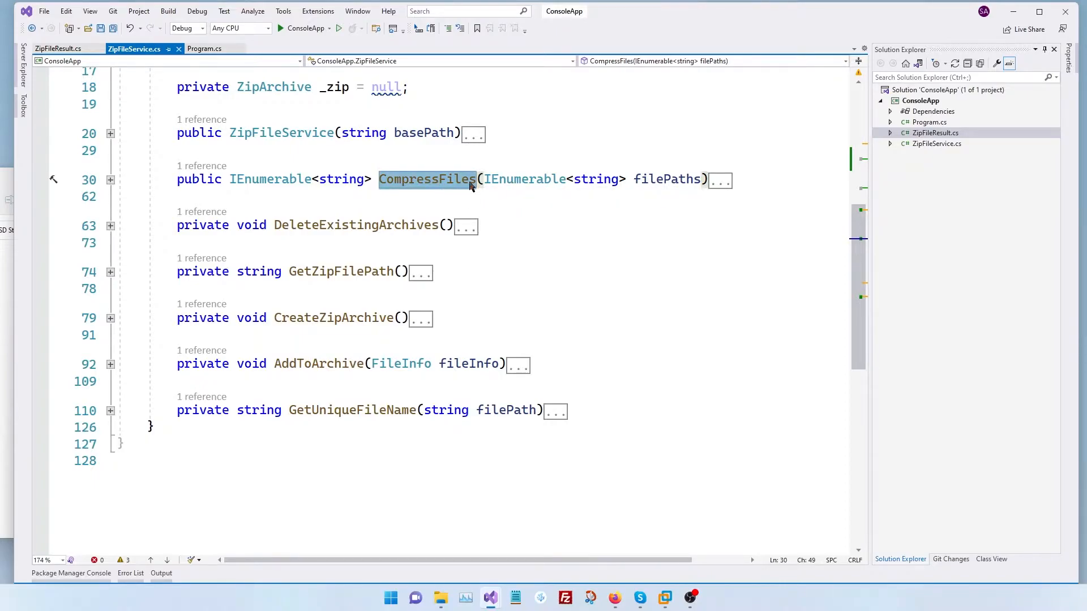
mouse_move(432, 193)
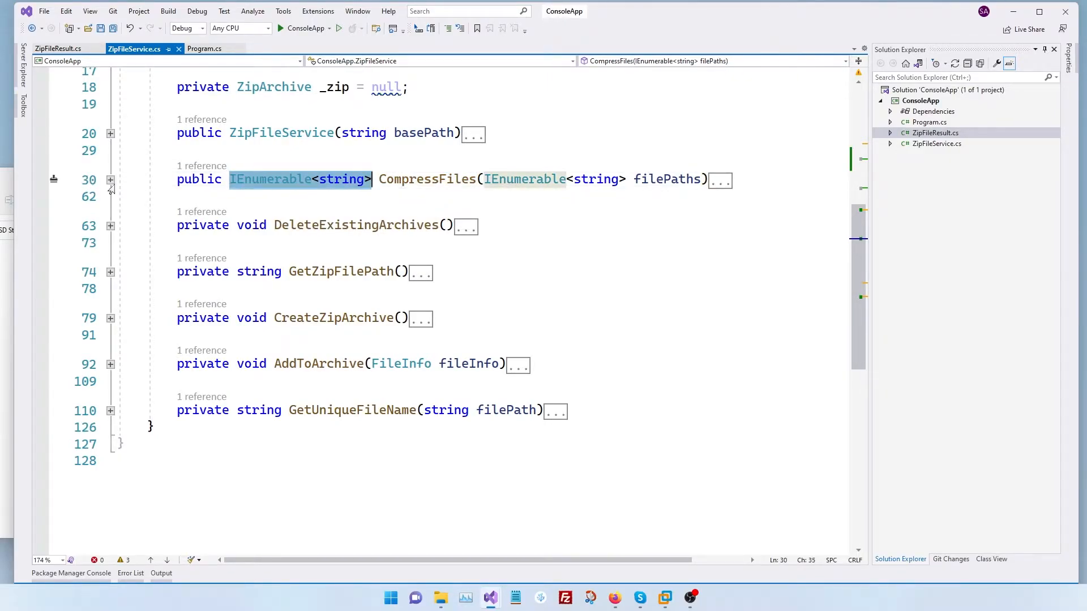
left_click(110, 180)
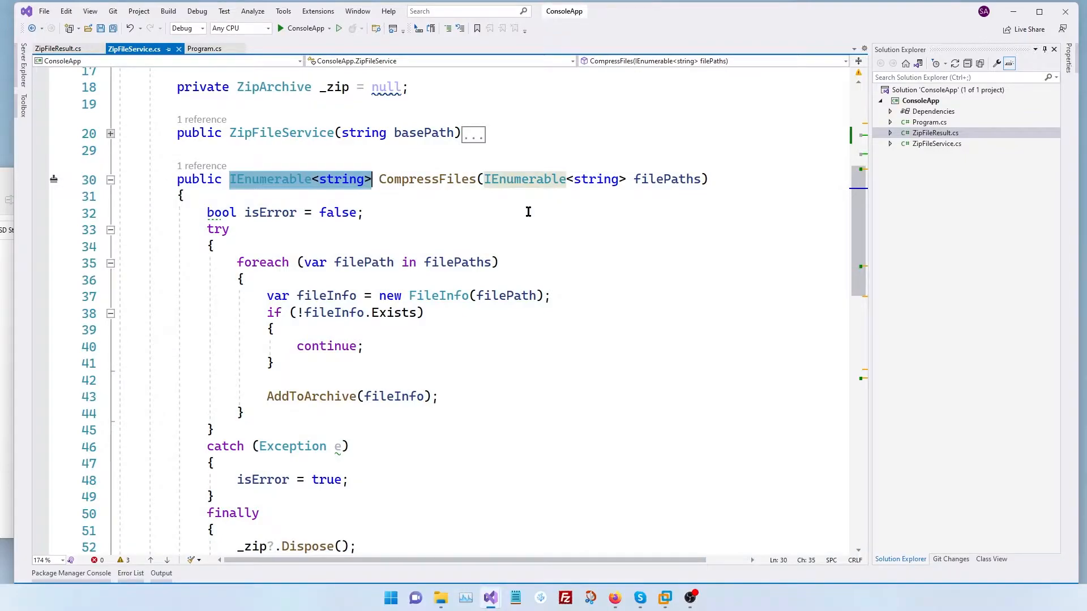
type("Zip")
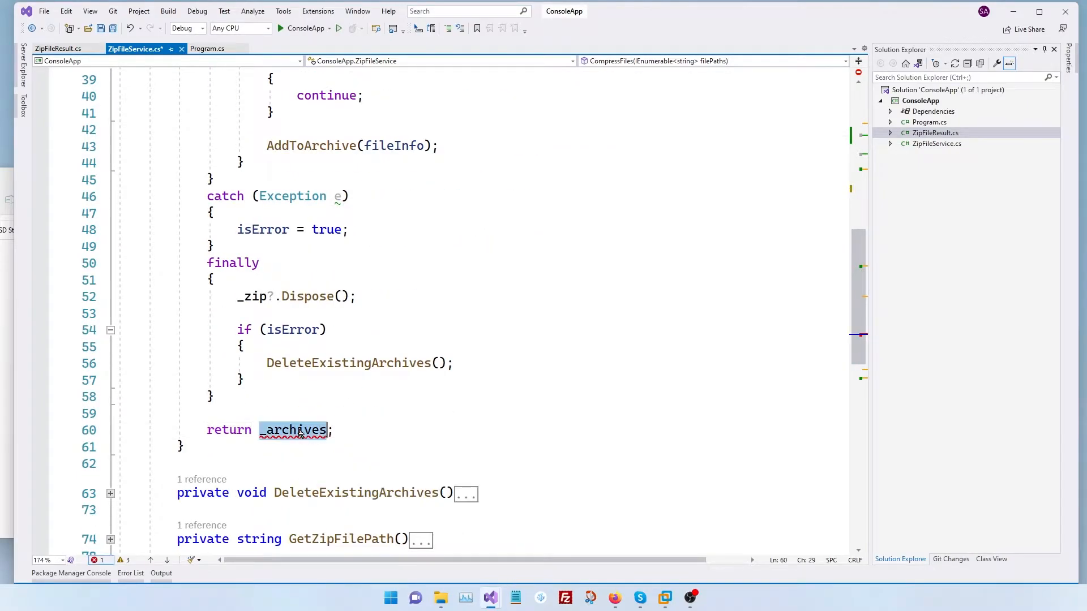
Return new ZipFileResult with Message "", Success = !isError and ZipFiles = _archives.
type("new ZipFileResult()")
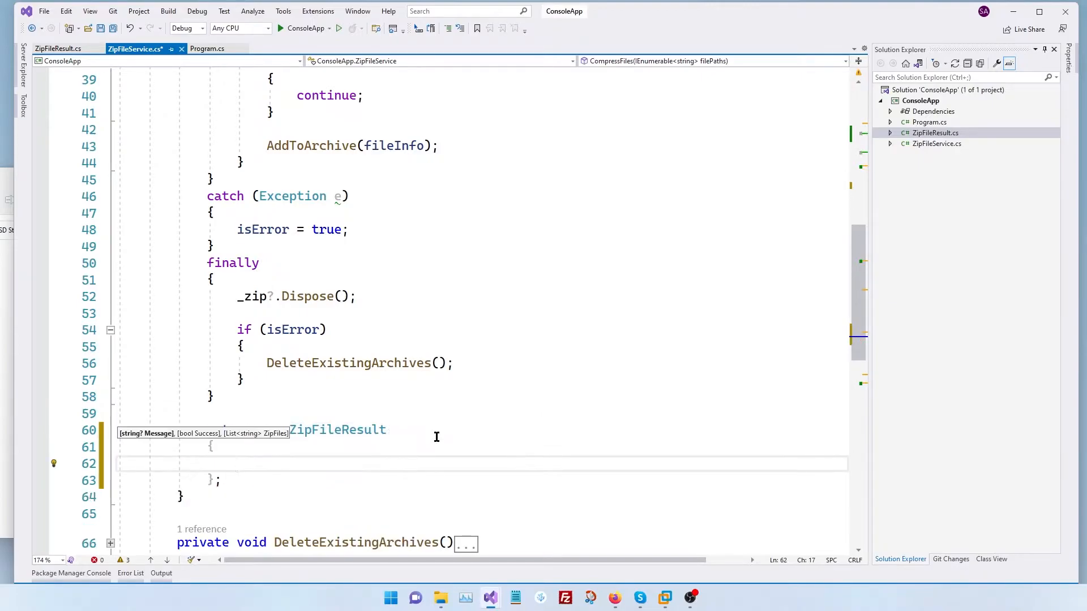
type("Message =")
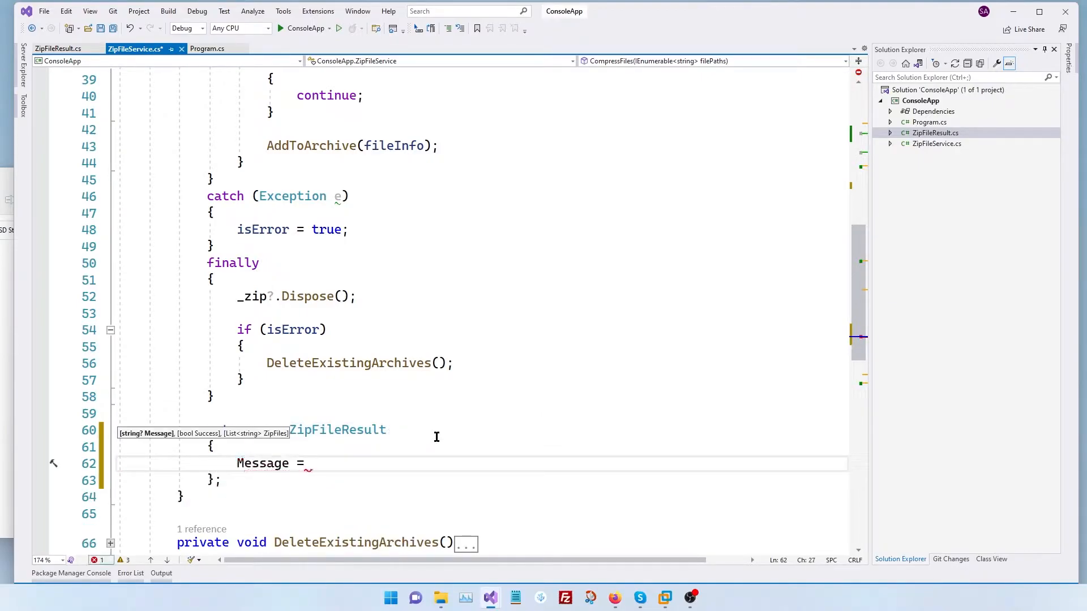
type("\"\",")
type("Success =")
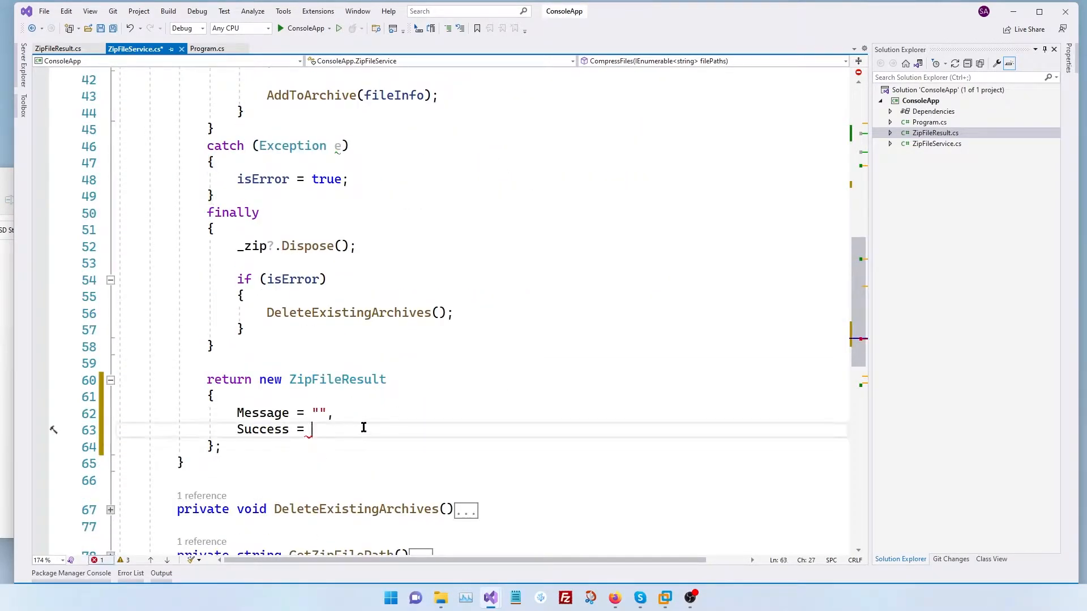
type("!er")
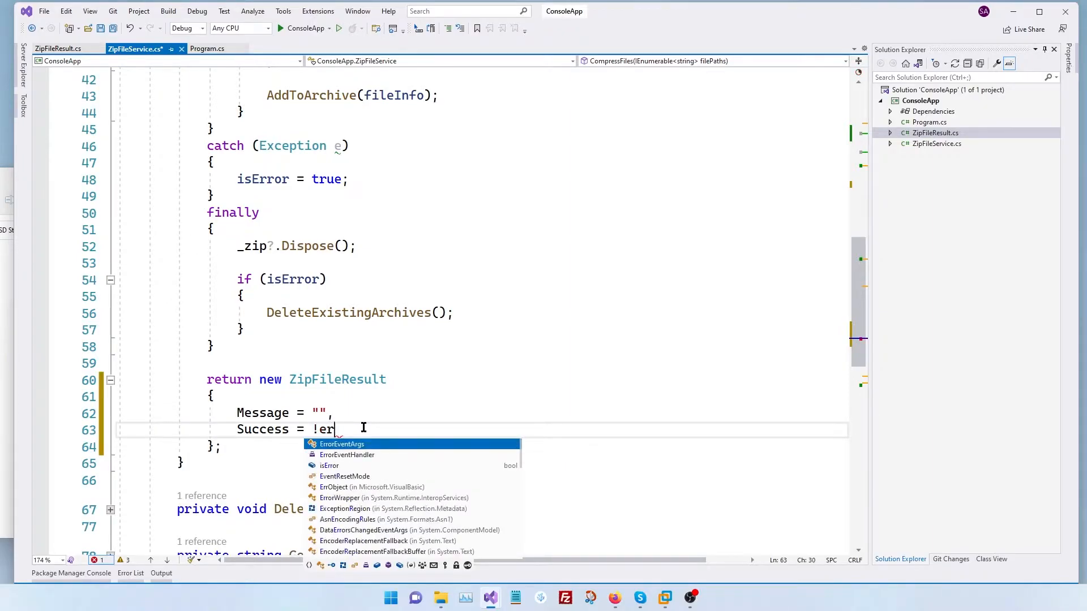
type("isError")
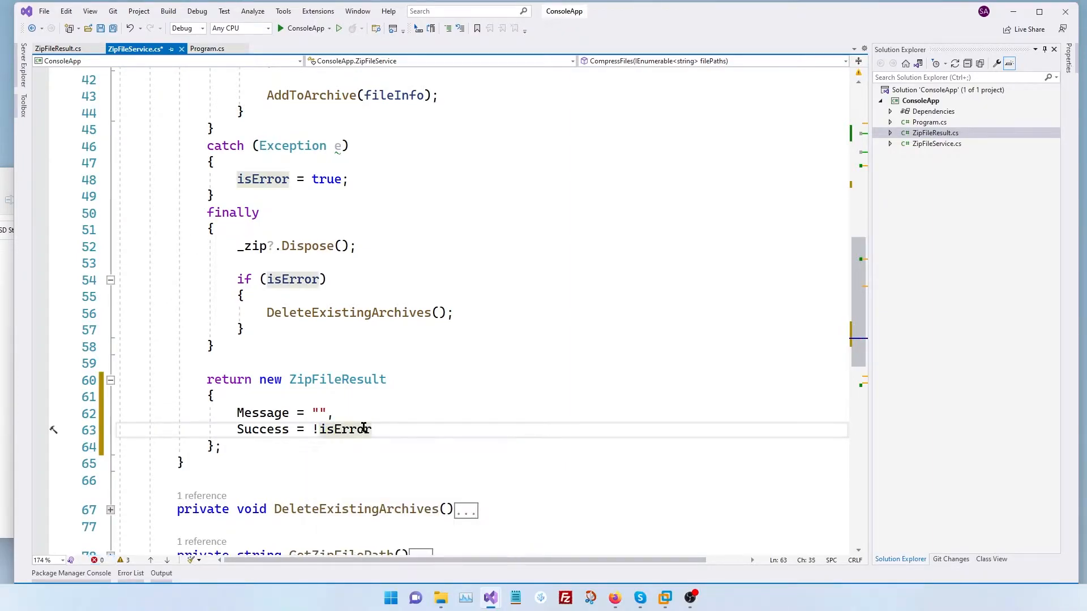
key("enter")
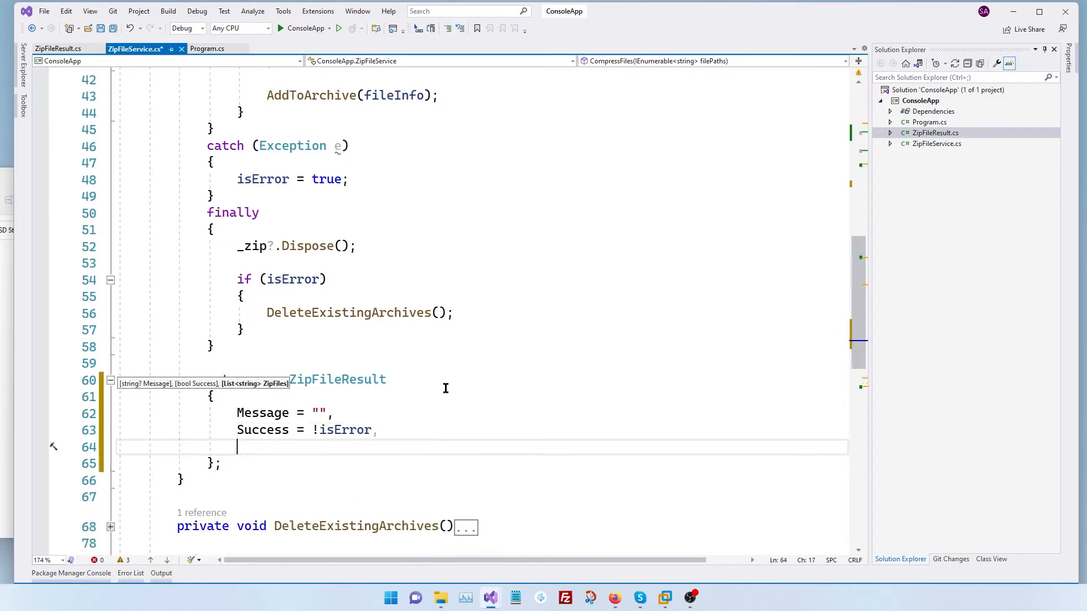
type("ZipFiles = _archives")
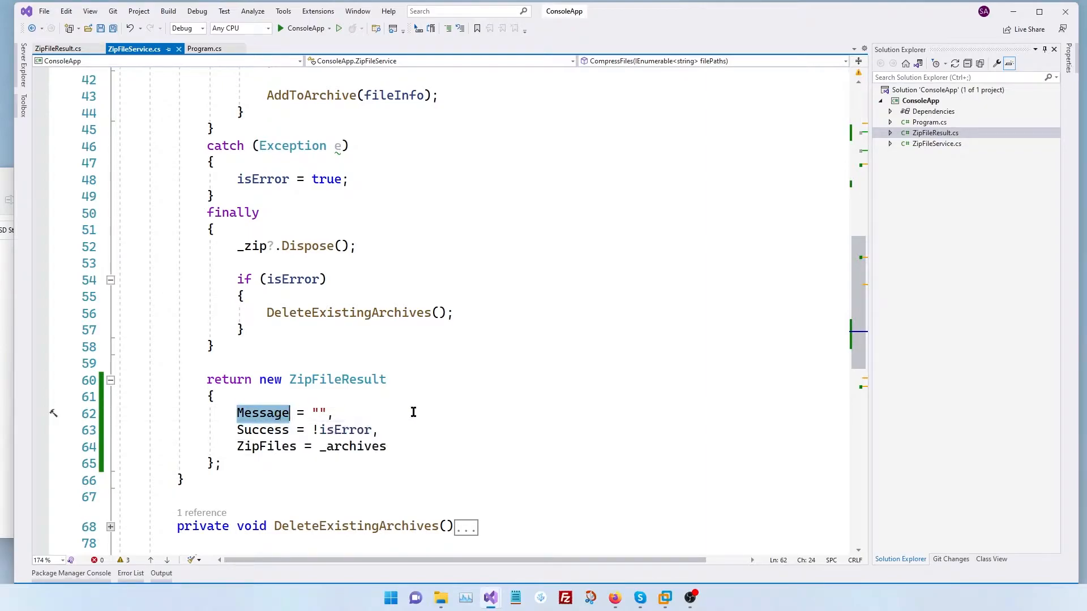
mouse_move(298, 391)
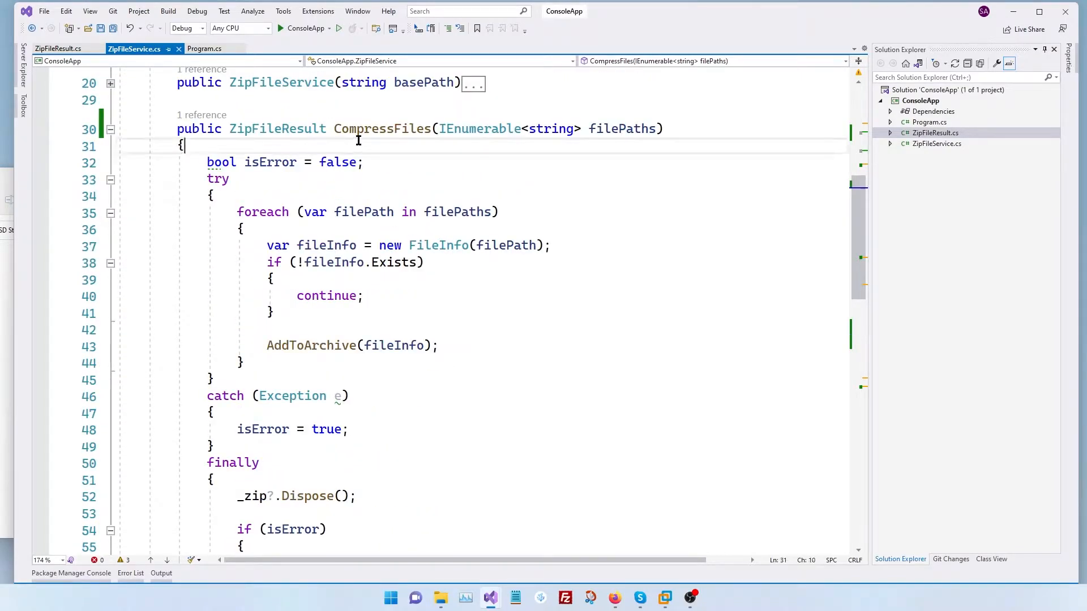
Collect e.Message into a StringBuilder sb in the catch block and set Message = sb.ToString().
type("var sb =")
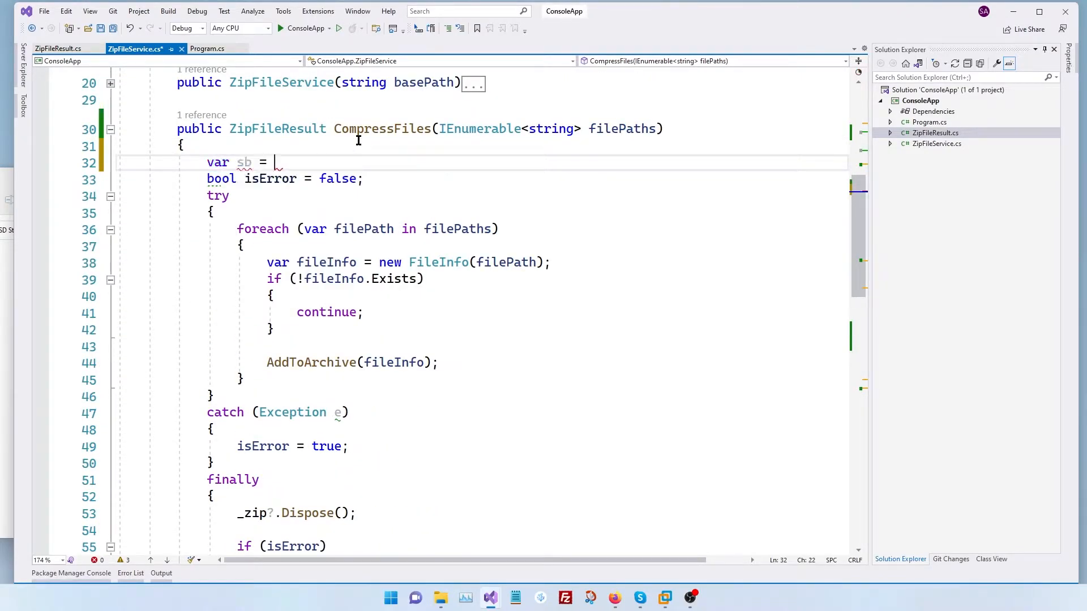
type("new String")
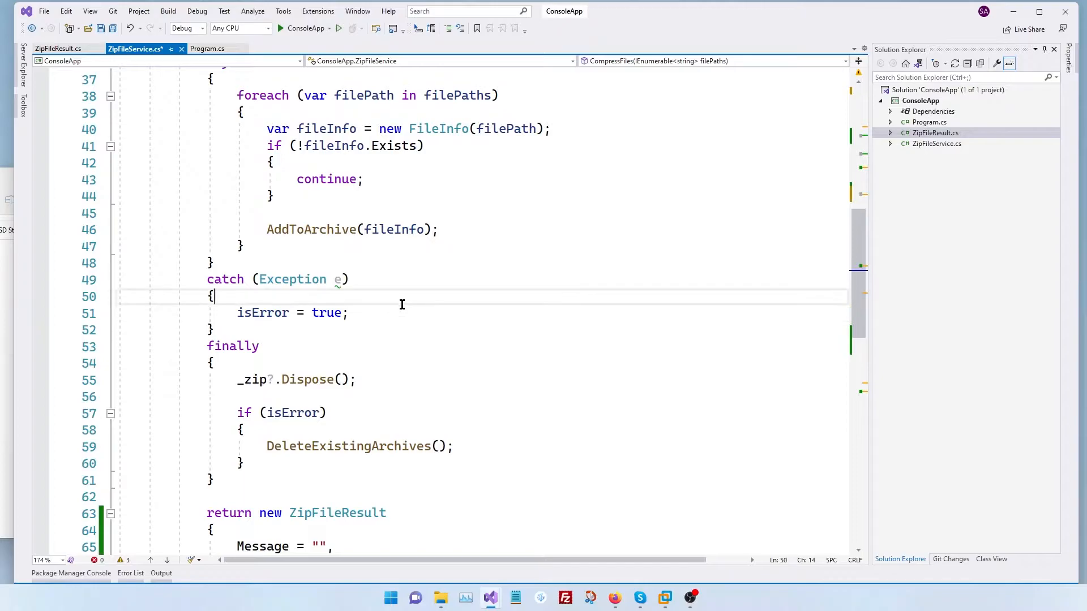
type("sb.APp")
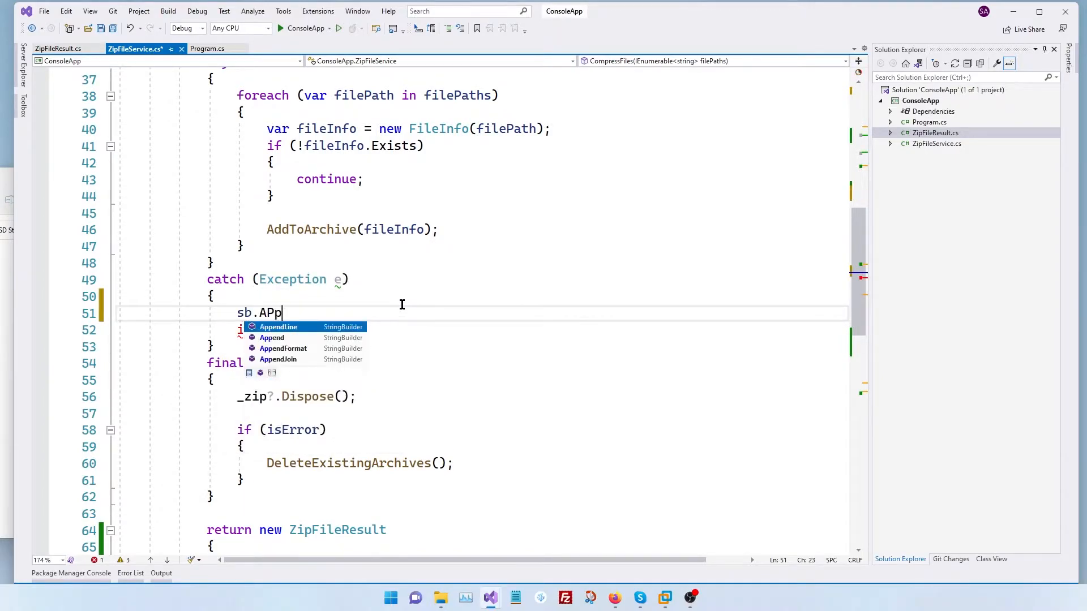
type("ppendLine(e.M")
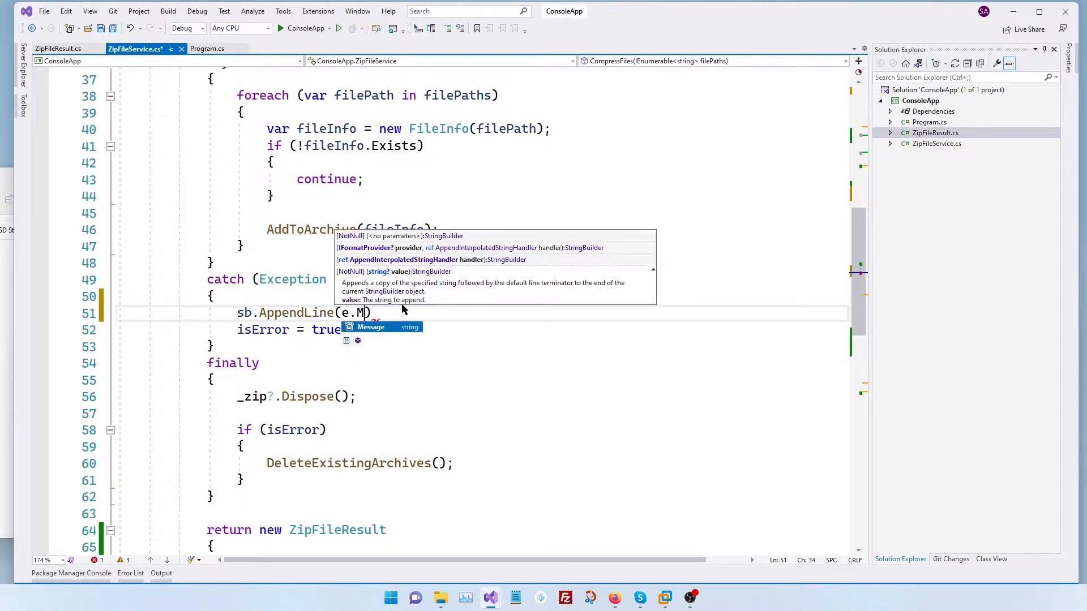
type("essage);")
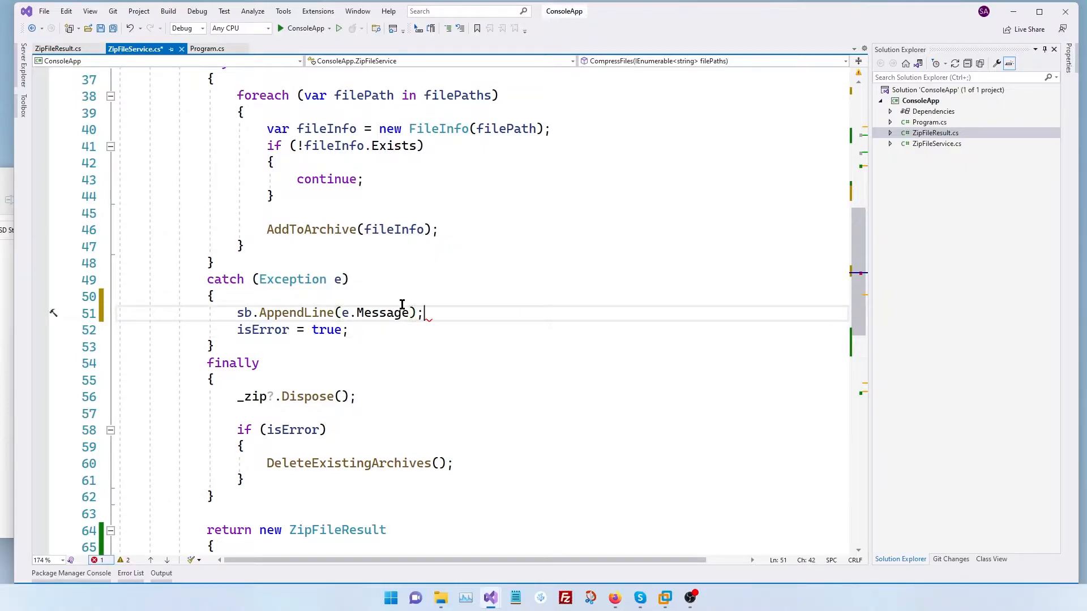
key("enter")
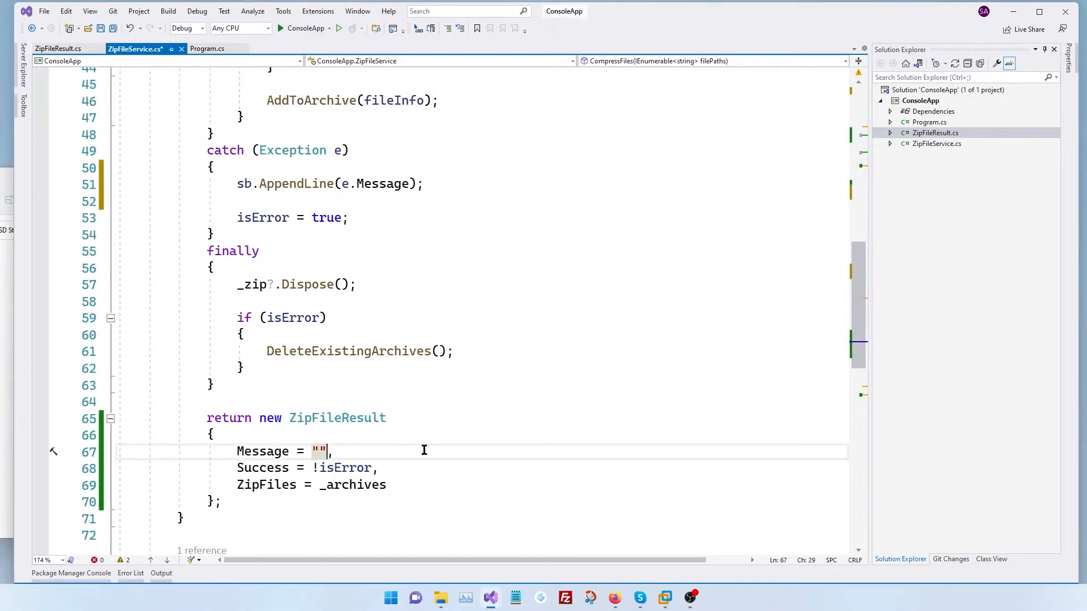
type("sb.to")
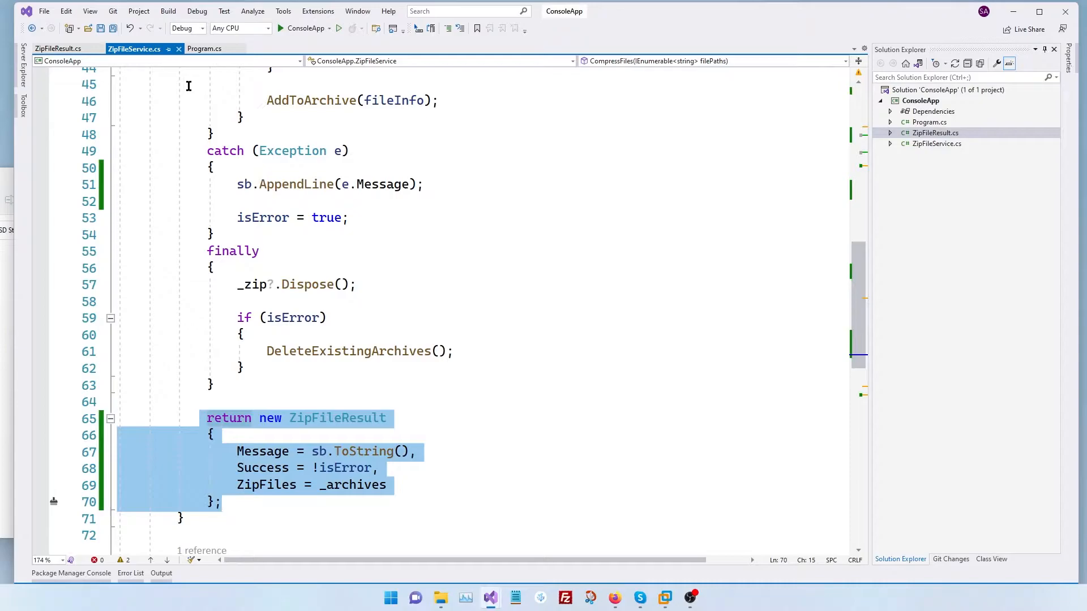
Review Program.cs ZipFiles printing the Zipping Complete result, checking ZipFileResult's ToString.
left_click(202, 49)
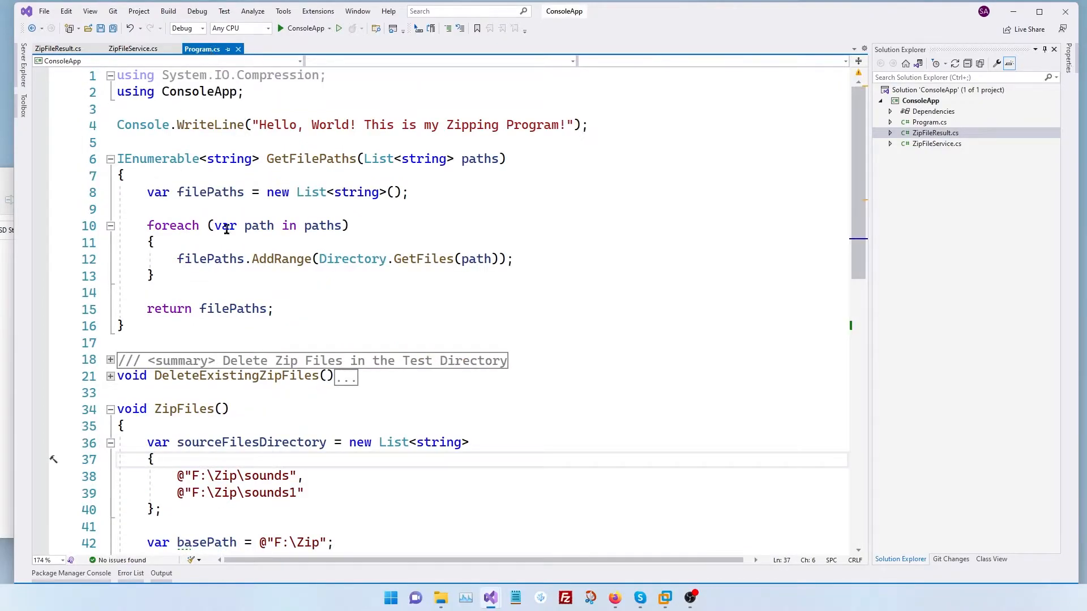
scroll("down", 3)
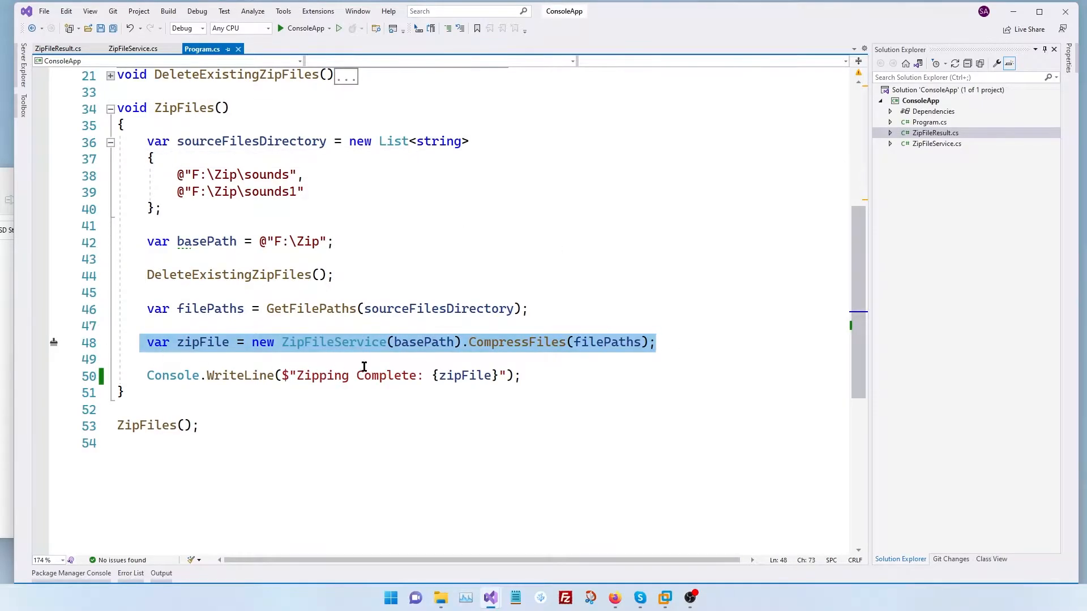
left_click(290, 374)
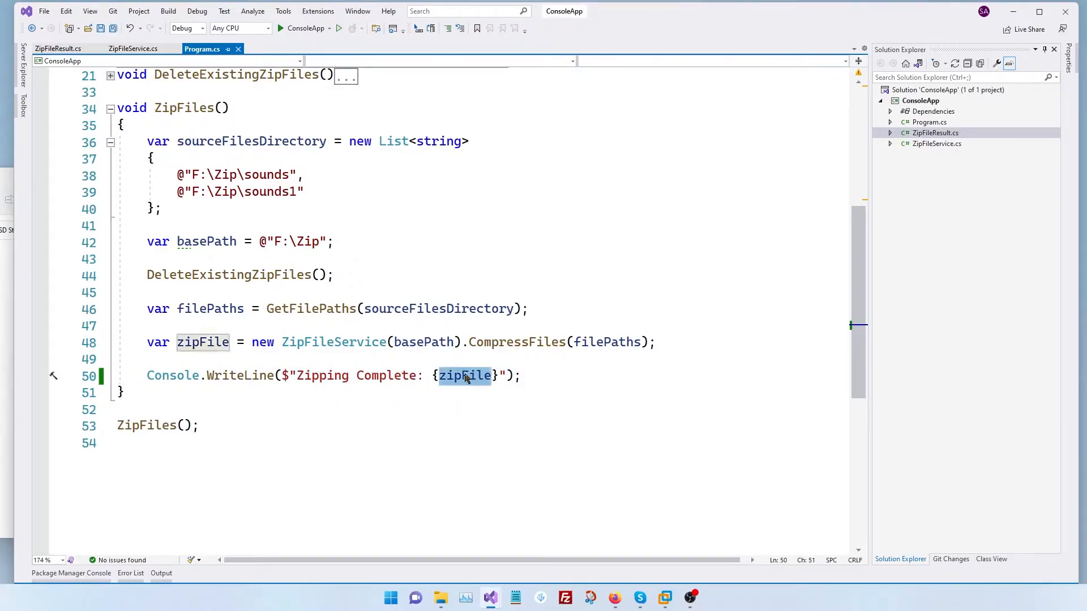
left_click(58, 49)
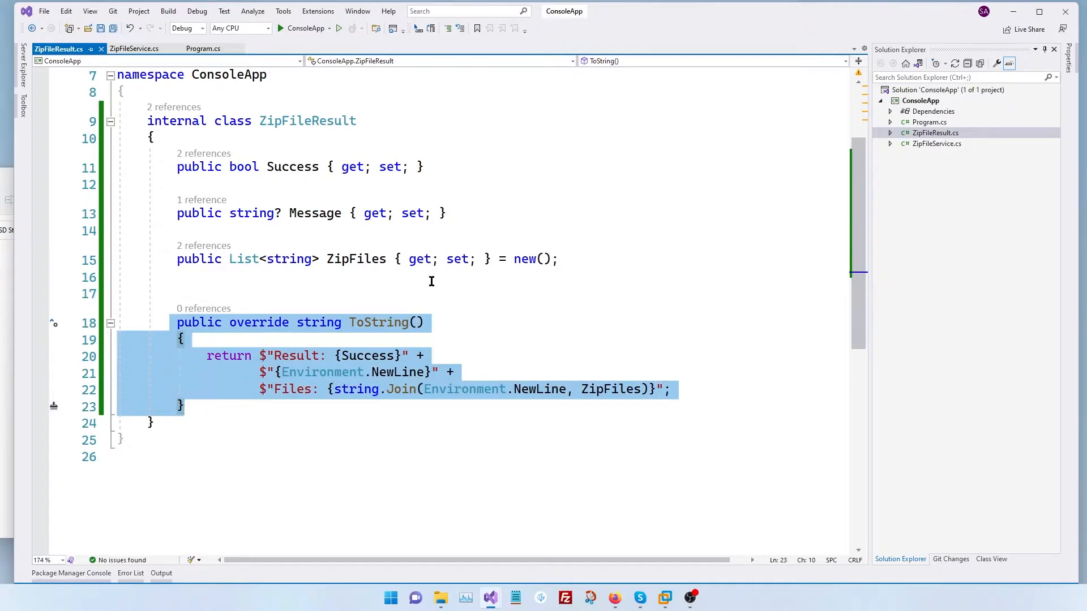
left_click(203, 48)
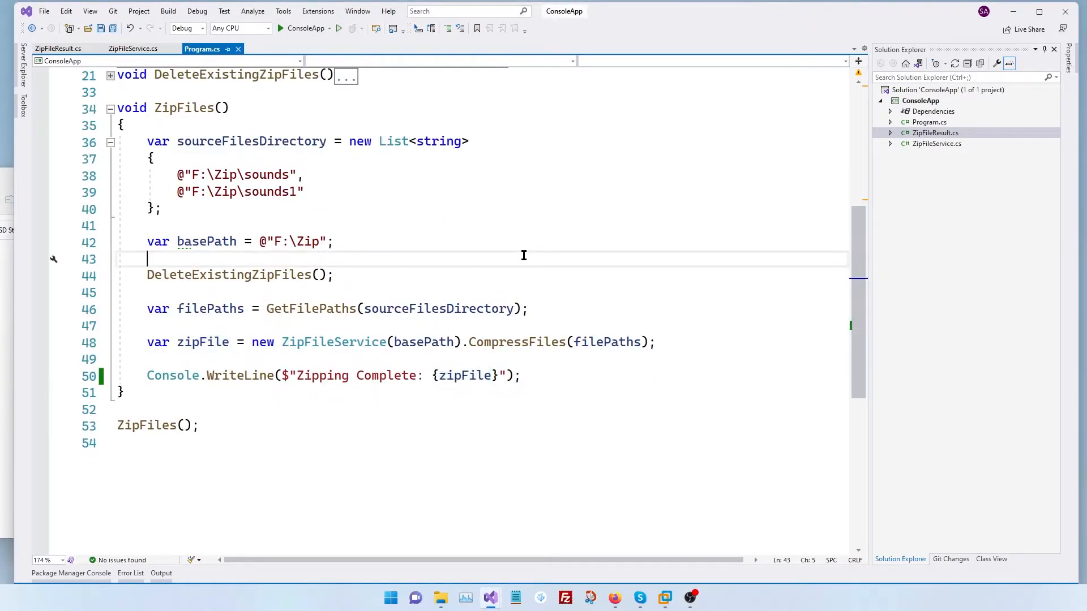
mouse_move(502, 288)
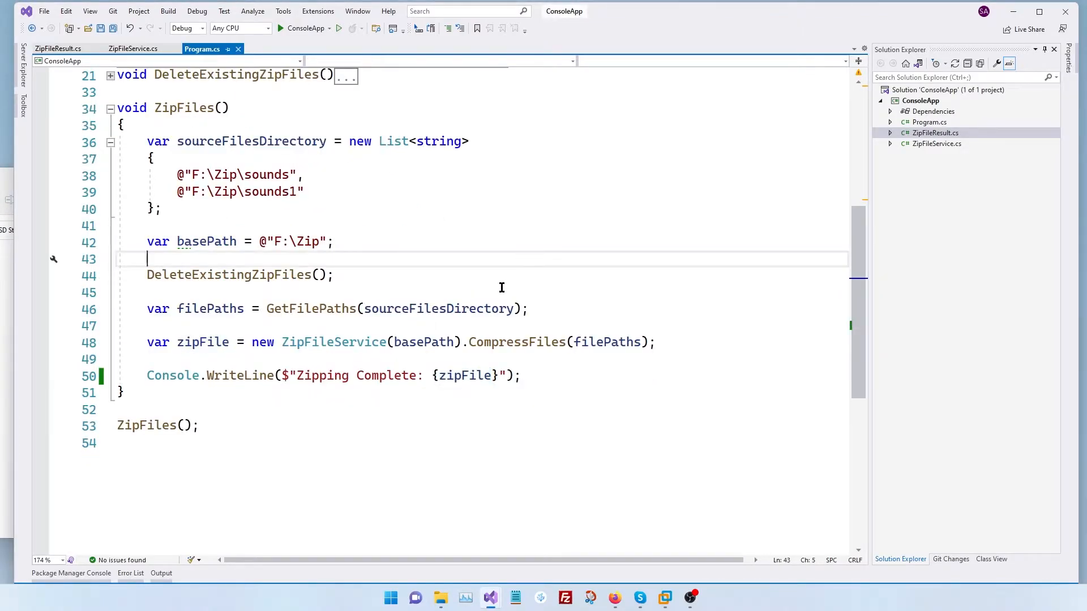
Run ConsoleApp to see Result: True with three archives, then move to ZipFileStatus.cs.
left_click(281, 29)
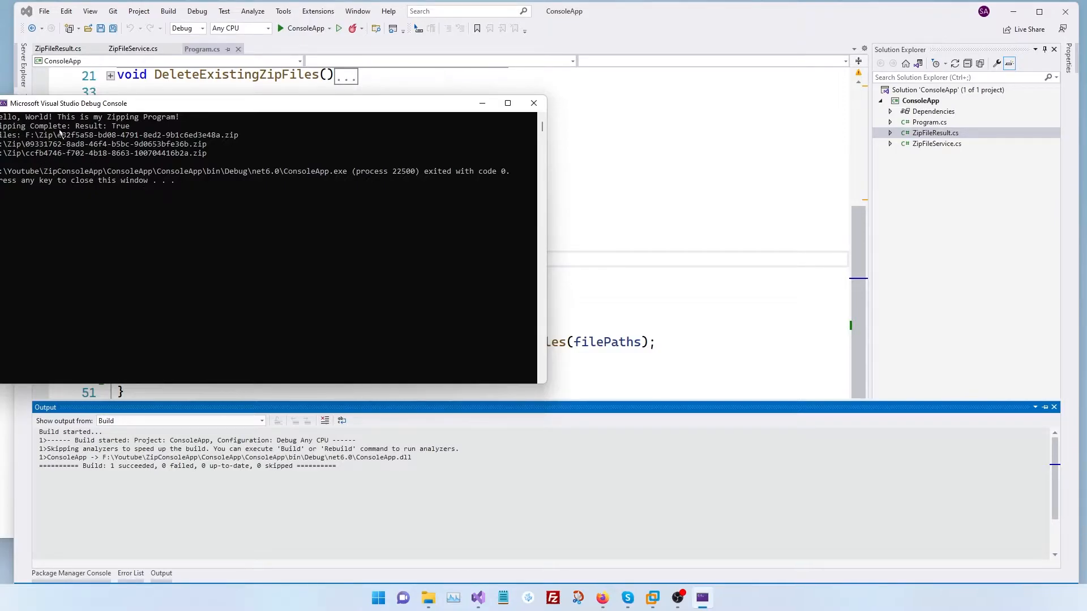
mouse_move(81, 137)
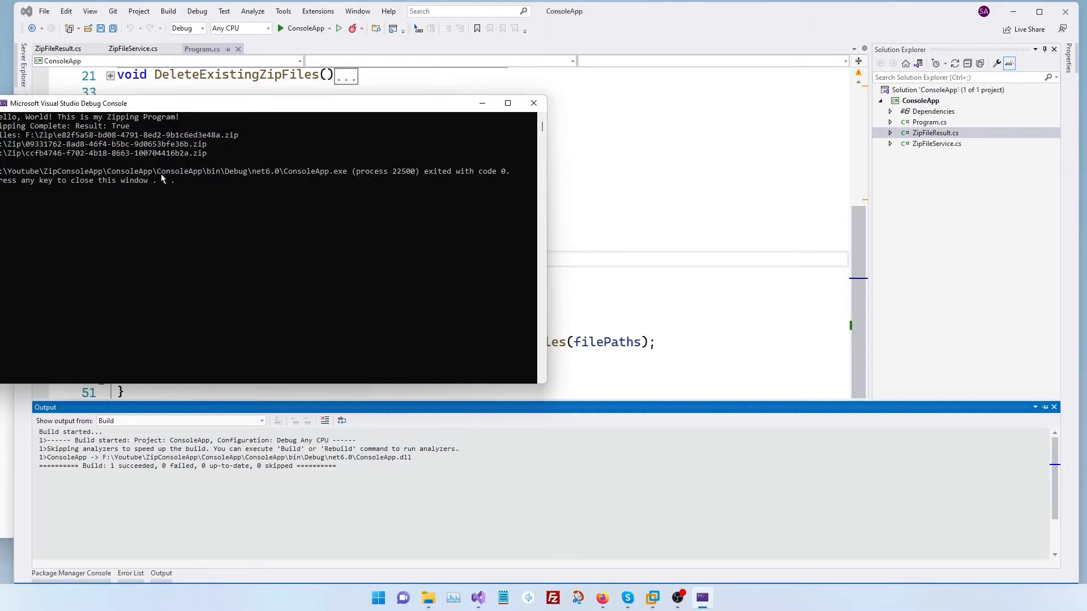
mouse_move(225, 181)
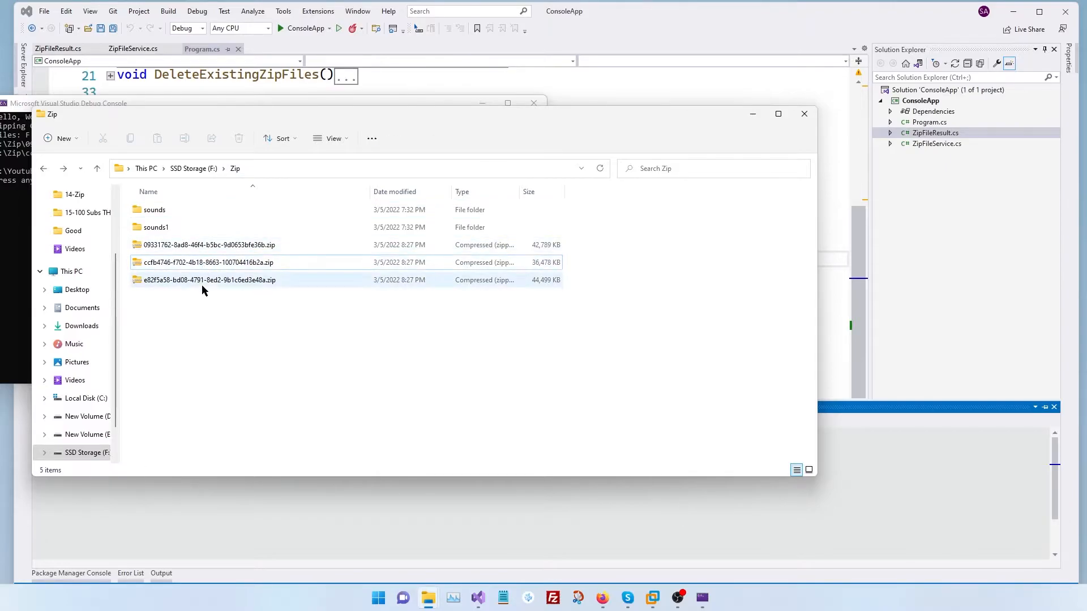
left_click(209, 244)
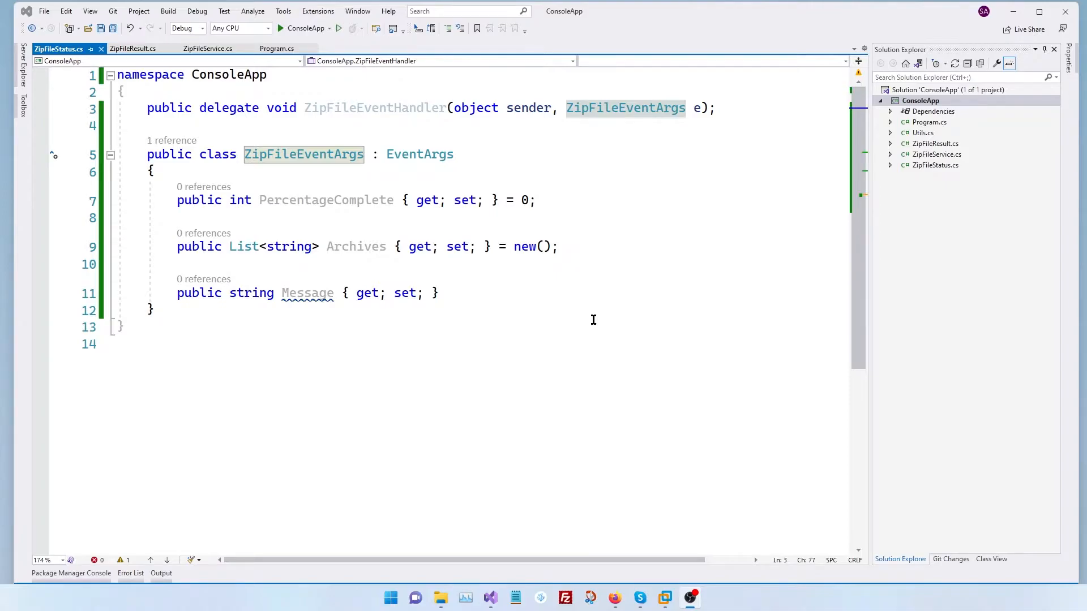
mouse_move(591, 325)
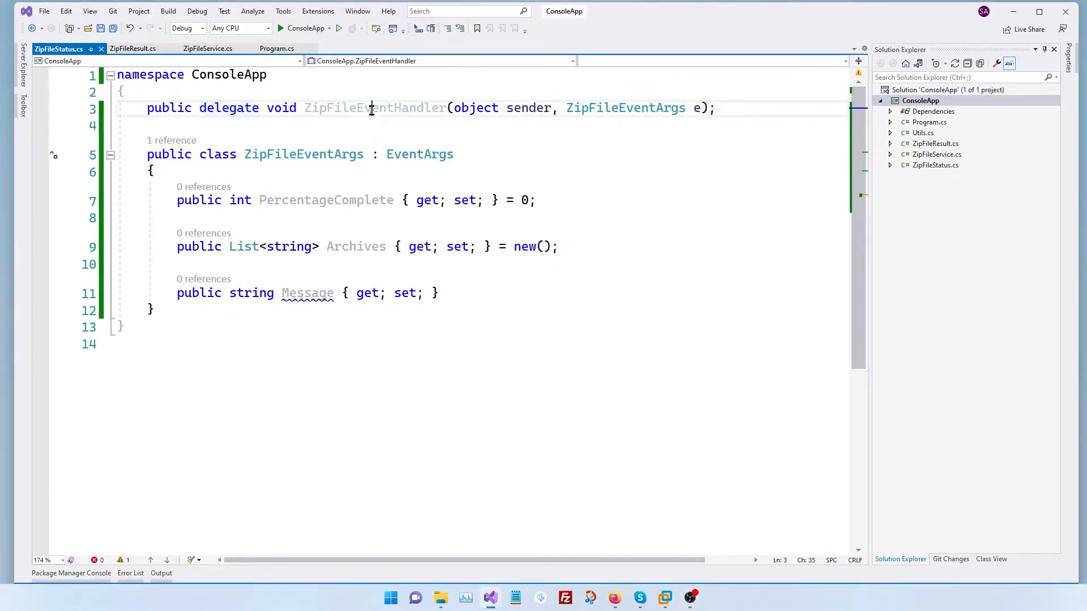
Inspect the ZipFileEventHandler delegate and the PercentageComplete and Message properties of ZipFileEventArgs.
double_click(375, 108)
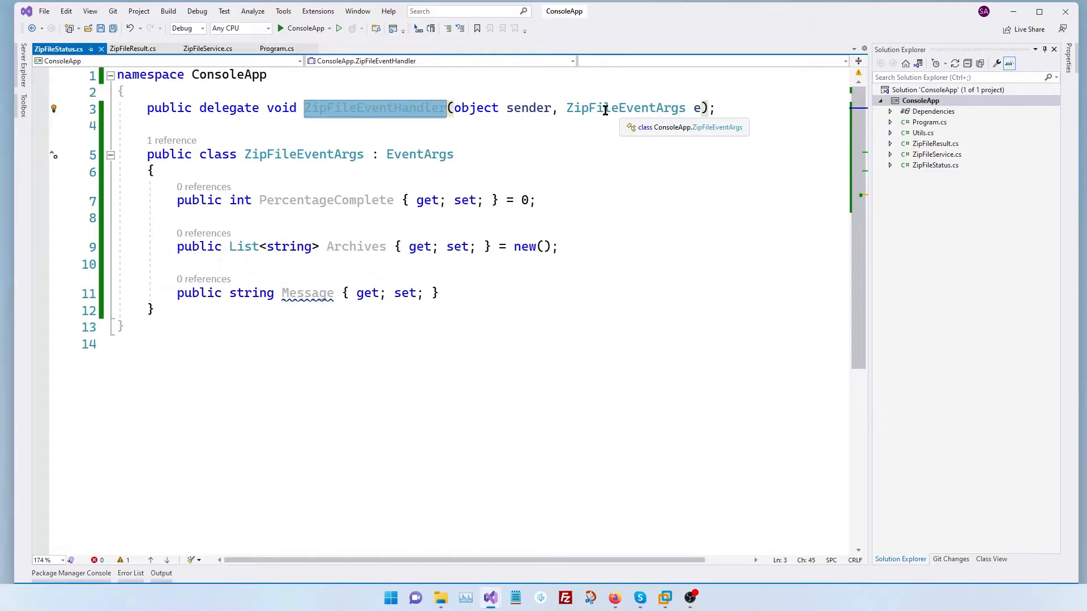
mouse_move(319, 151)
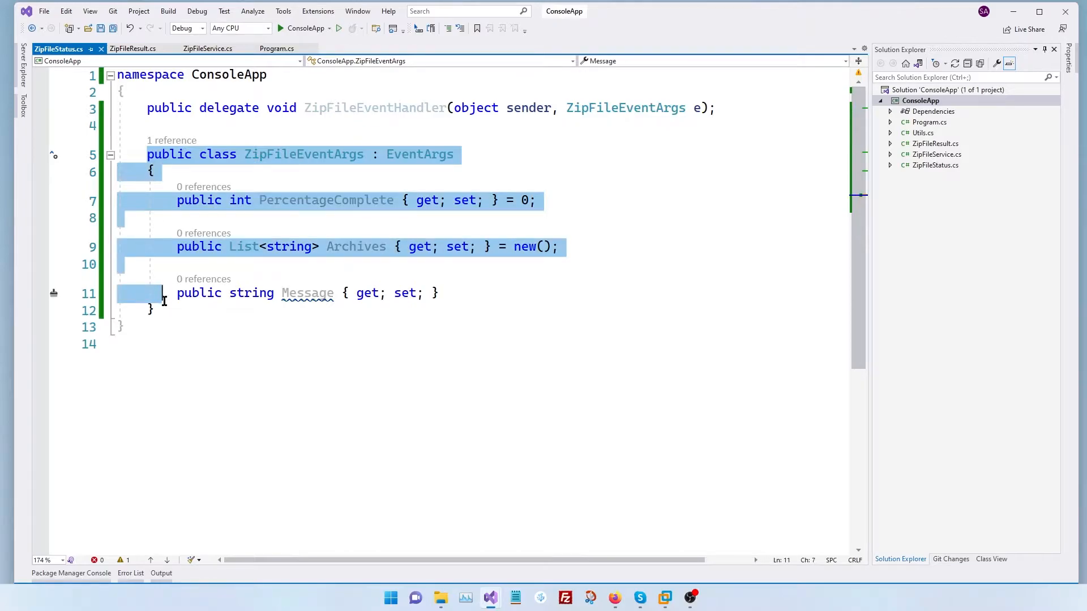
double_click(304, 154)
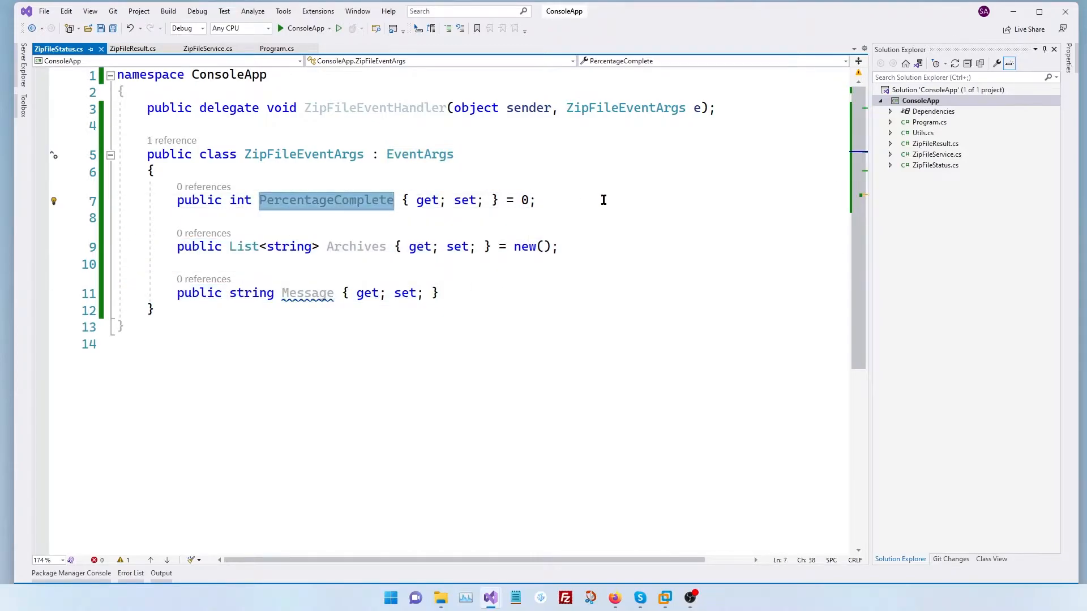
mouse_move(326, 200)
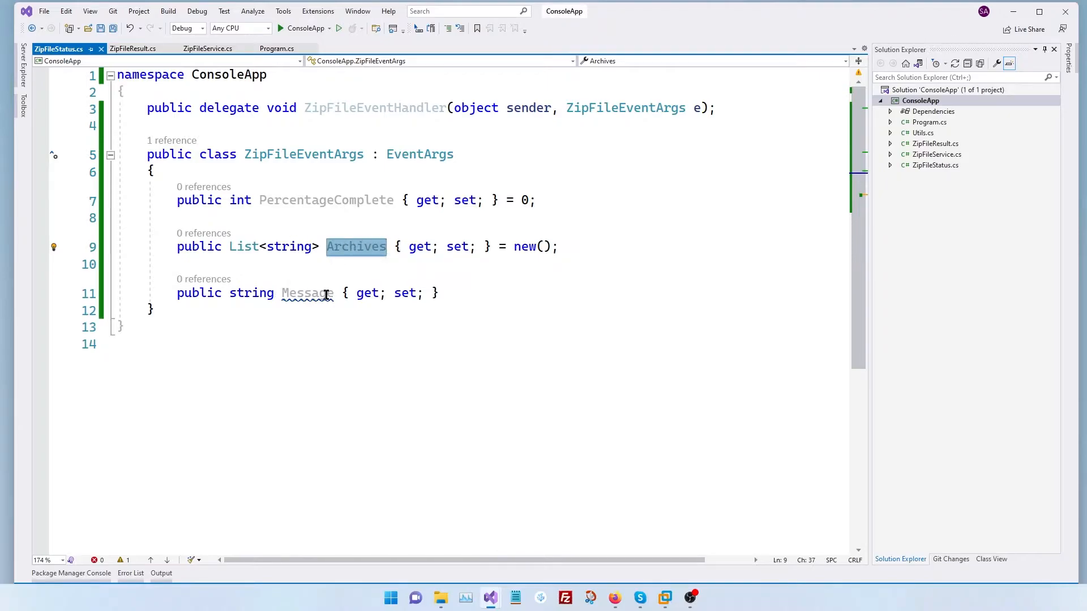
left_click(307, 292)
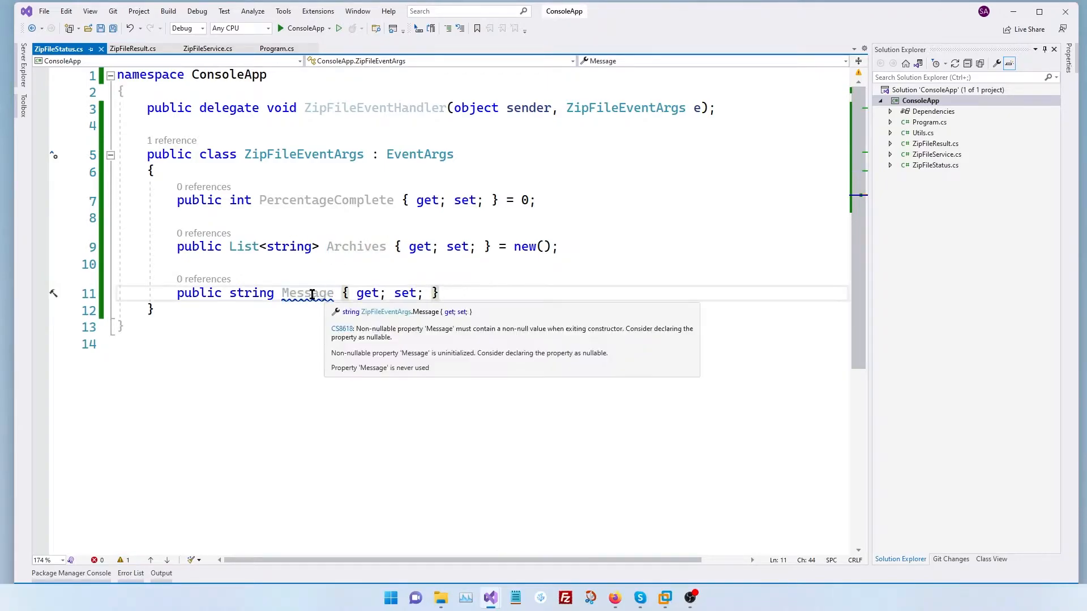
double_click(307, 293)
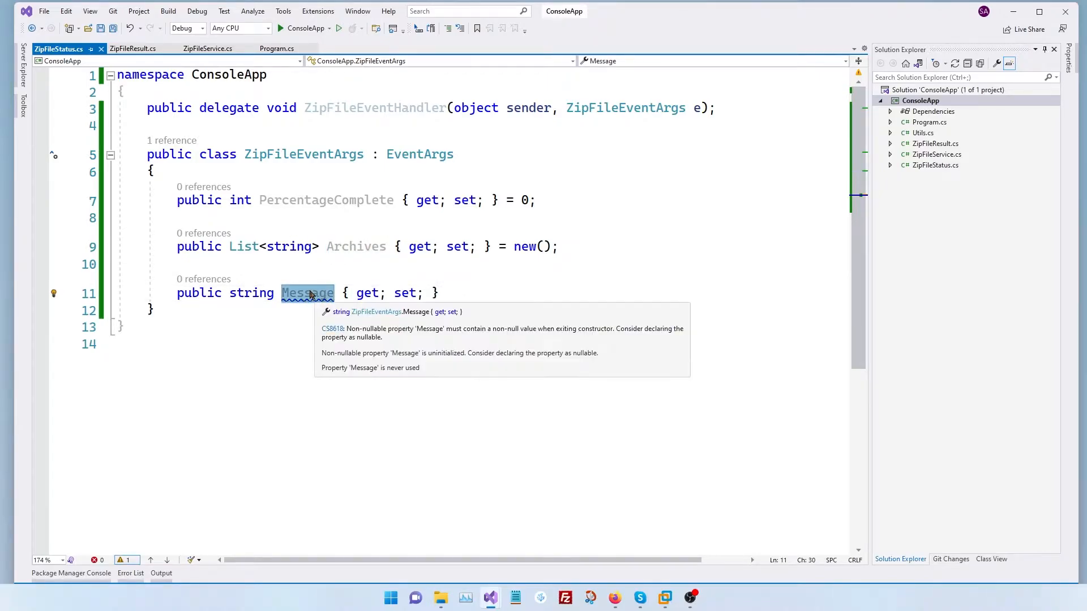
mouse_move(555, 280)
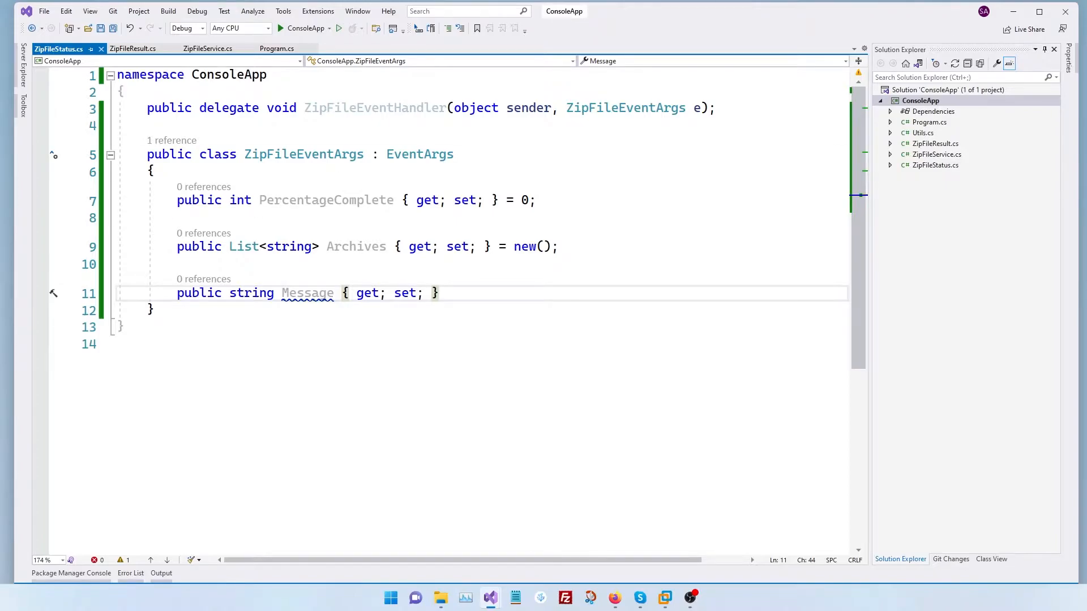
Declare public ZipFileEventHandler ZipProgressEvent; at the top of ZipFileService.
left_click(204, 48)
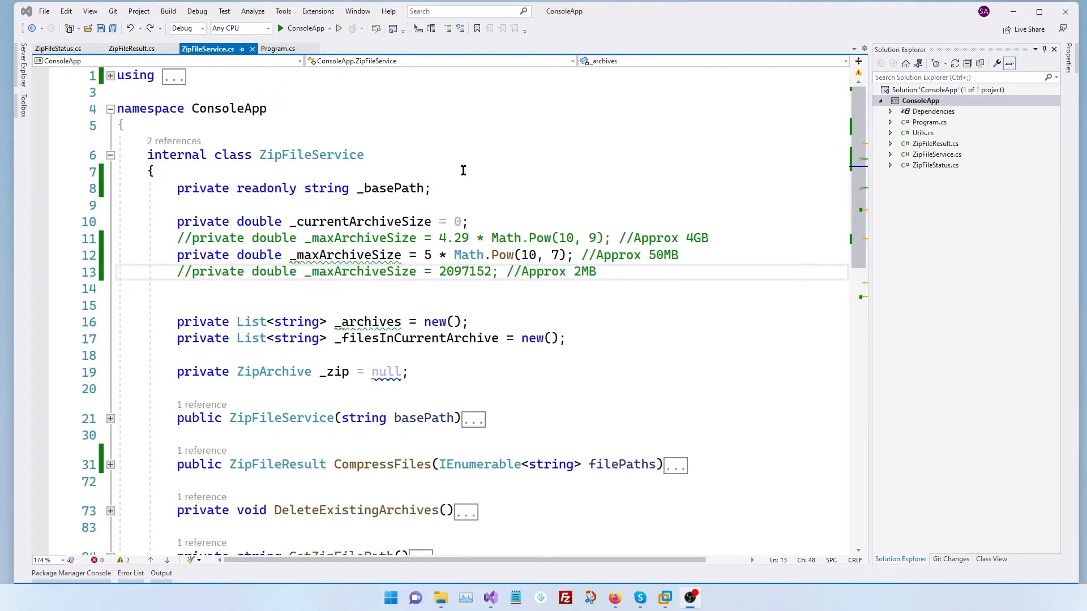
type("p")
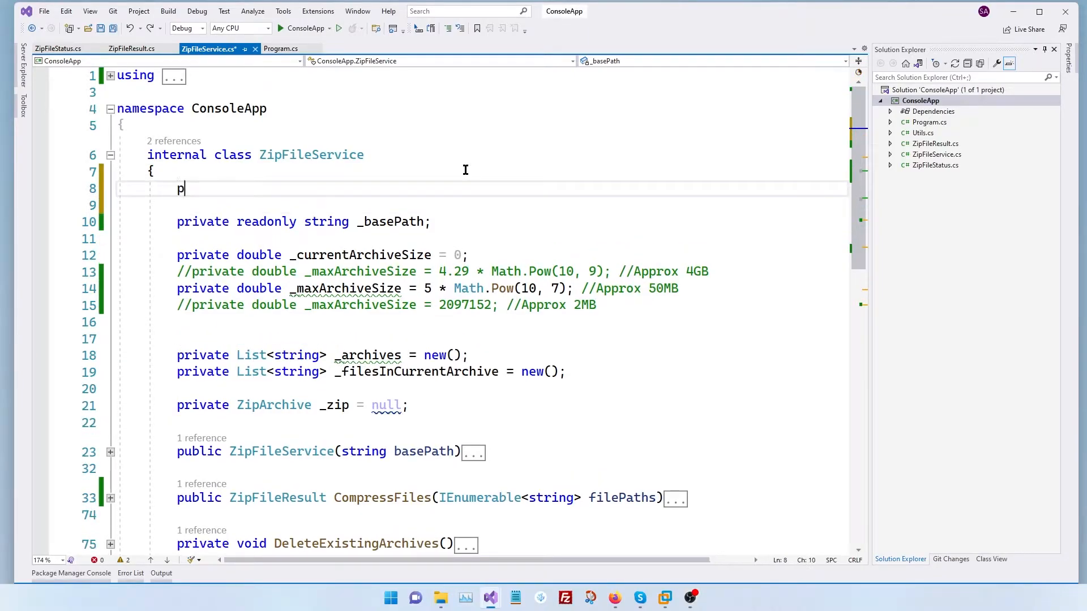
type("ublic ZipFileEventHandler")
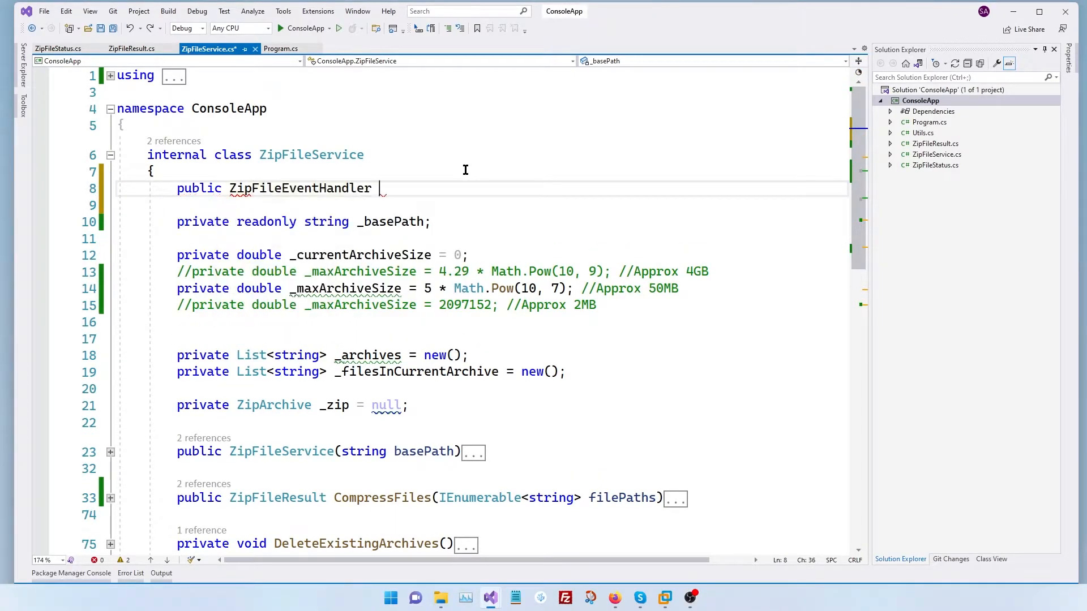
type("ZipProgres")
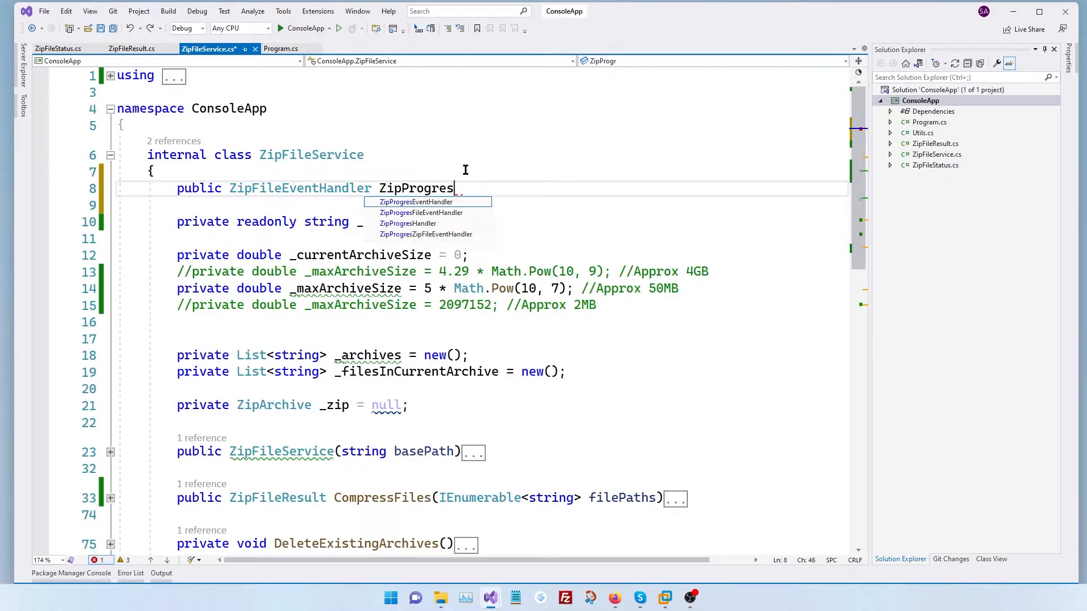
type("sEvent;")
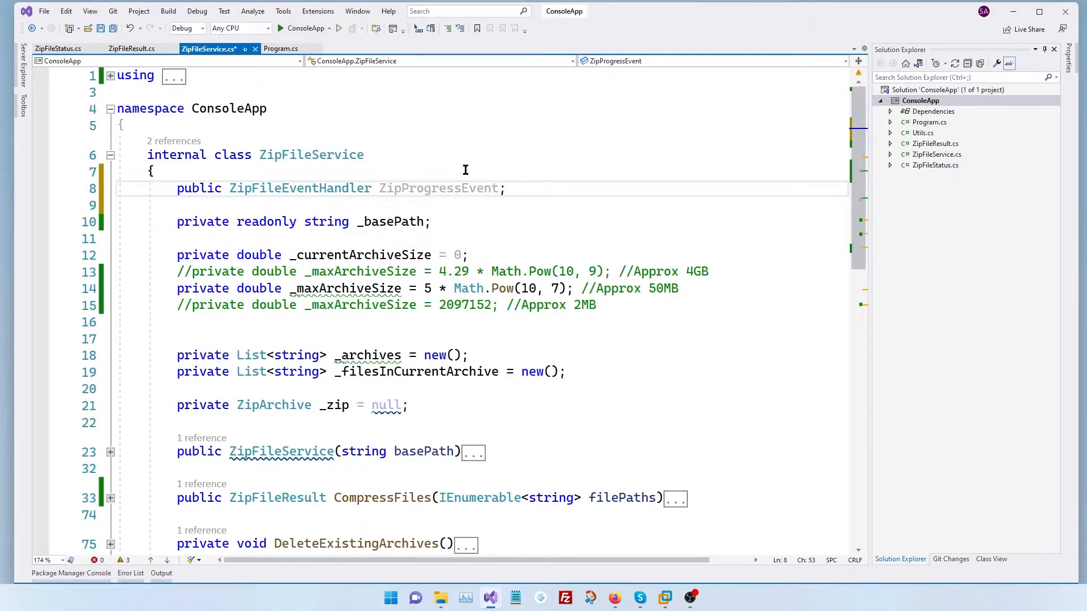
double_click(438, 187)
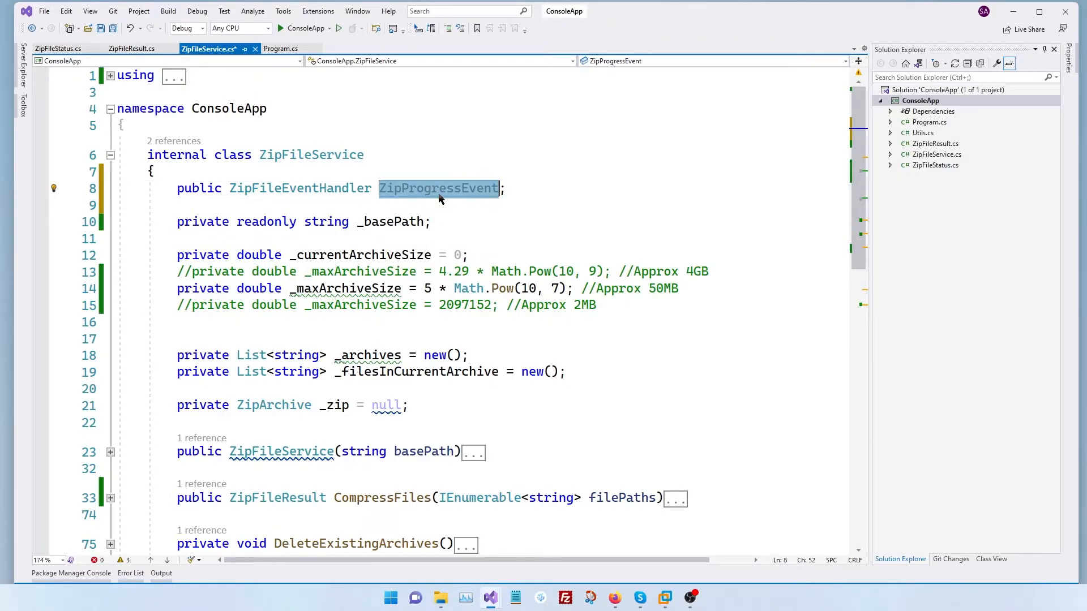
scroll("down", 3)
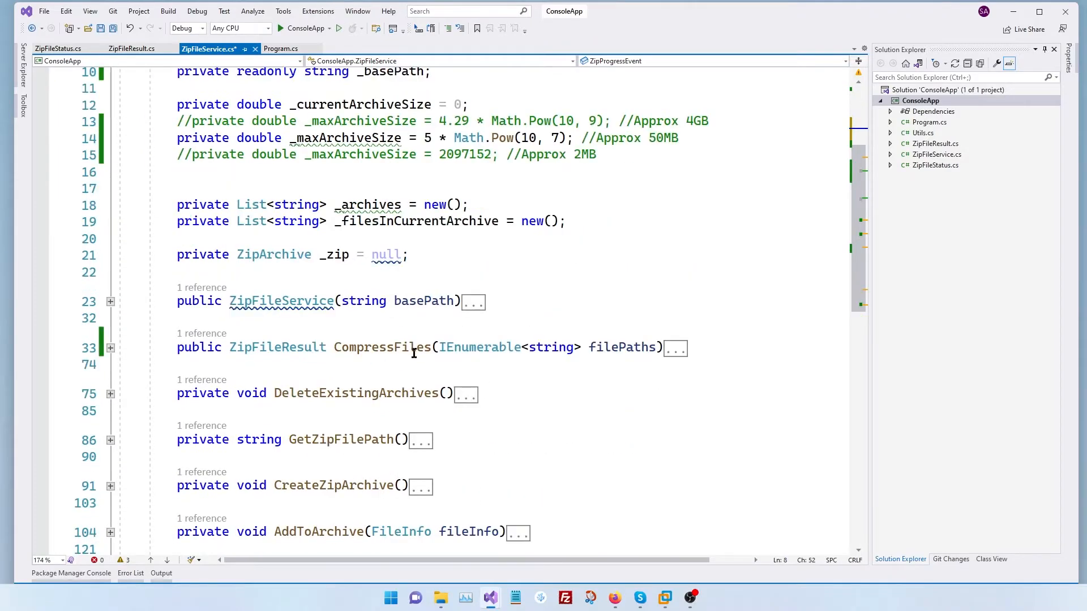
left_click(110, 347)
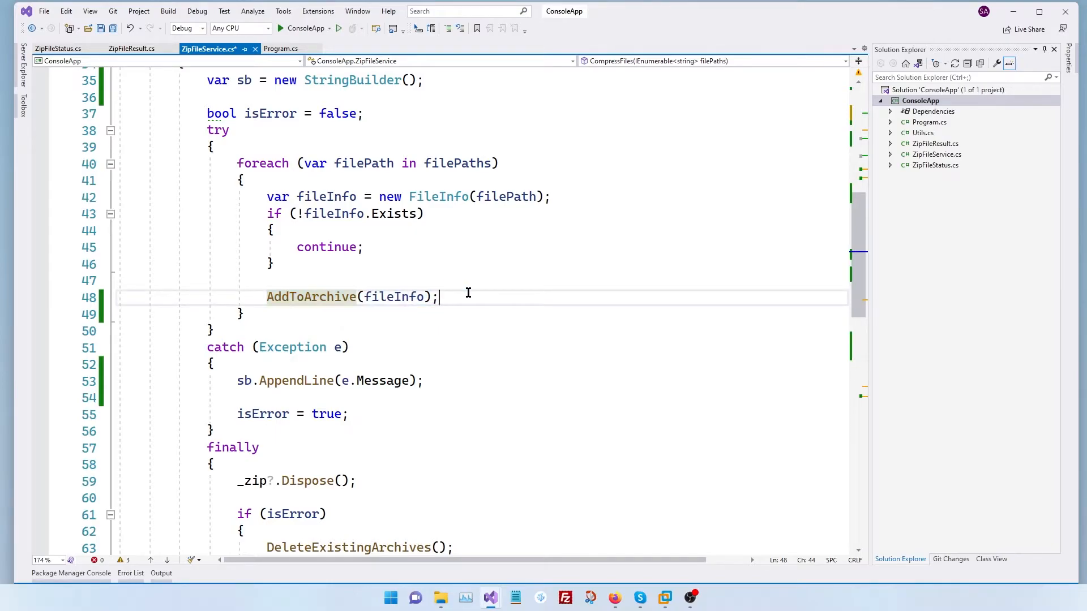
Call SendProgress(currentFileIndex, noOfFiles) after AddToArchive in the CompressFiles loop.
type("//")
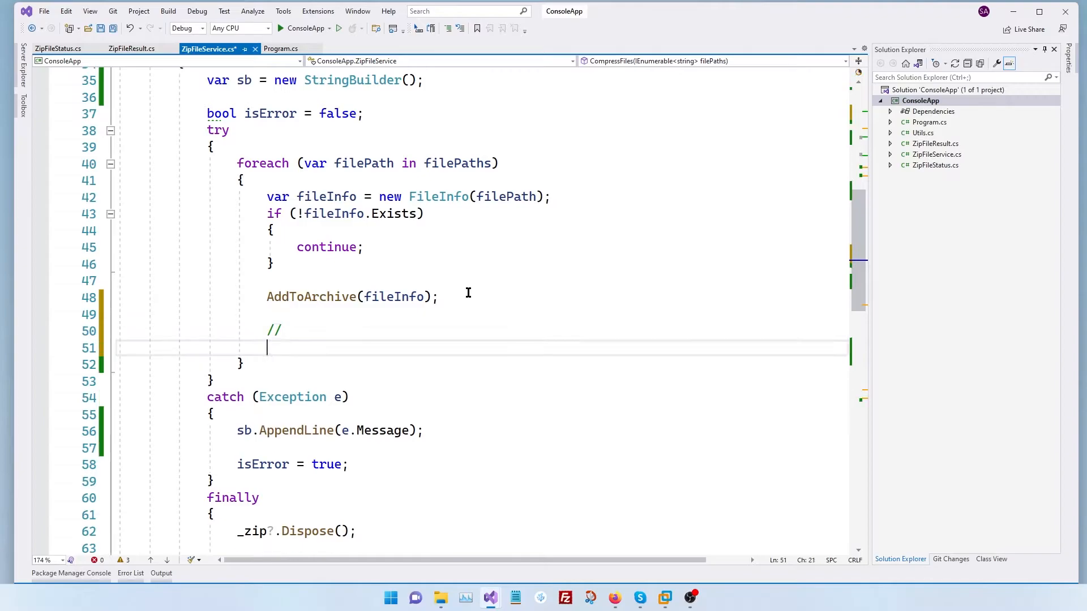
type("Send")
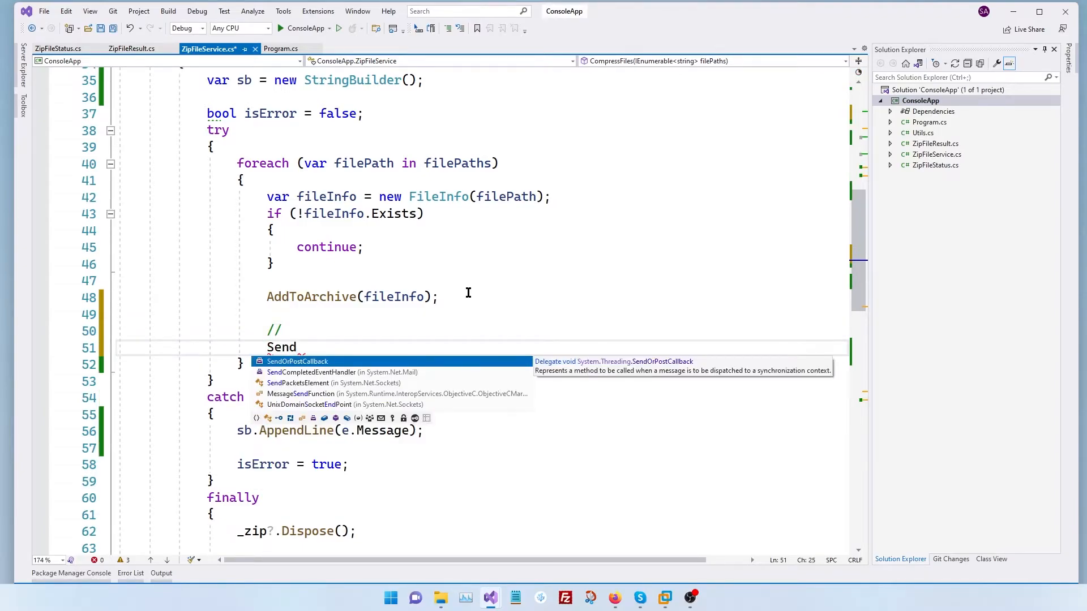
type("Progreess(")
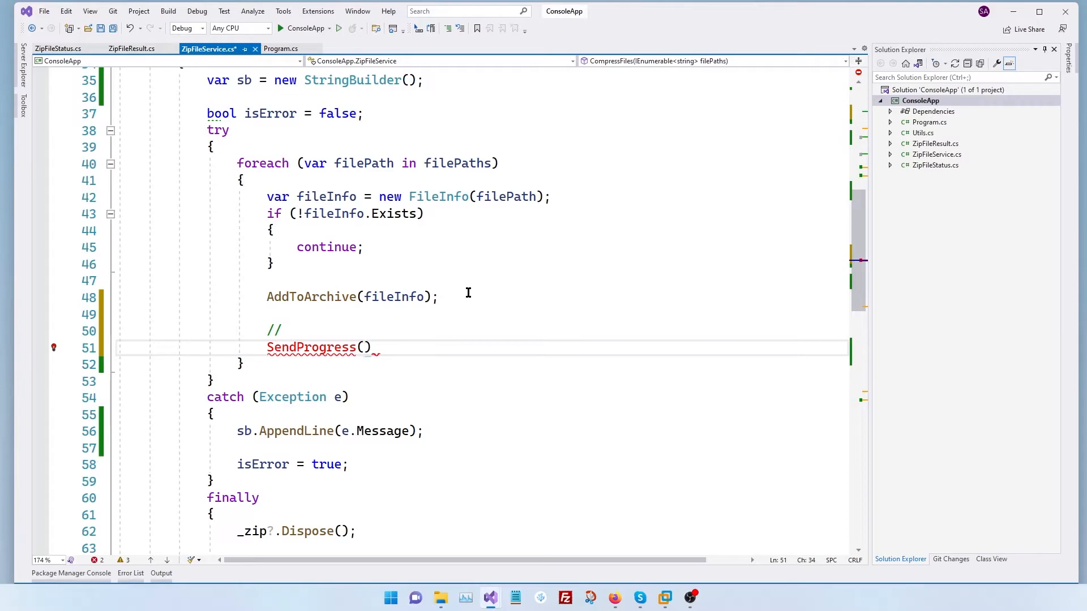
type("currentFile")
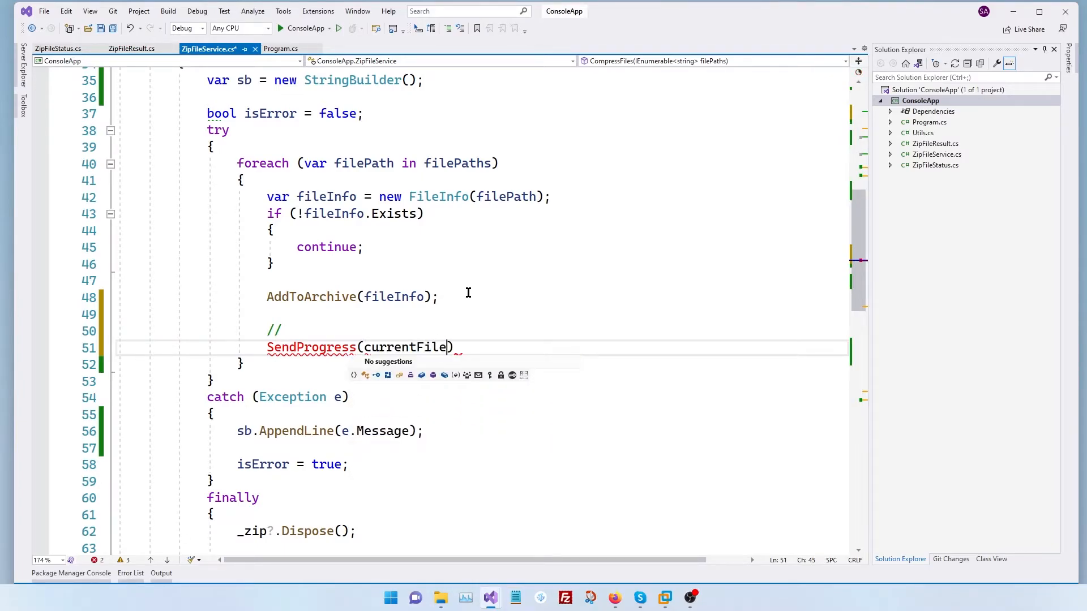
type("Index,")
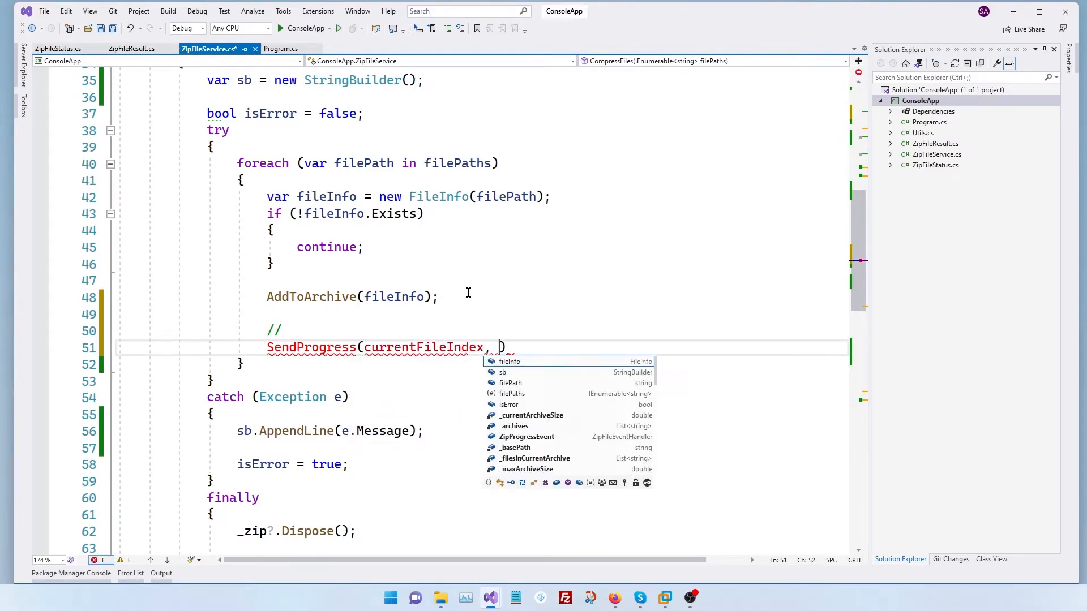
type("noOf")
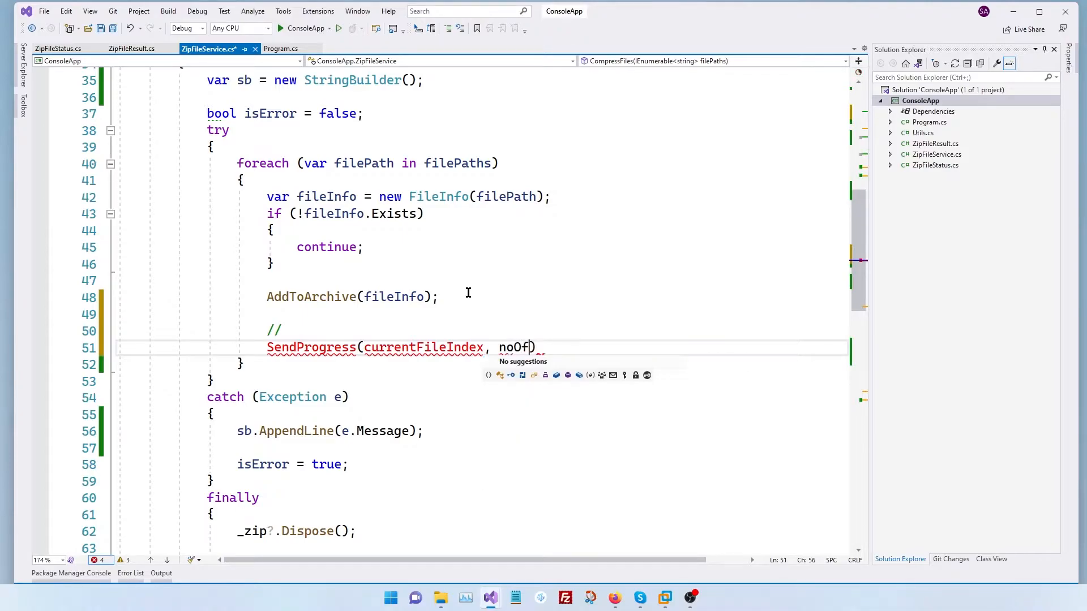
type("Files")
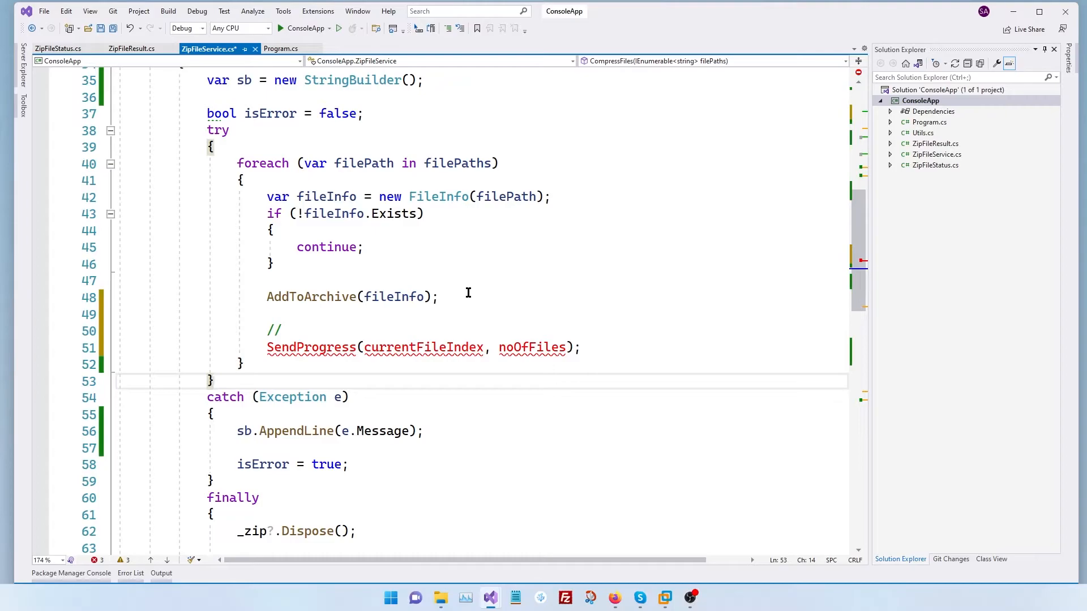
Declare private void SendProgress(int currentFileIndex, int noOfFiles) below CompressFiles.
scroll("down", 3)
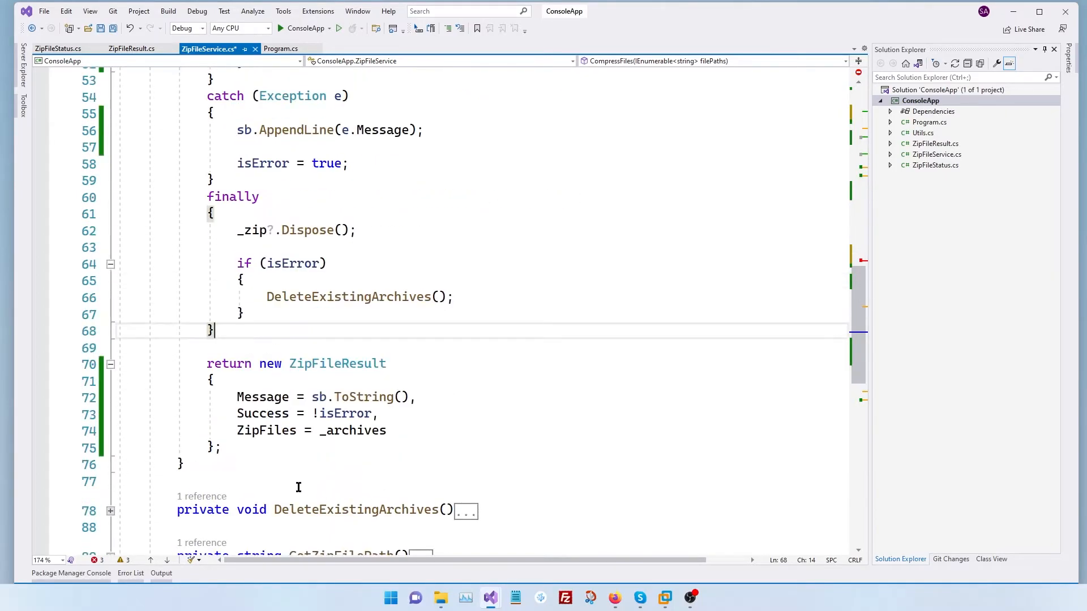
key("enter")
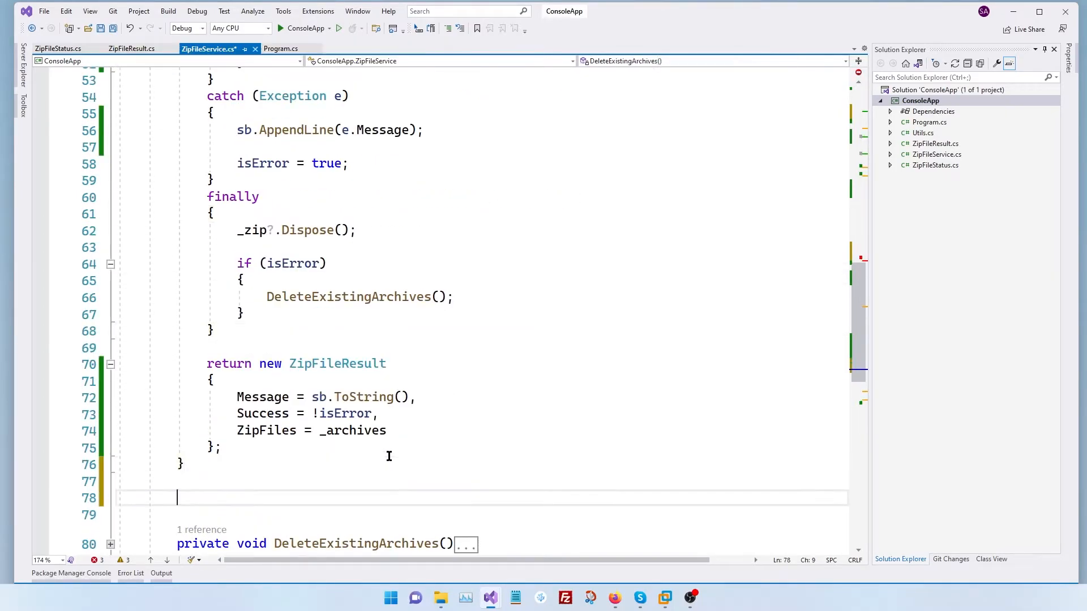
type("p")
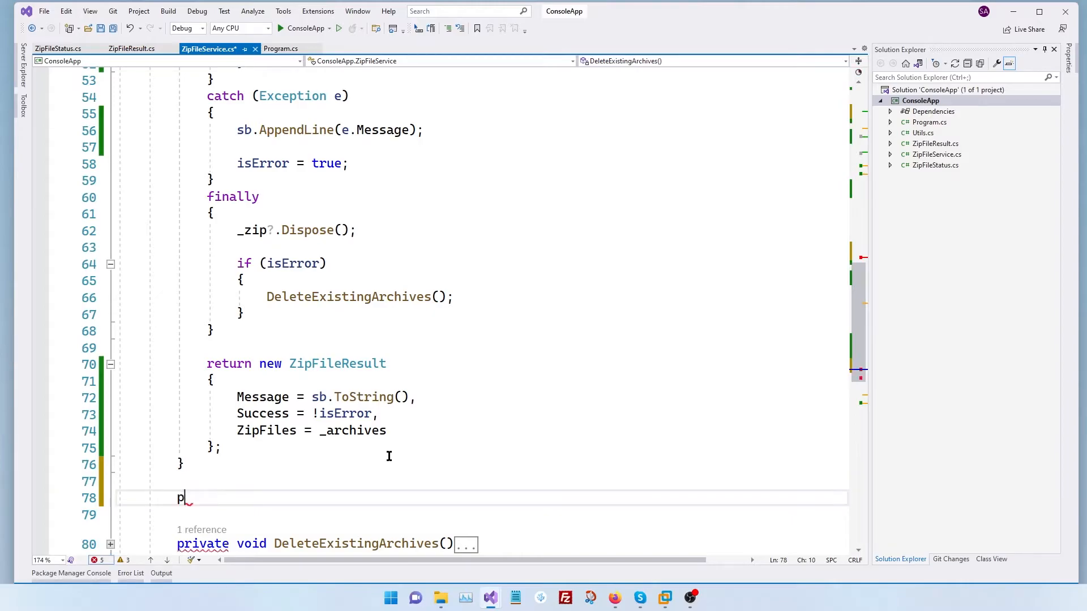
type("rivate void")
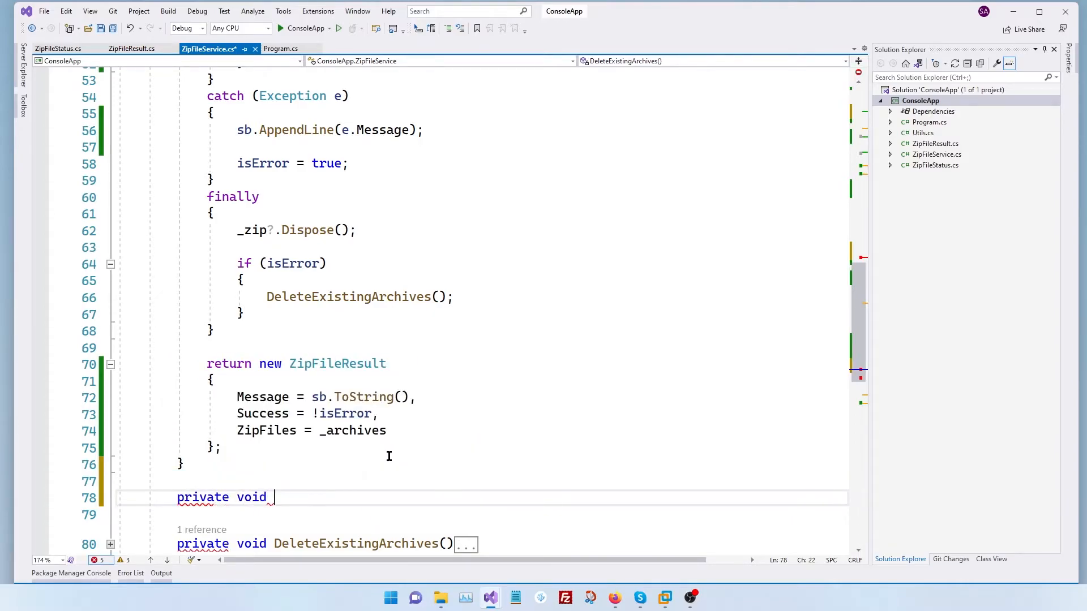
type("SendProgress(int")
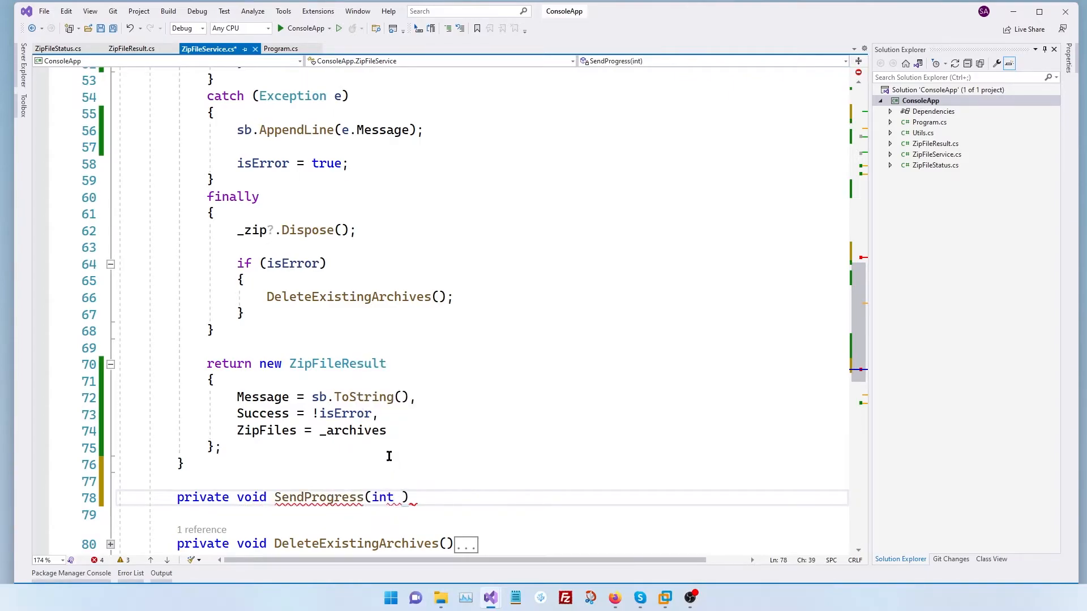
type("currentFile")
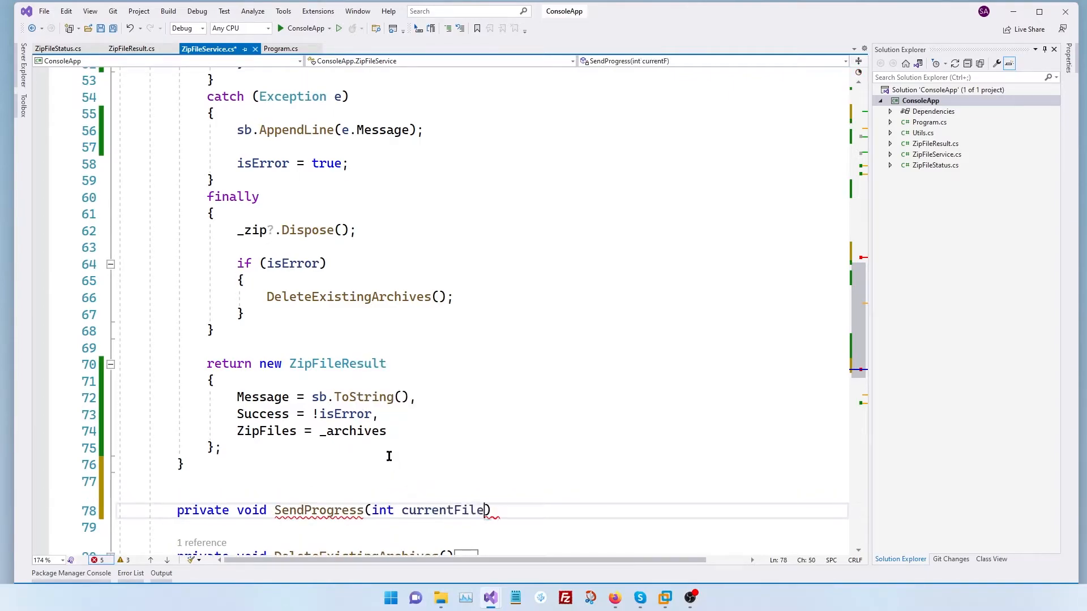
type("Index, int")
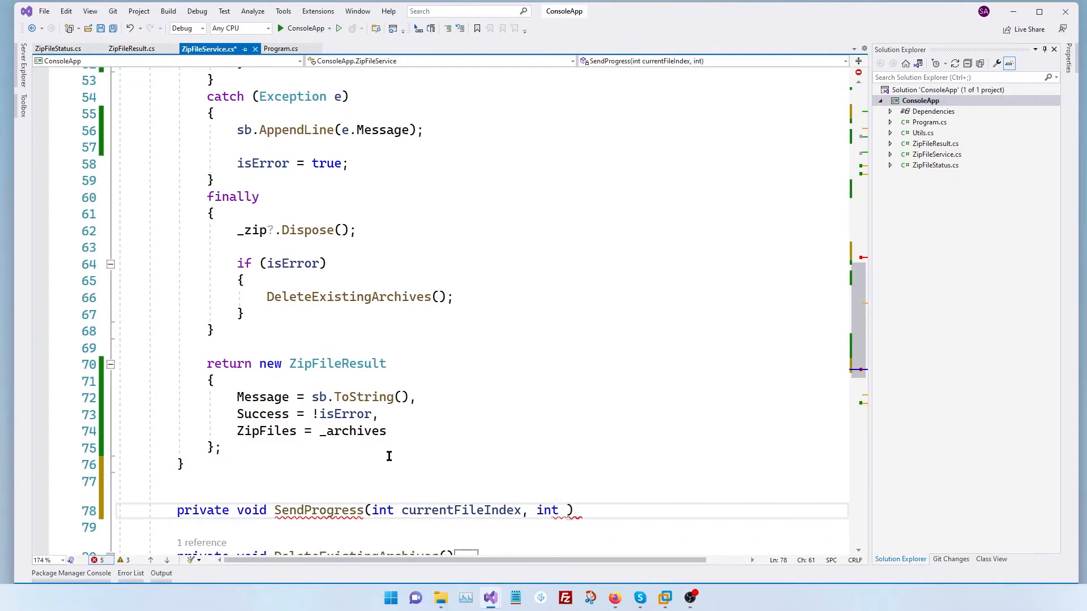
type("noOfFiles")
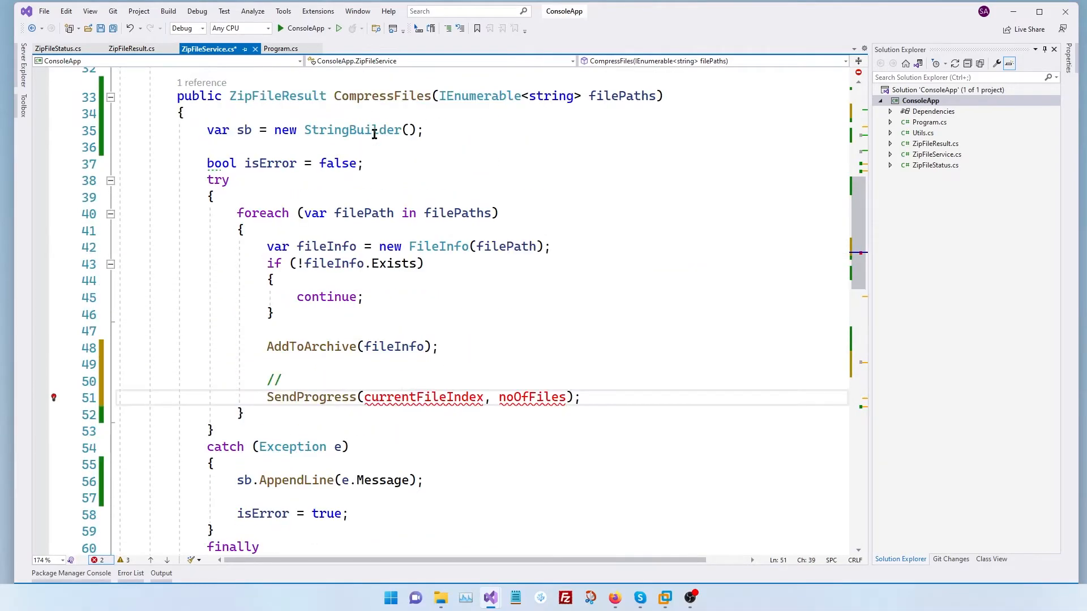
Replace the foreach with an indexed for loop reading filePaths.ElementAt(i).
left_click(237, 213)
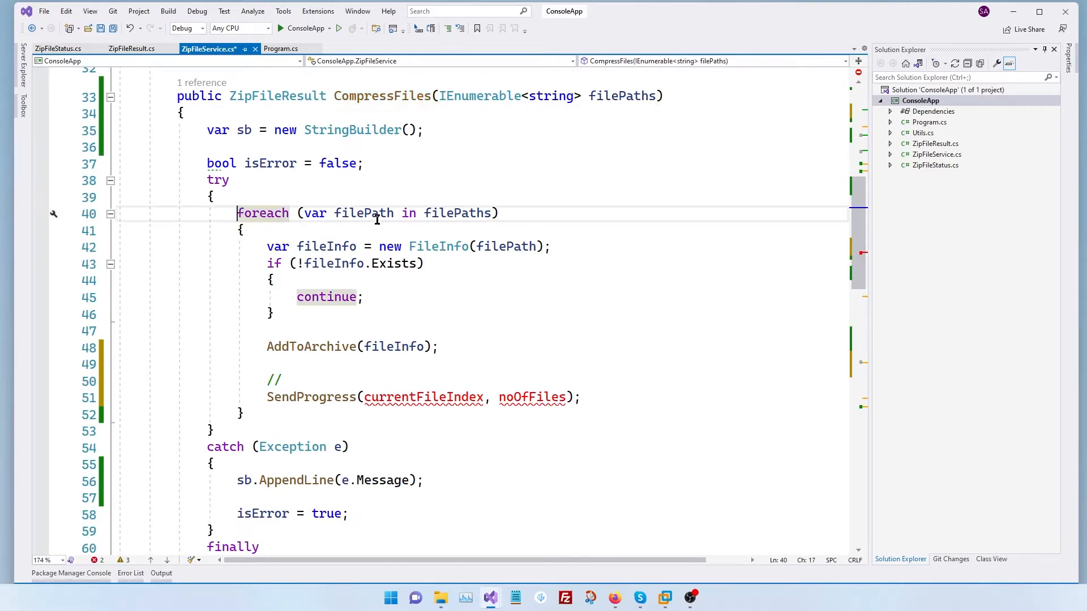
left_click(449, 397)
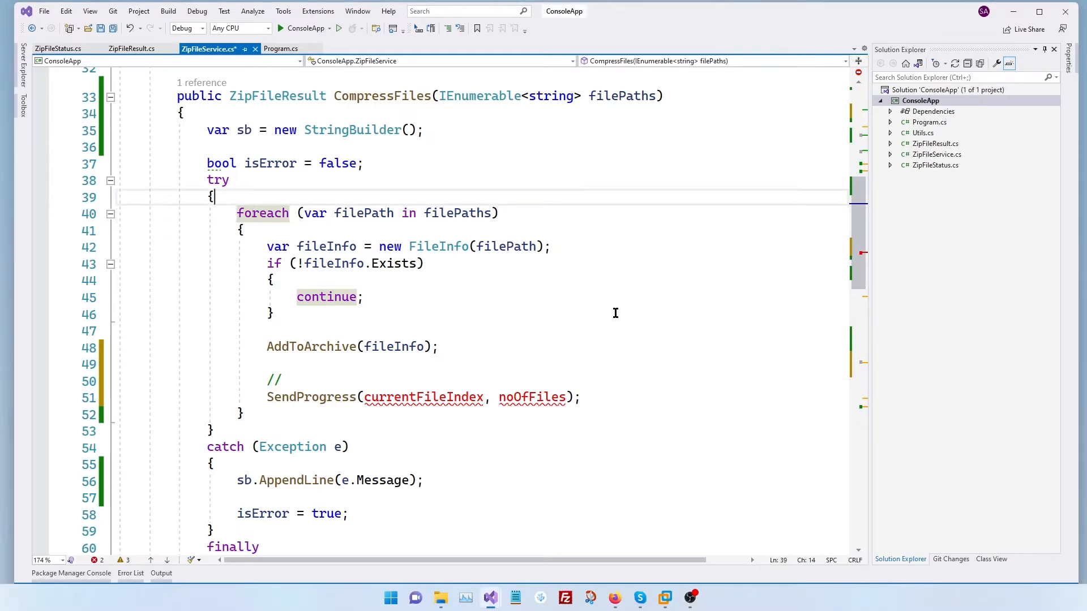
key("enter")
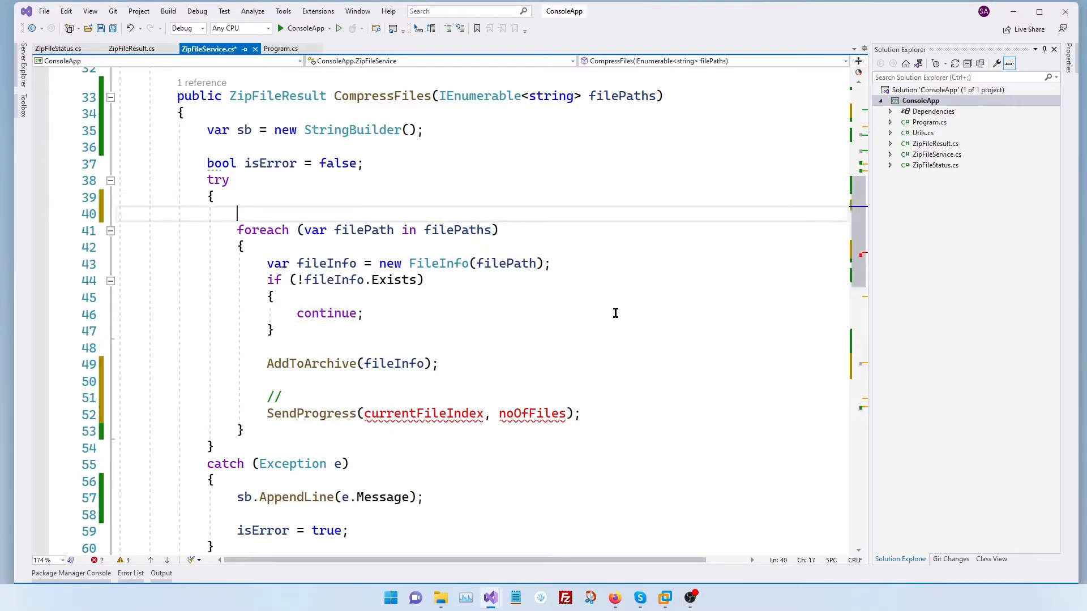
type("for(i")
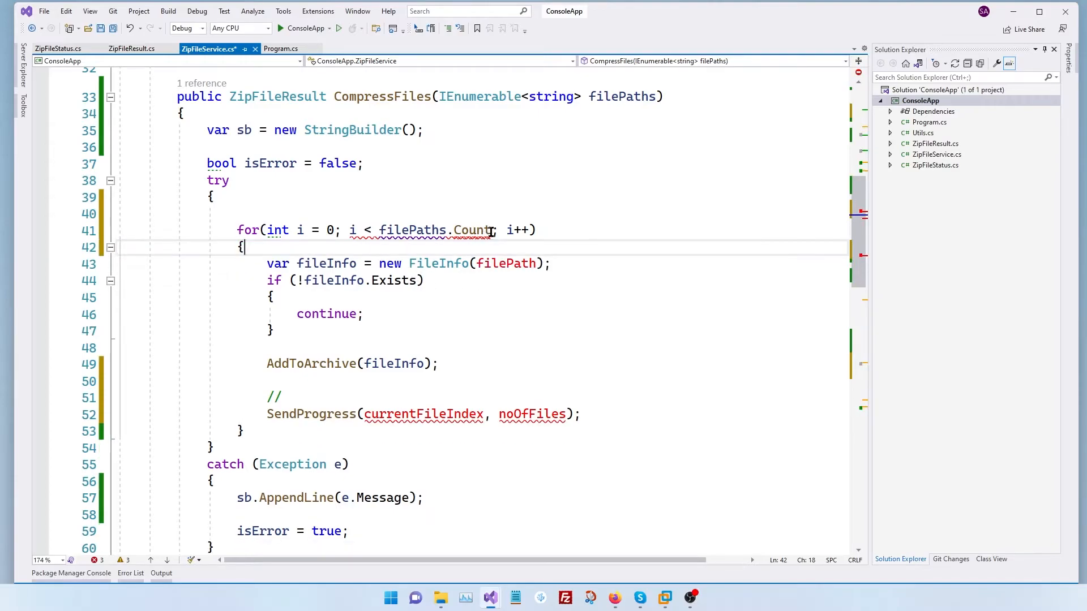
type("()")
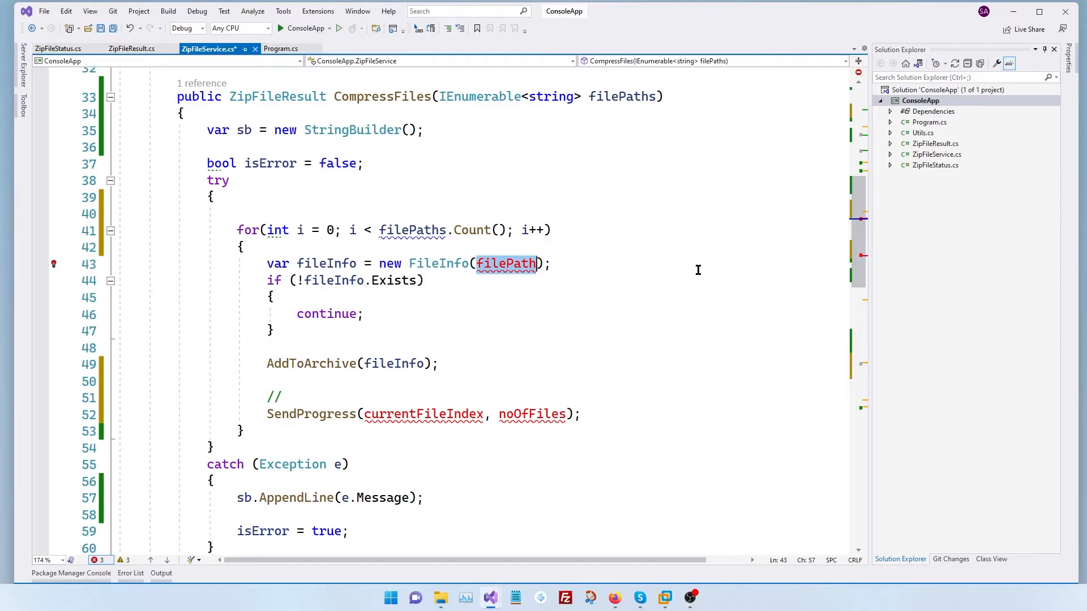
key("Backspace")
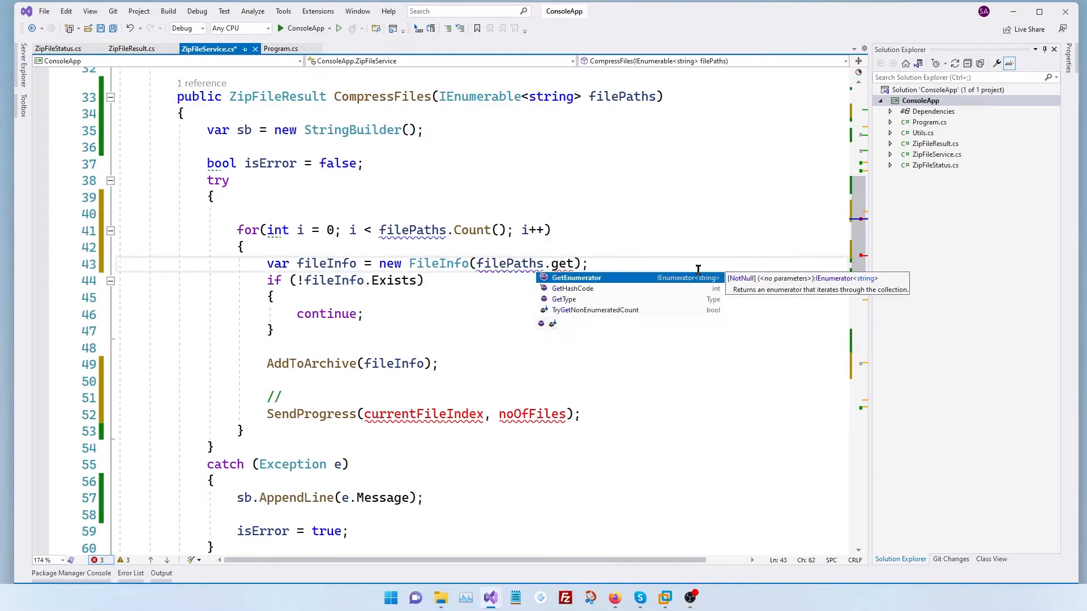
type("ElementAt(")
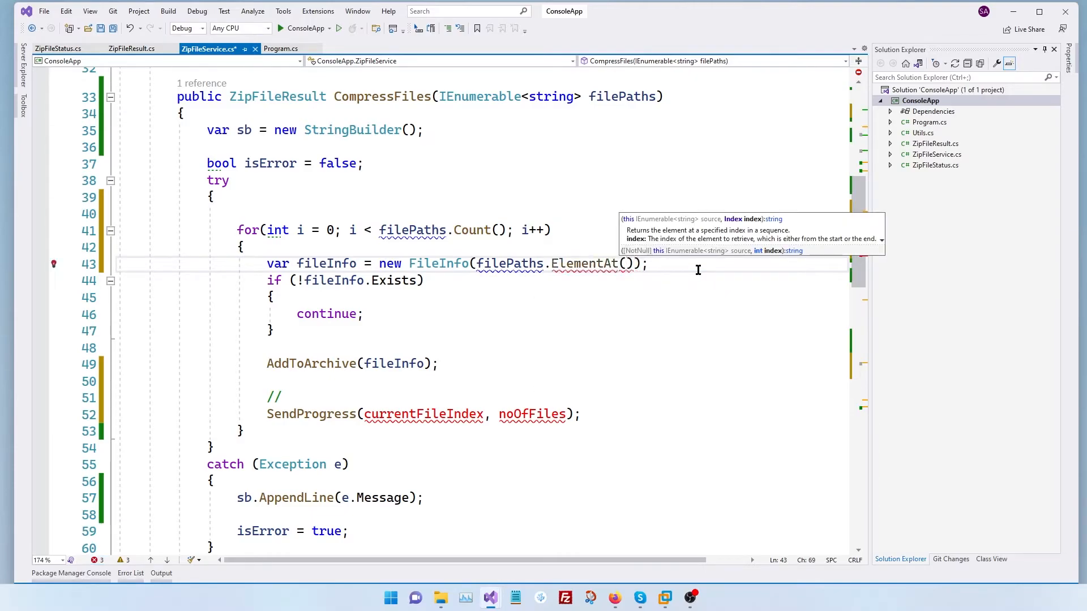
type("i")
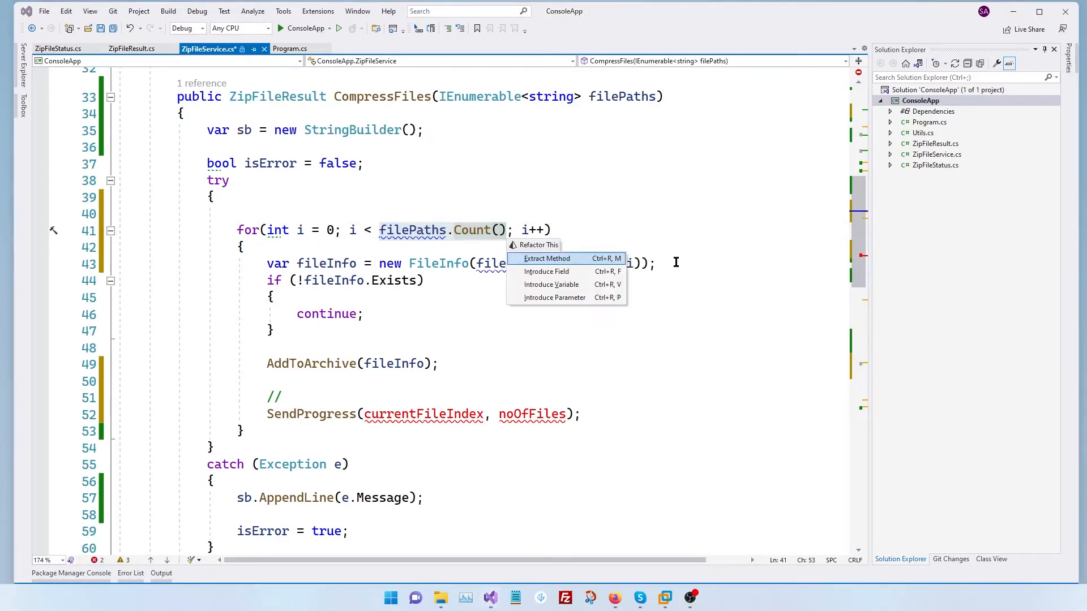
Introduce noOfFiles = filePaths.Count() and report SendProgress(i + 1, noOfFiles).
left_click(552, 284)
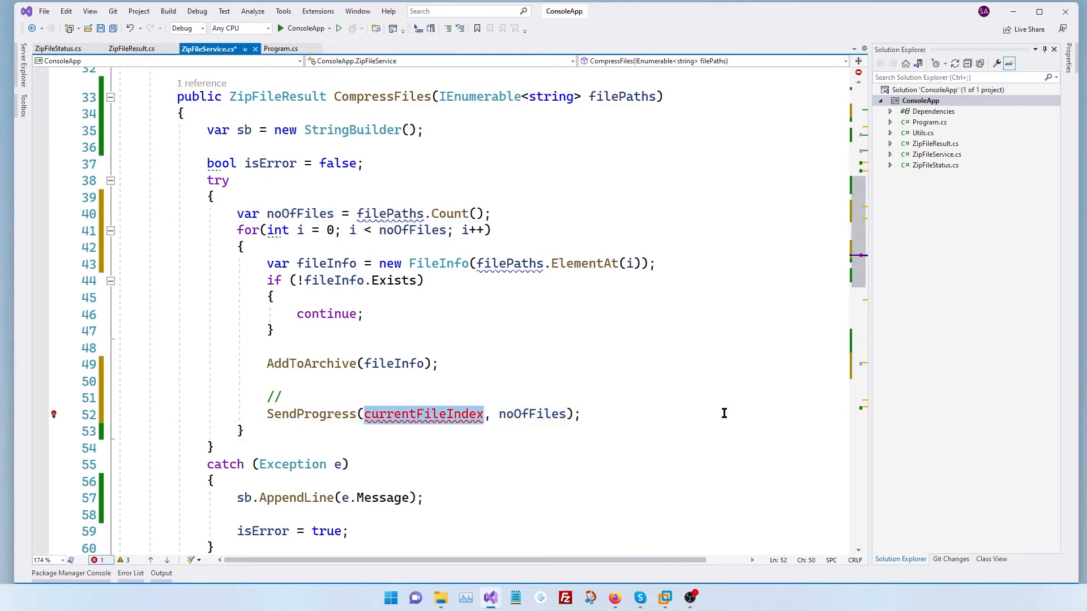
type("i + 1")
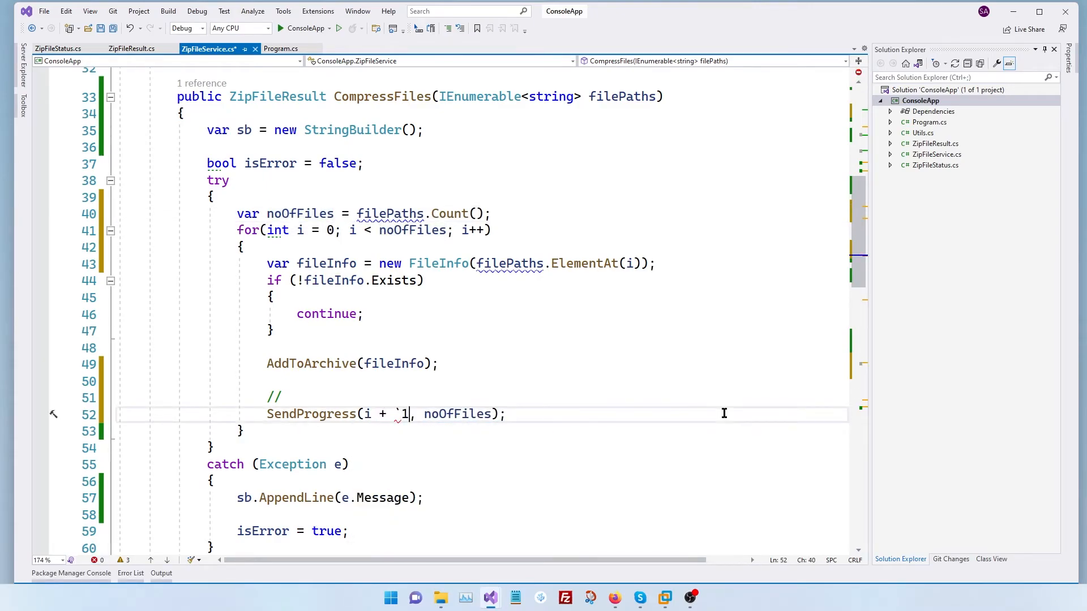
key("Backspace")
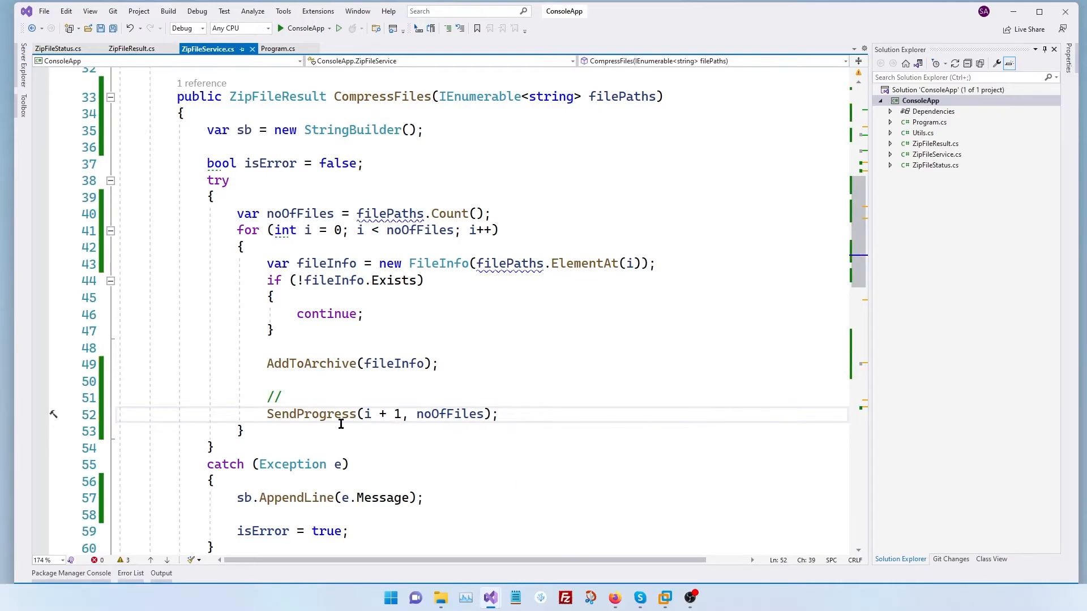
double_click(310, 414)
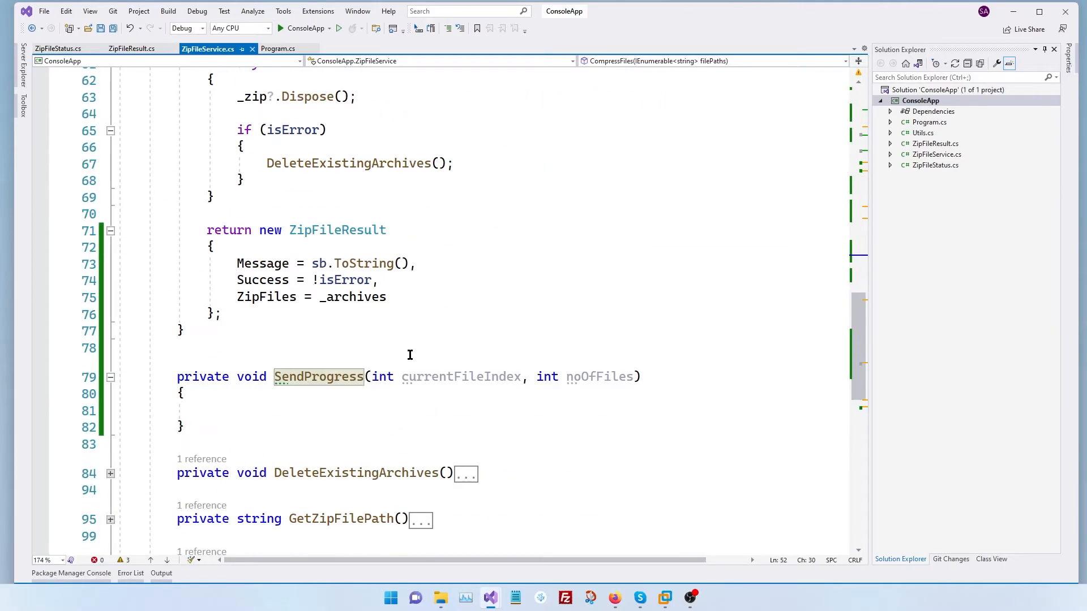
Have SendProgress invoke this.ZipProgressEvent?.Invoke(this, new ZipFileEventArgs { Archives = _archives }).
left_click(206, 410)
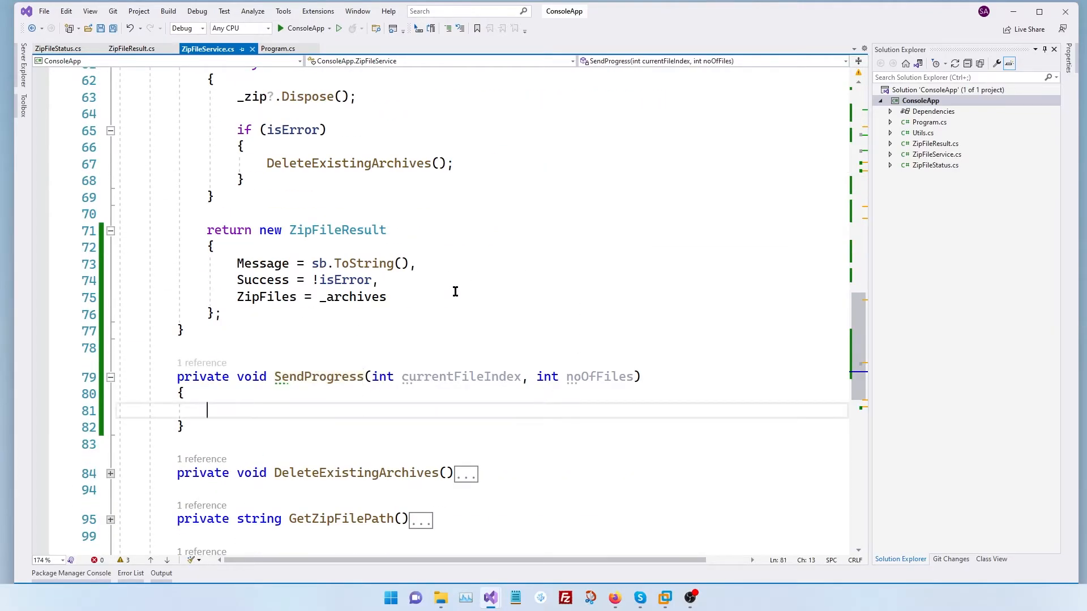
type("t")
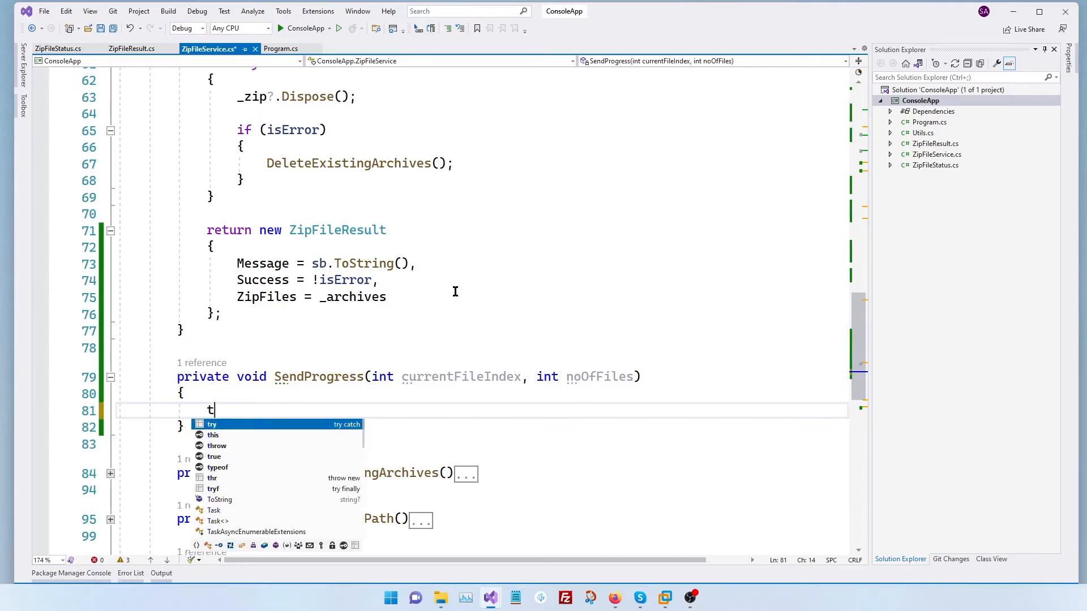
type("his.")
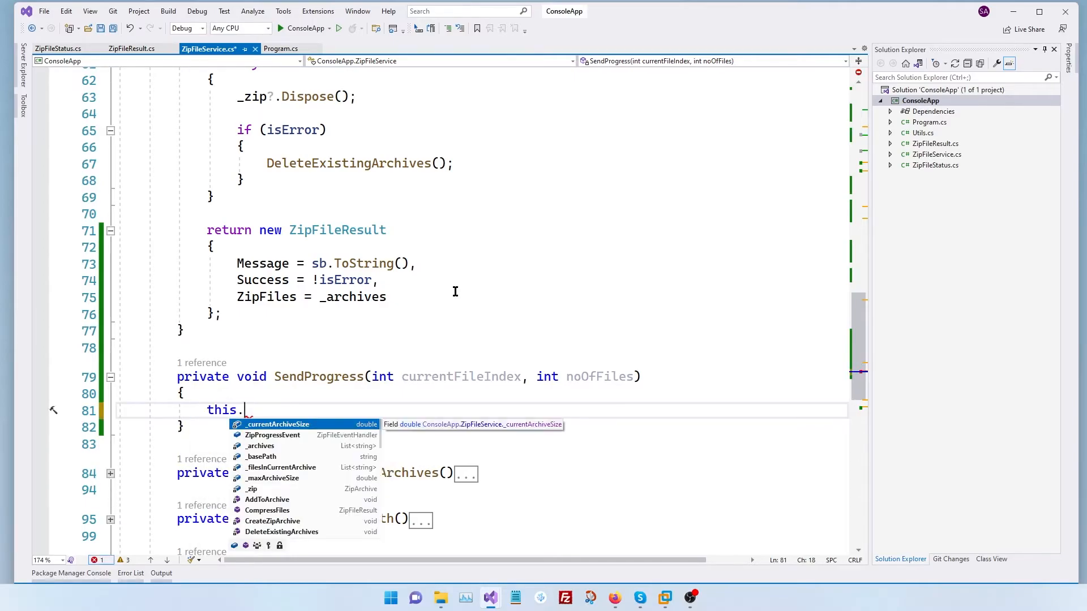
type("ZipProgressEvent?")
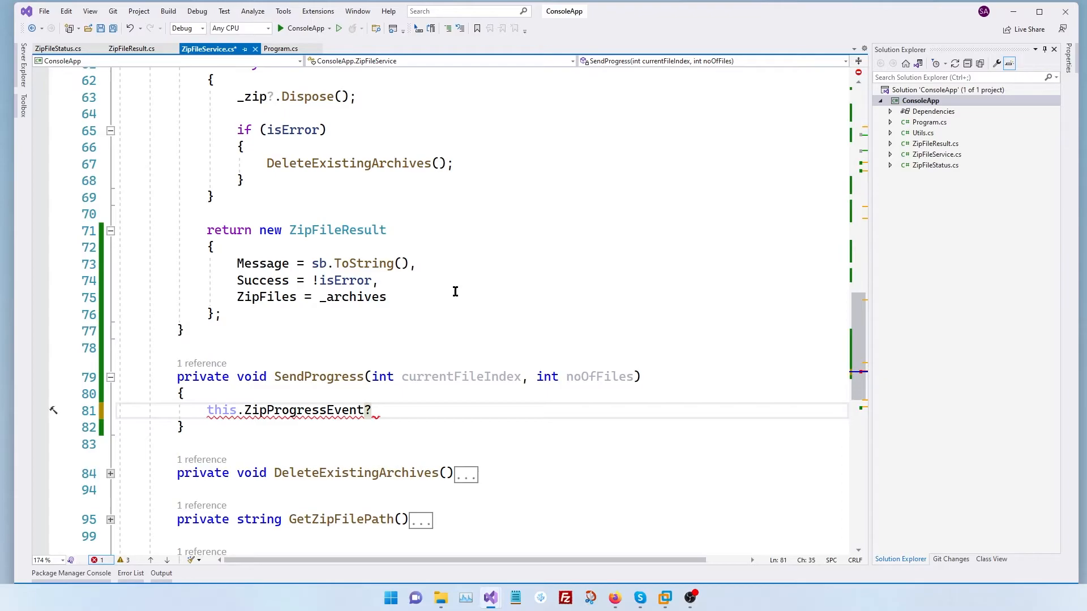
type(".Invoke();")
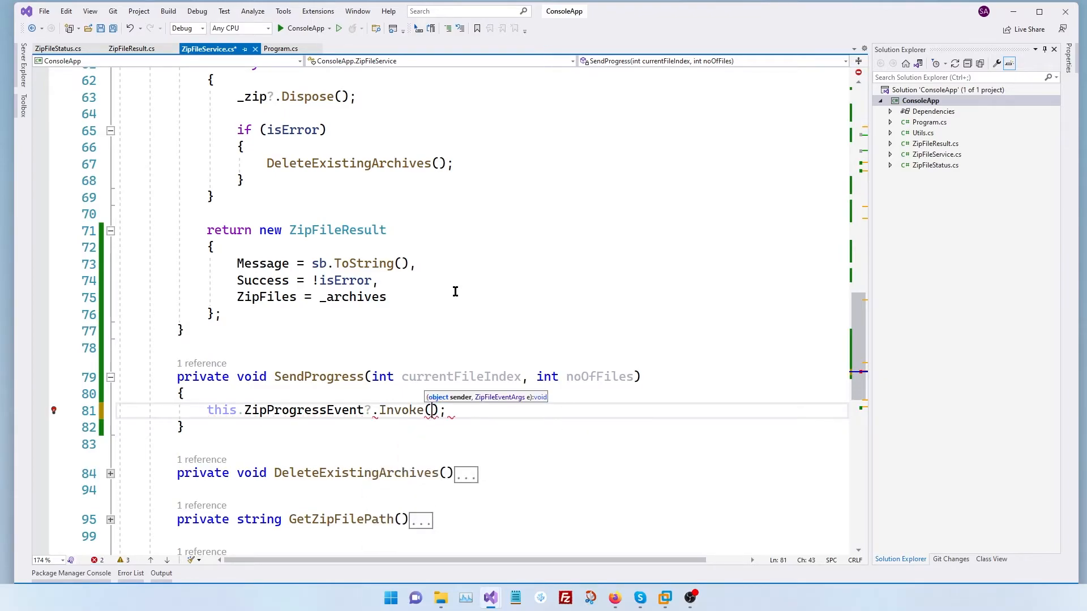
type("this, new ZipFileEventArgs")
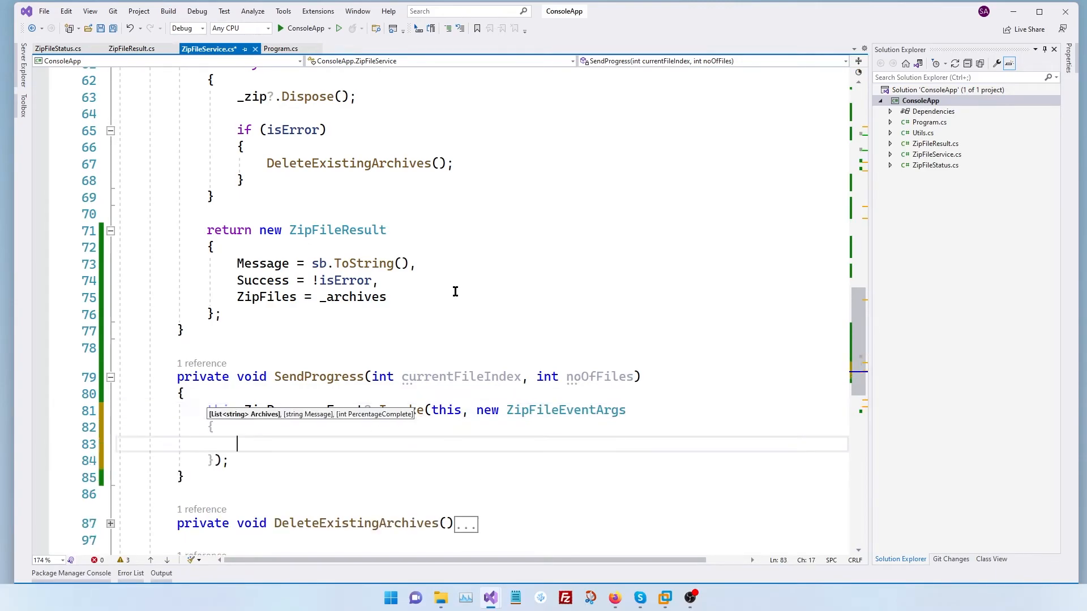
type("Archives = _archives,")
type("M")
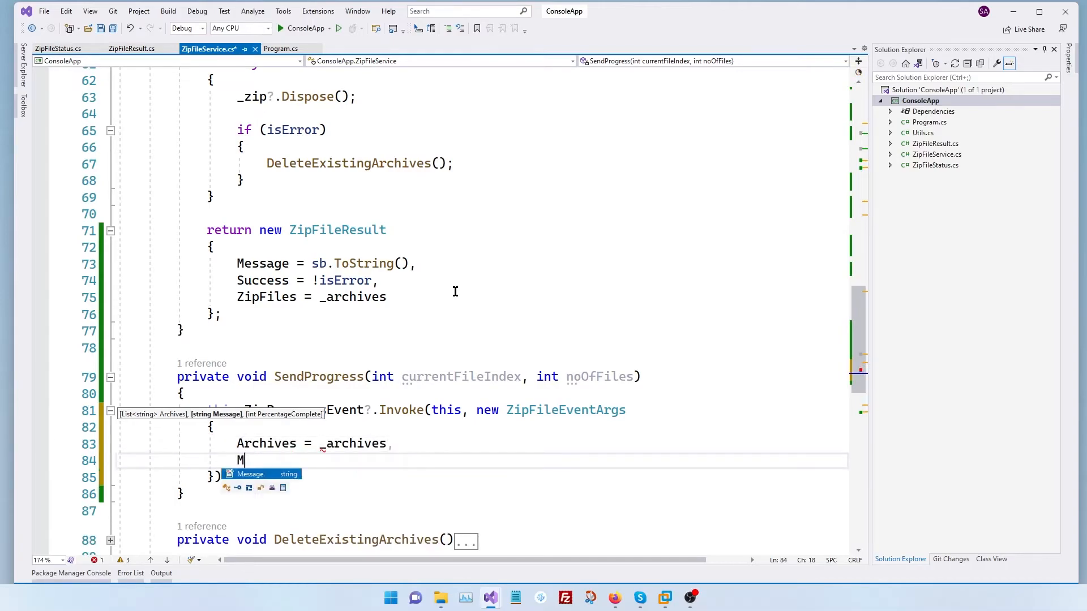
Set Message = "" and PercentageComplete = (currentFileIndex * 100) / noOfFiles in the event args.
type("essage = \"\",")
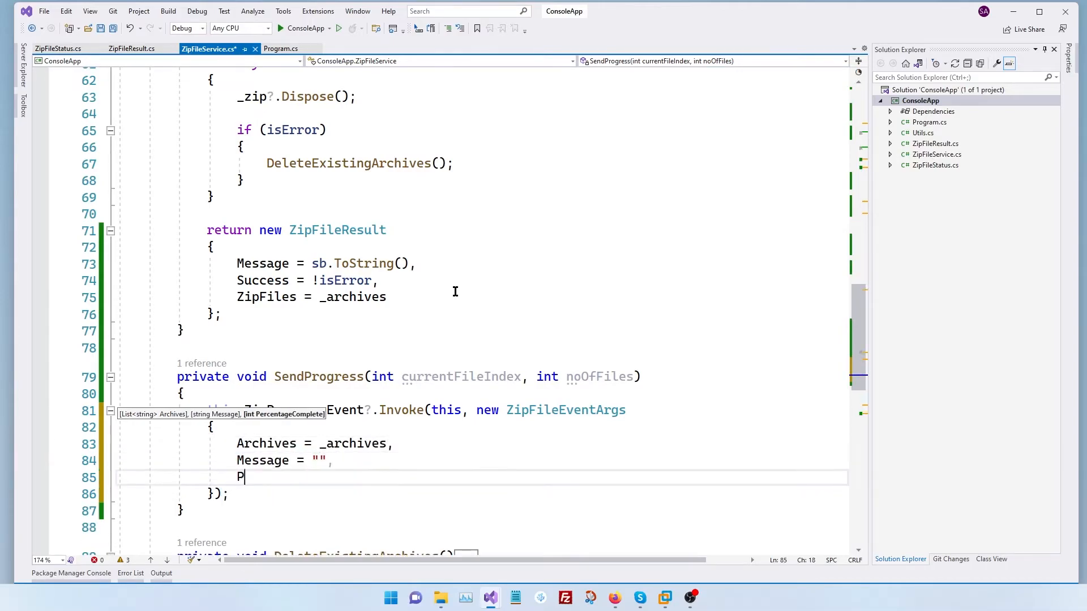
type("ercentageComplete = (currentFileIndex")
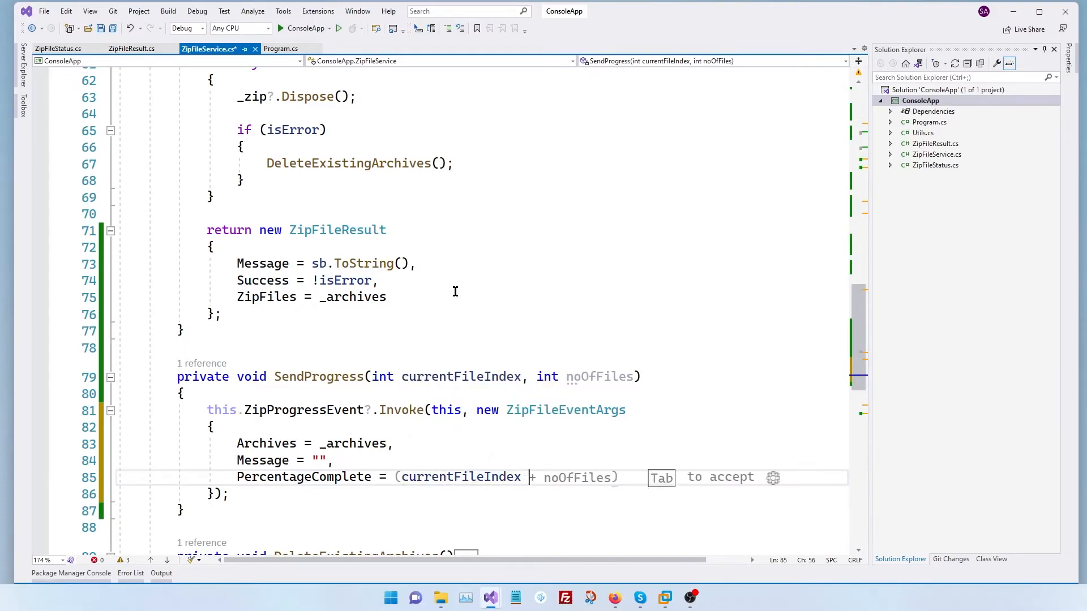
type("* 100)/")
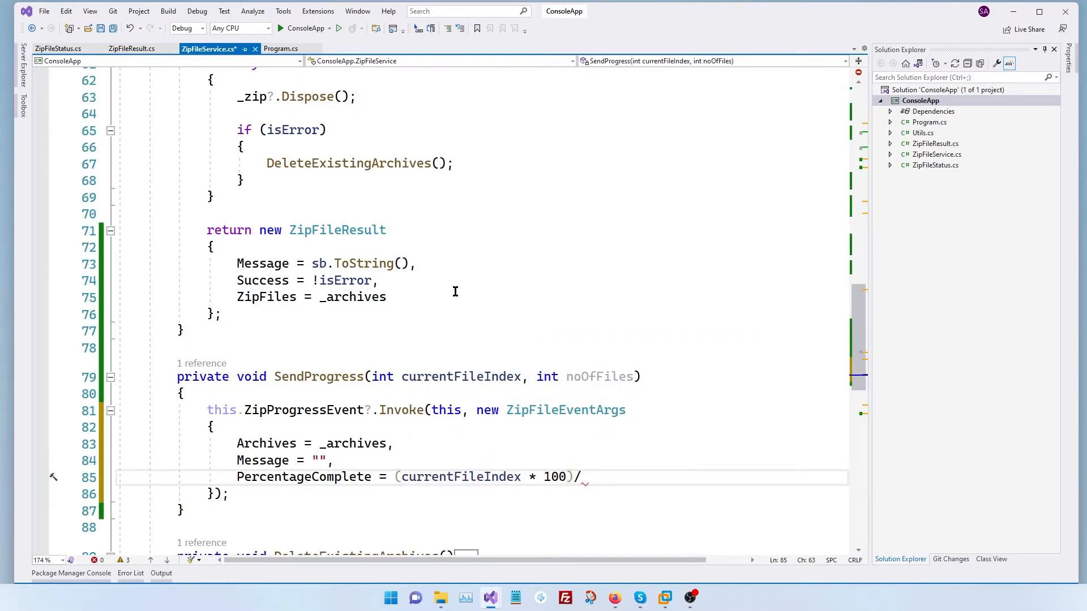
type("noOfFiles")
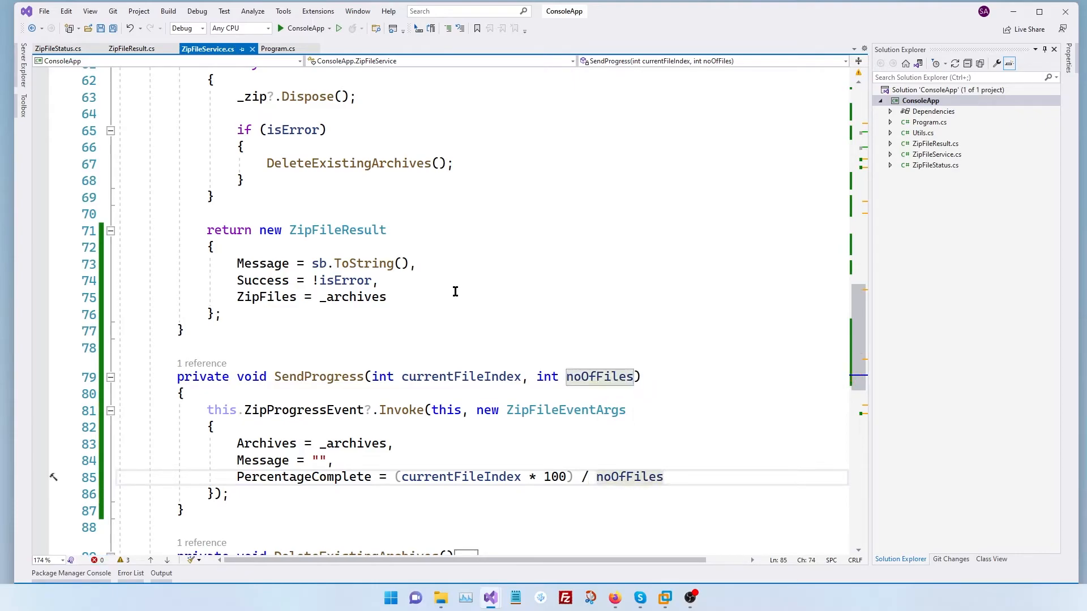
mouse_move(442, 343)
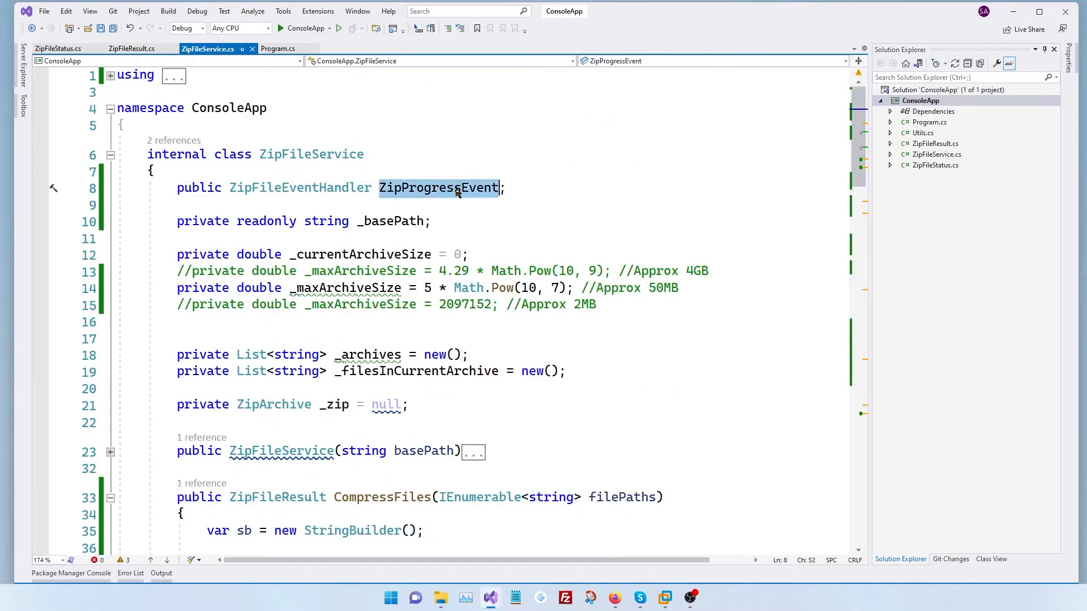
double_click(439, 188)
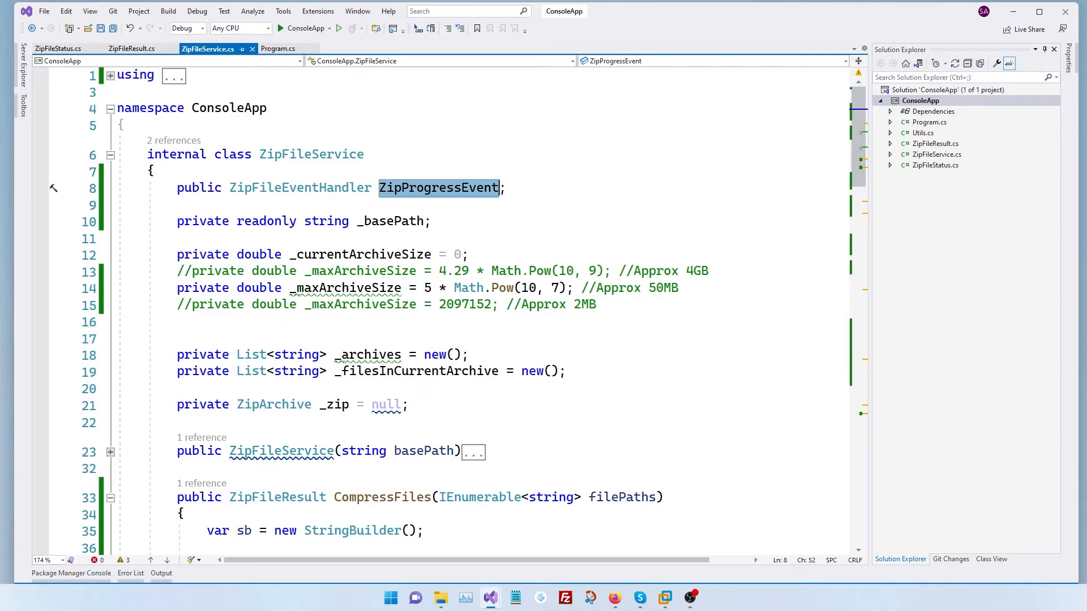
In Program.cs, subscribe zipFileService.ZipProgressEvent to a lambda writing "Progress - {eventArgs.PercentageComplete} %".
left_click(276, 49)
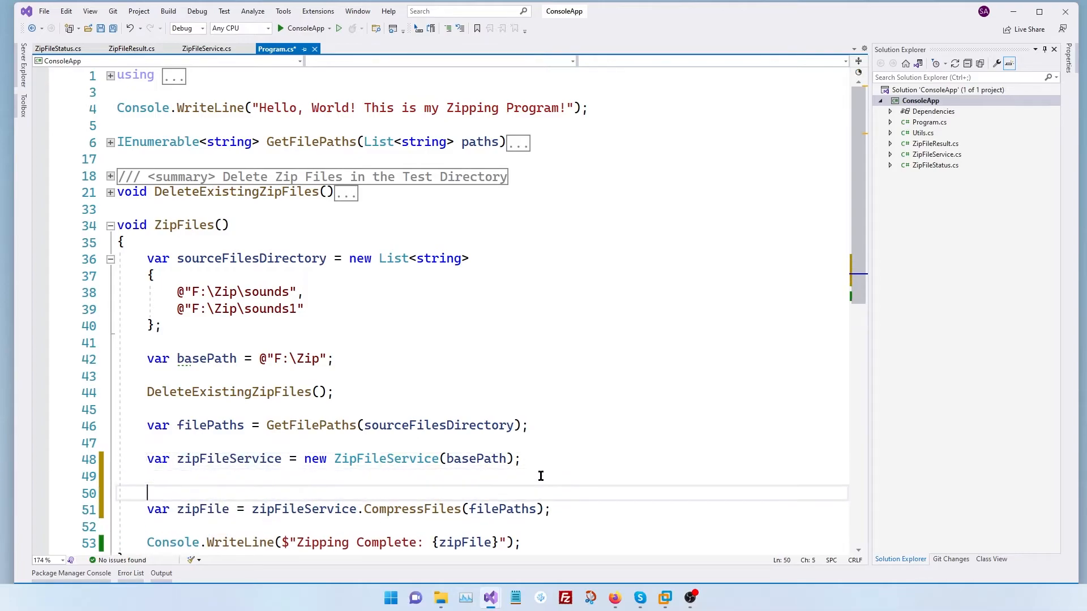
key("Backspace")
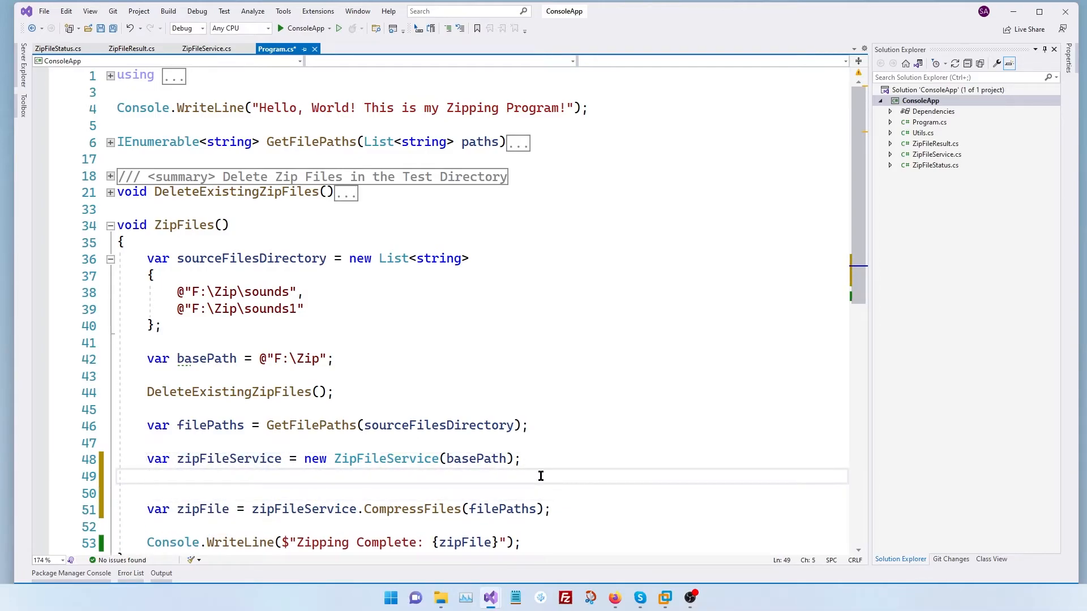
type("zipFileService.")
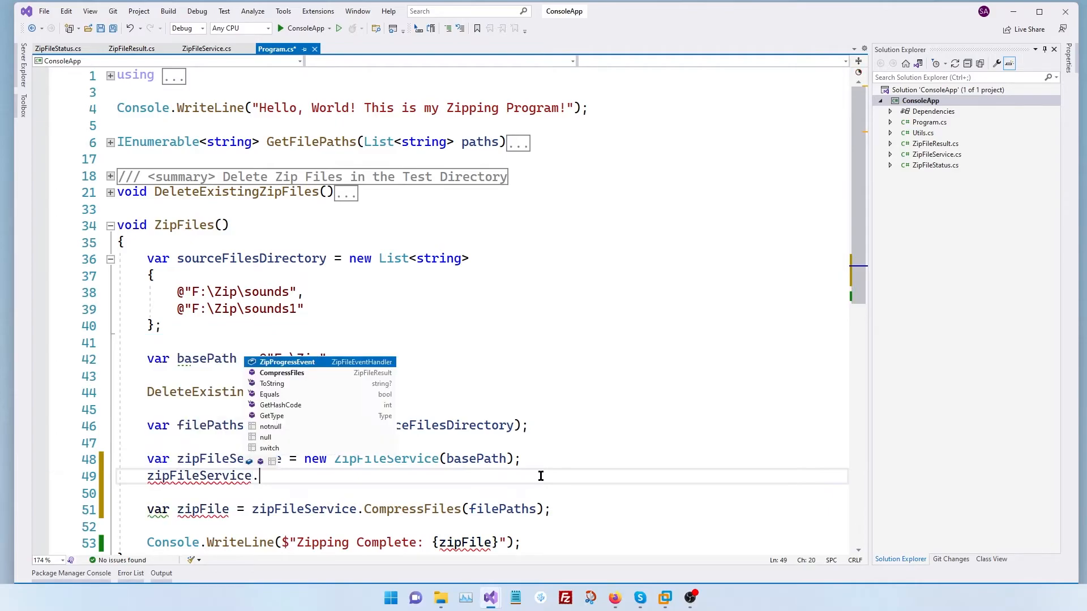
type("ZipProgressEvent += (sender, eventArgs) =>")
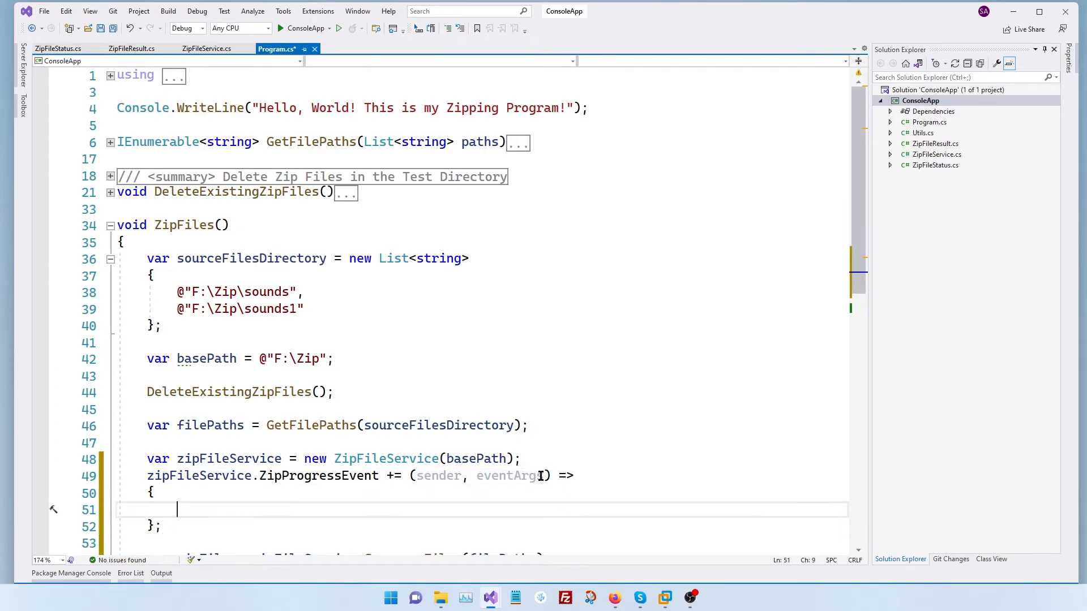
type("Console.WriteLine(\"\");")
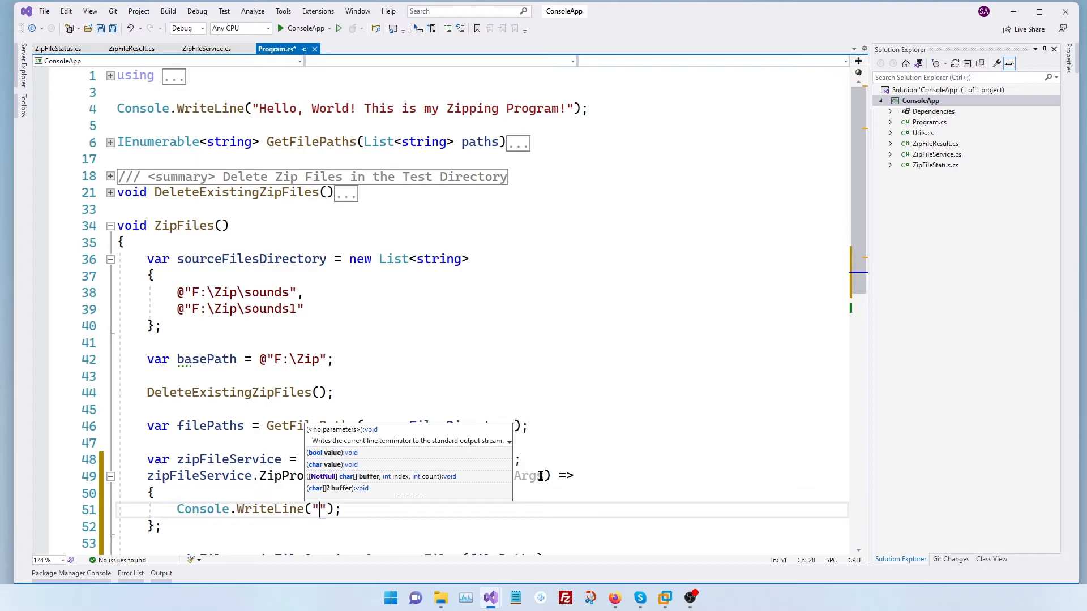
type("$P")
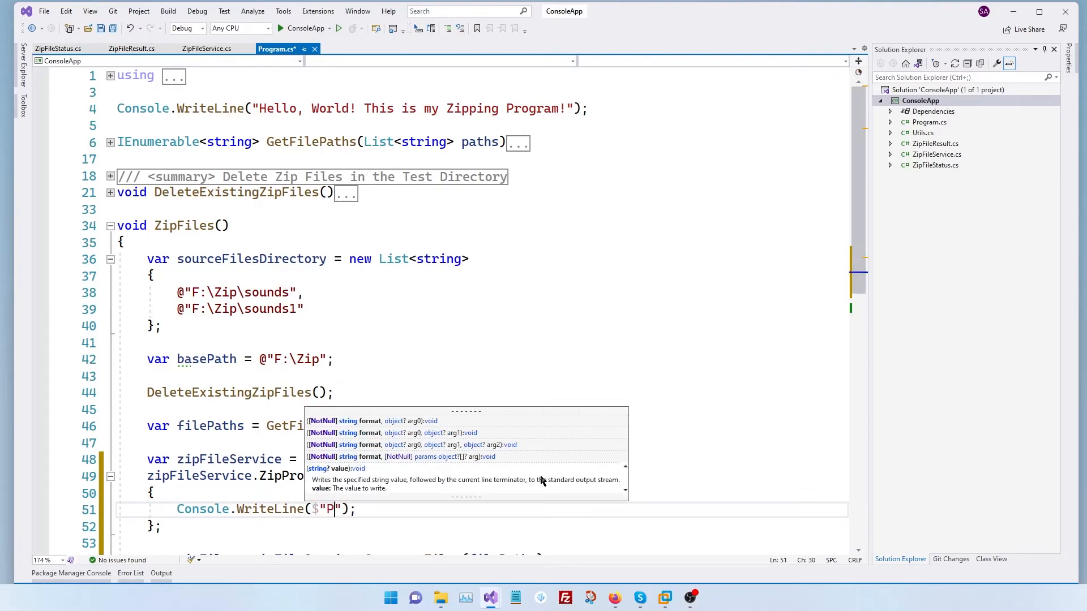
type("rogress - {")
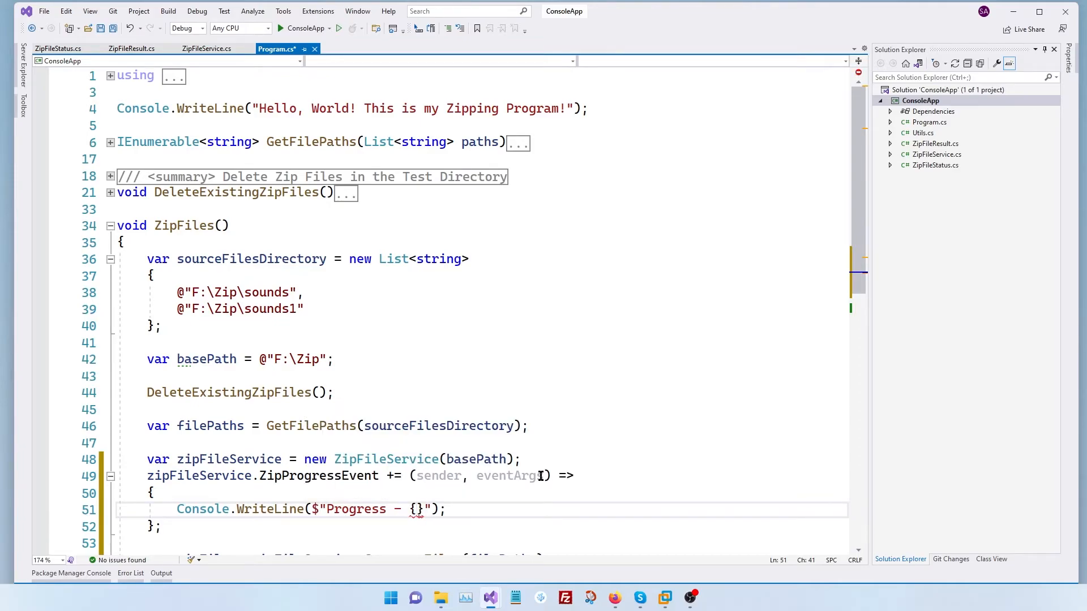
type("eventArgs.PercentageComplete")
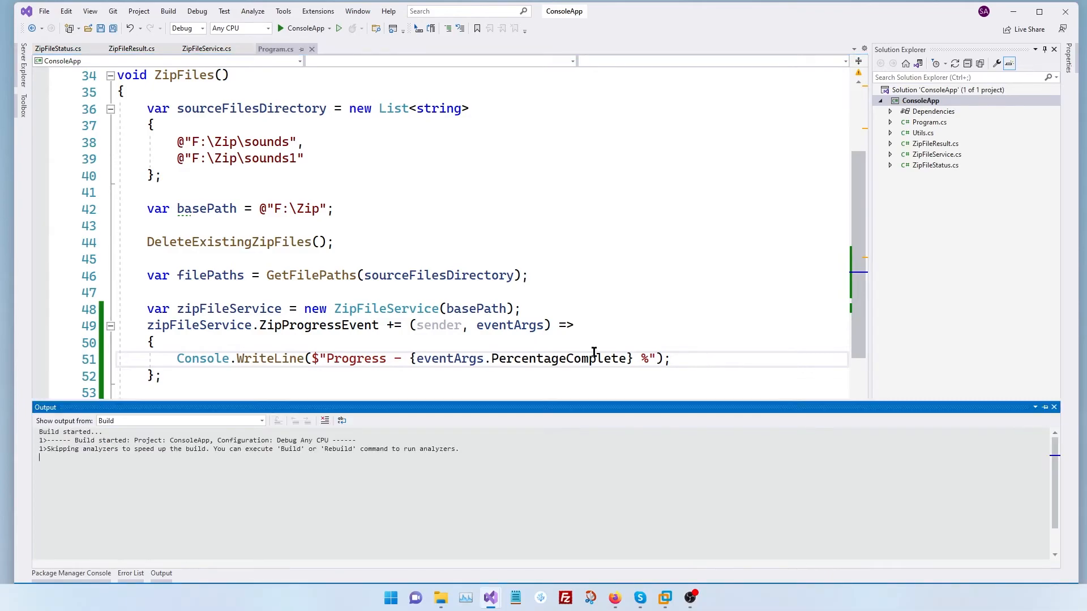
left_click(279, 28)
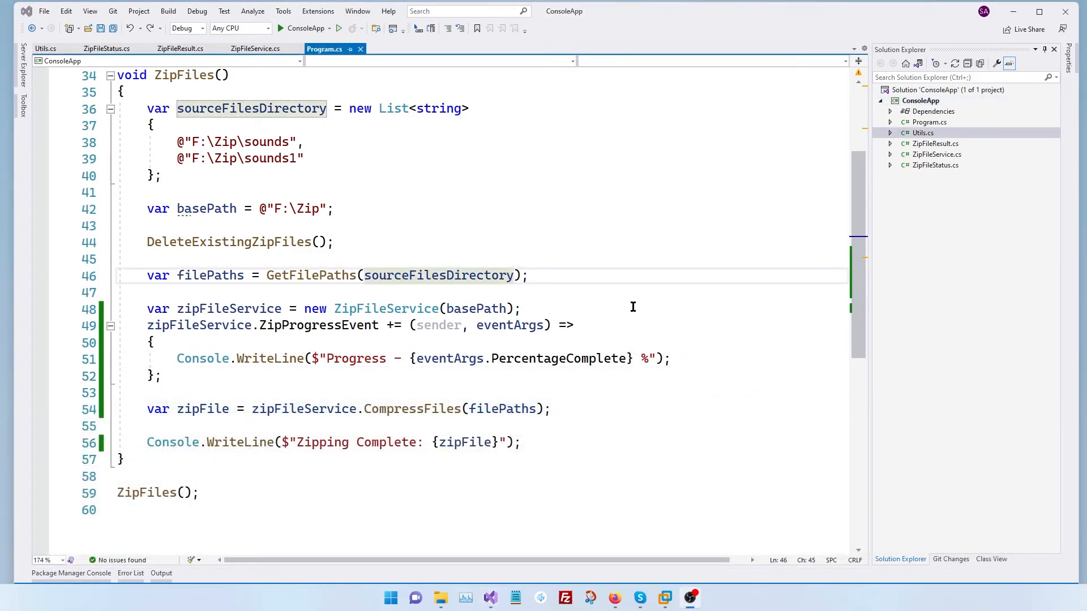
mouse_move(354, 359)
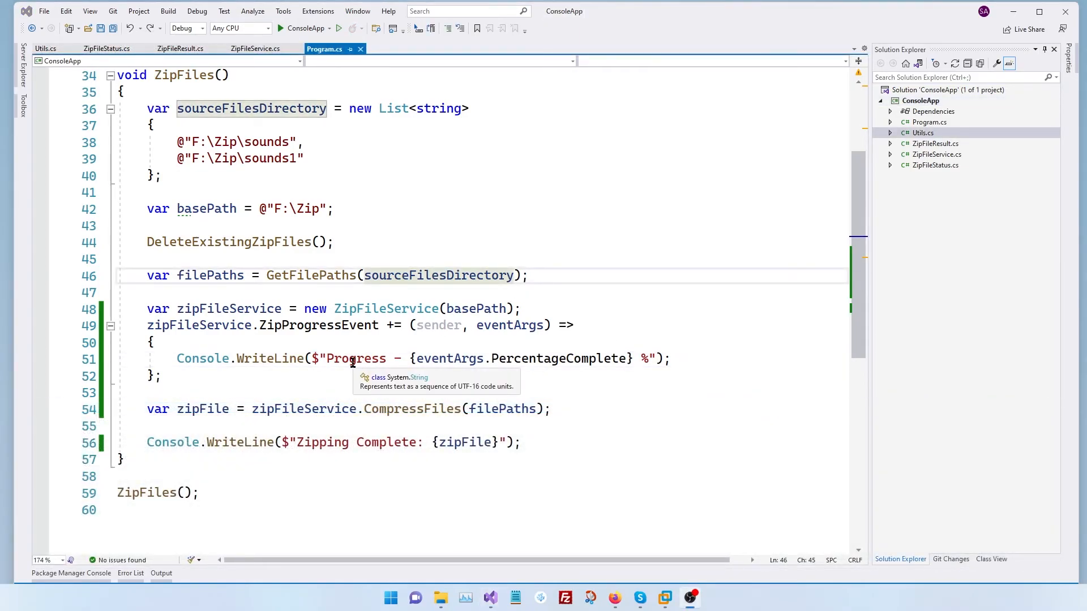
left_click_drag(327, 359, 650, 359)
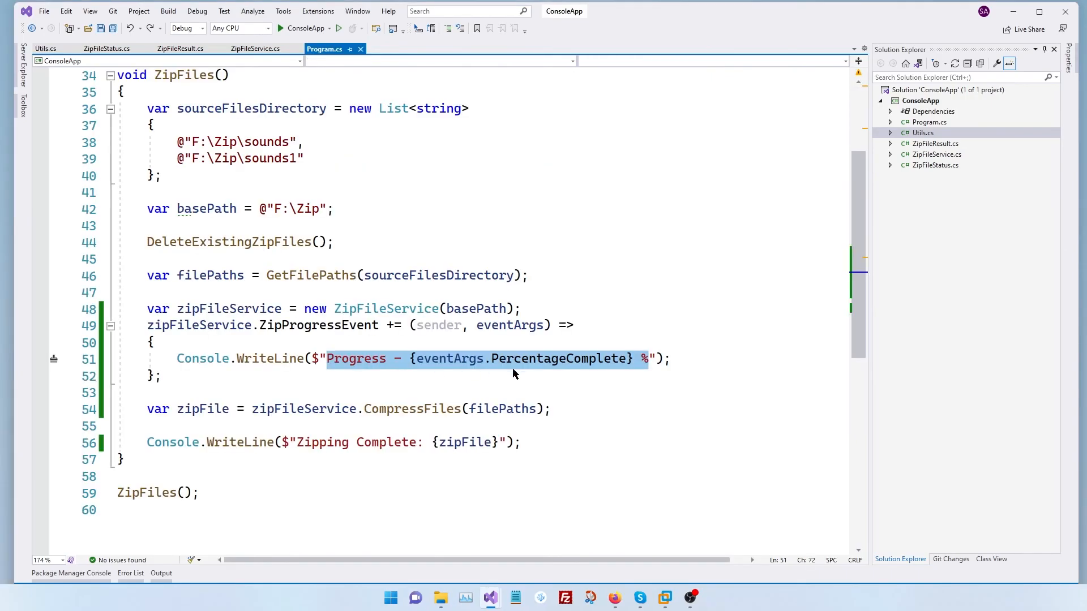
Replace the WriteLine with Utils.ShowProgressBar(eventArgs.PercentageComplete, 100) and run the app.
left_click(669, 359)
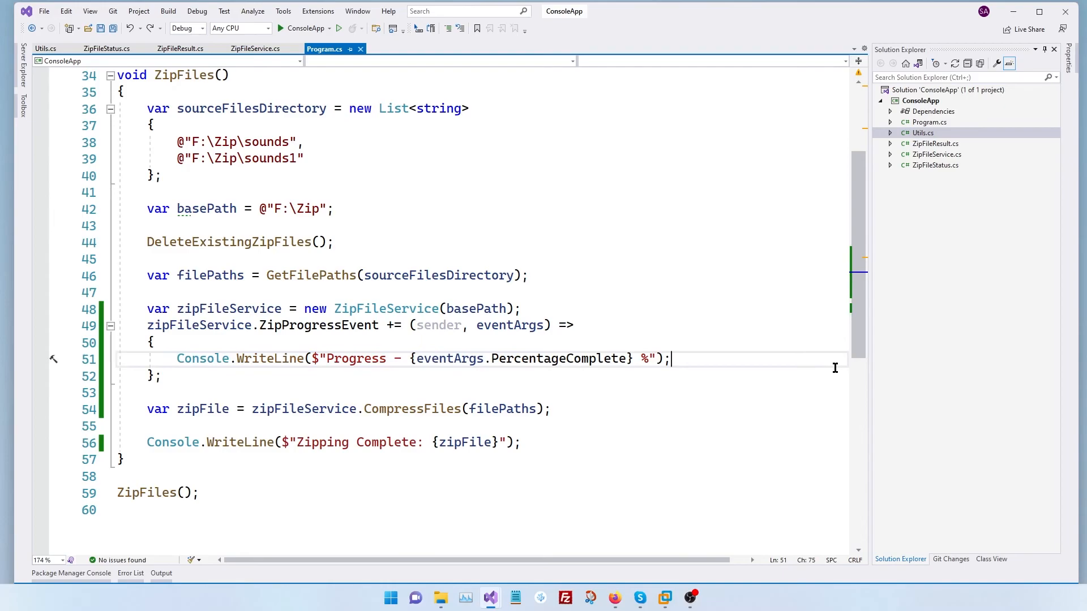
type("Utils.ShowProgressBar();")
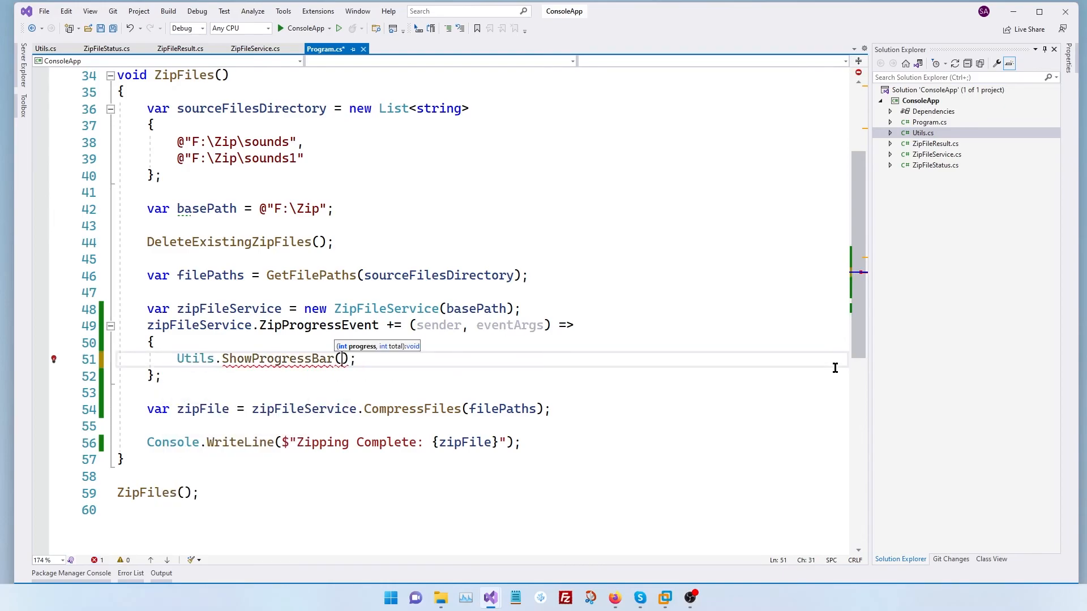
type("v")
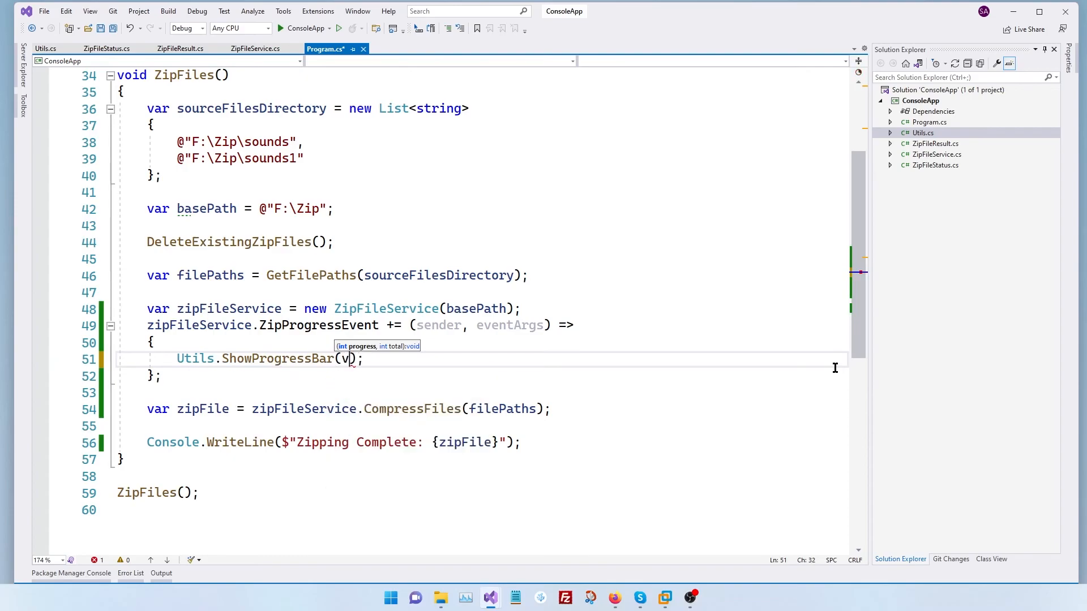
type("eventArgs.")
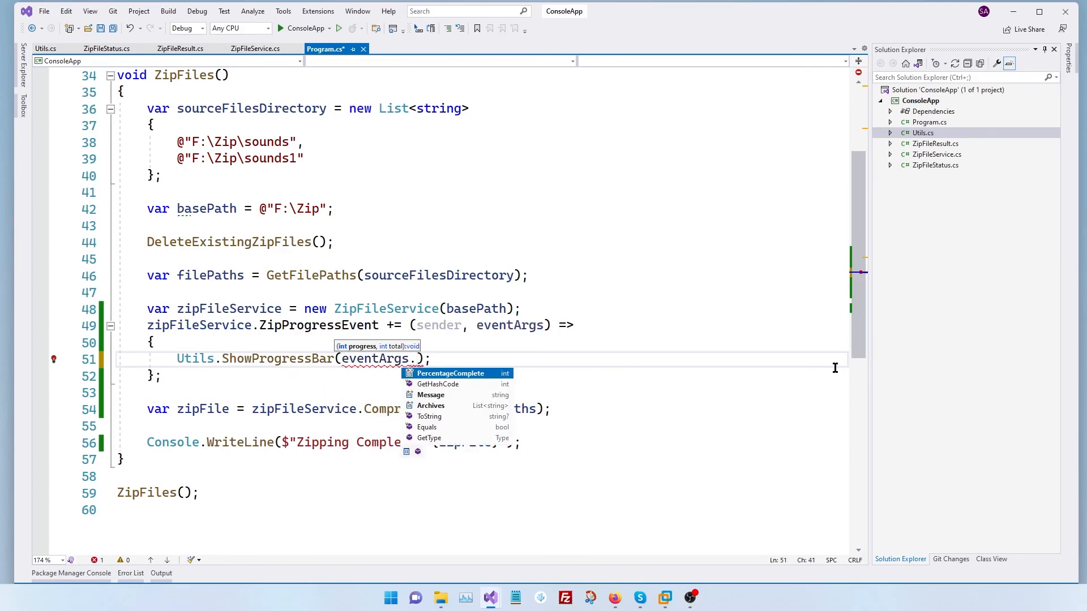
type("PercentageComplete, 1")
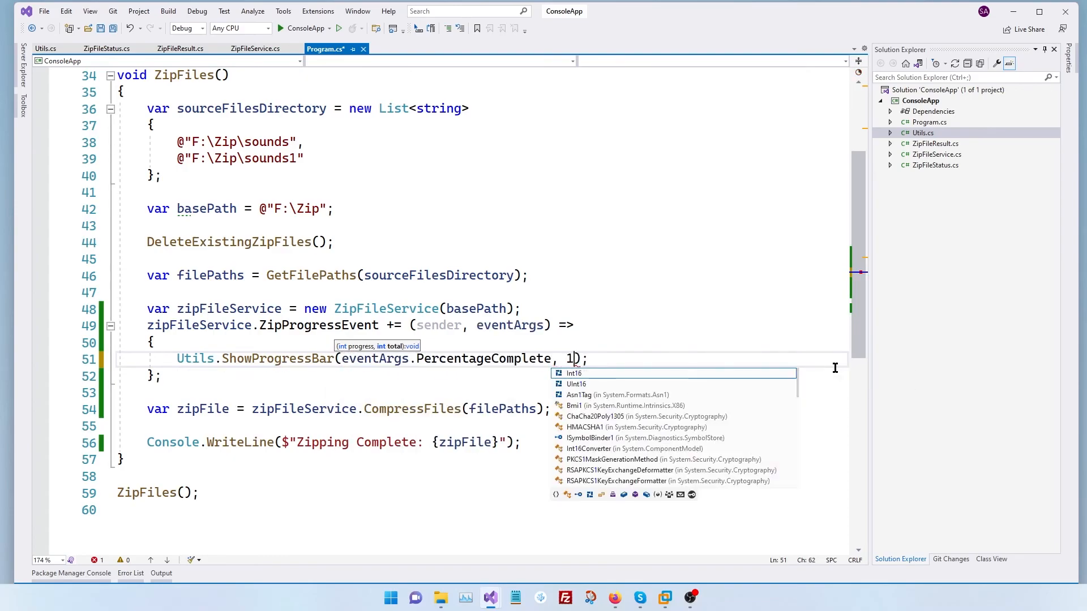
type("00")
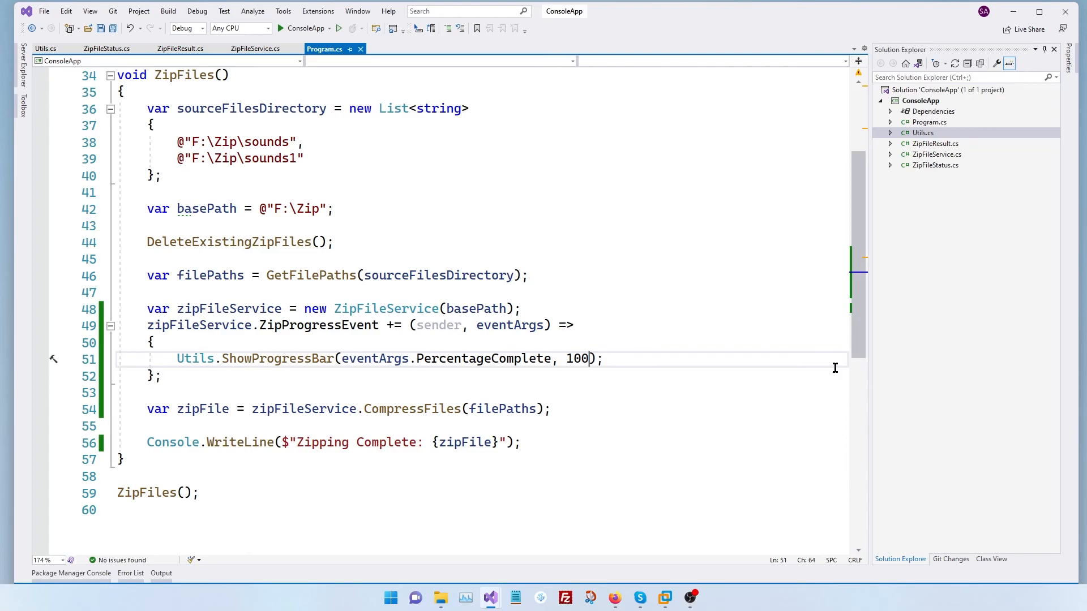
left_click(280, 28)
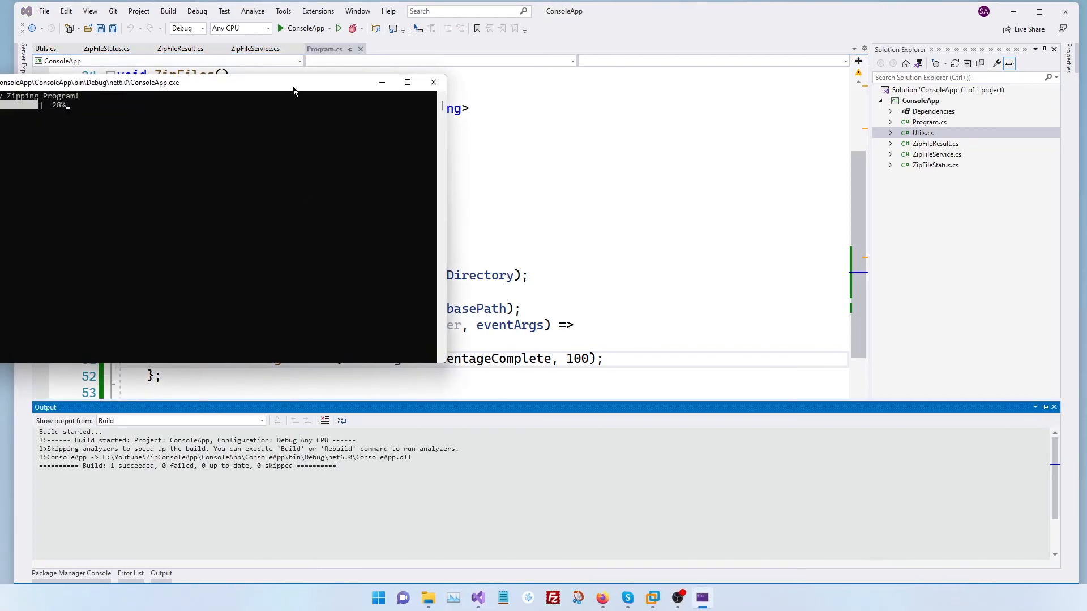